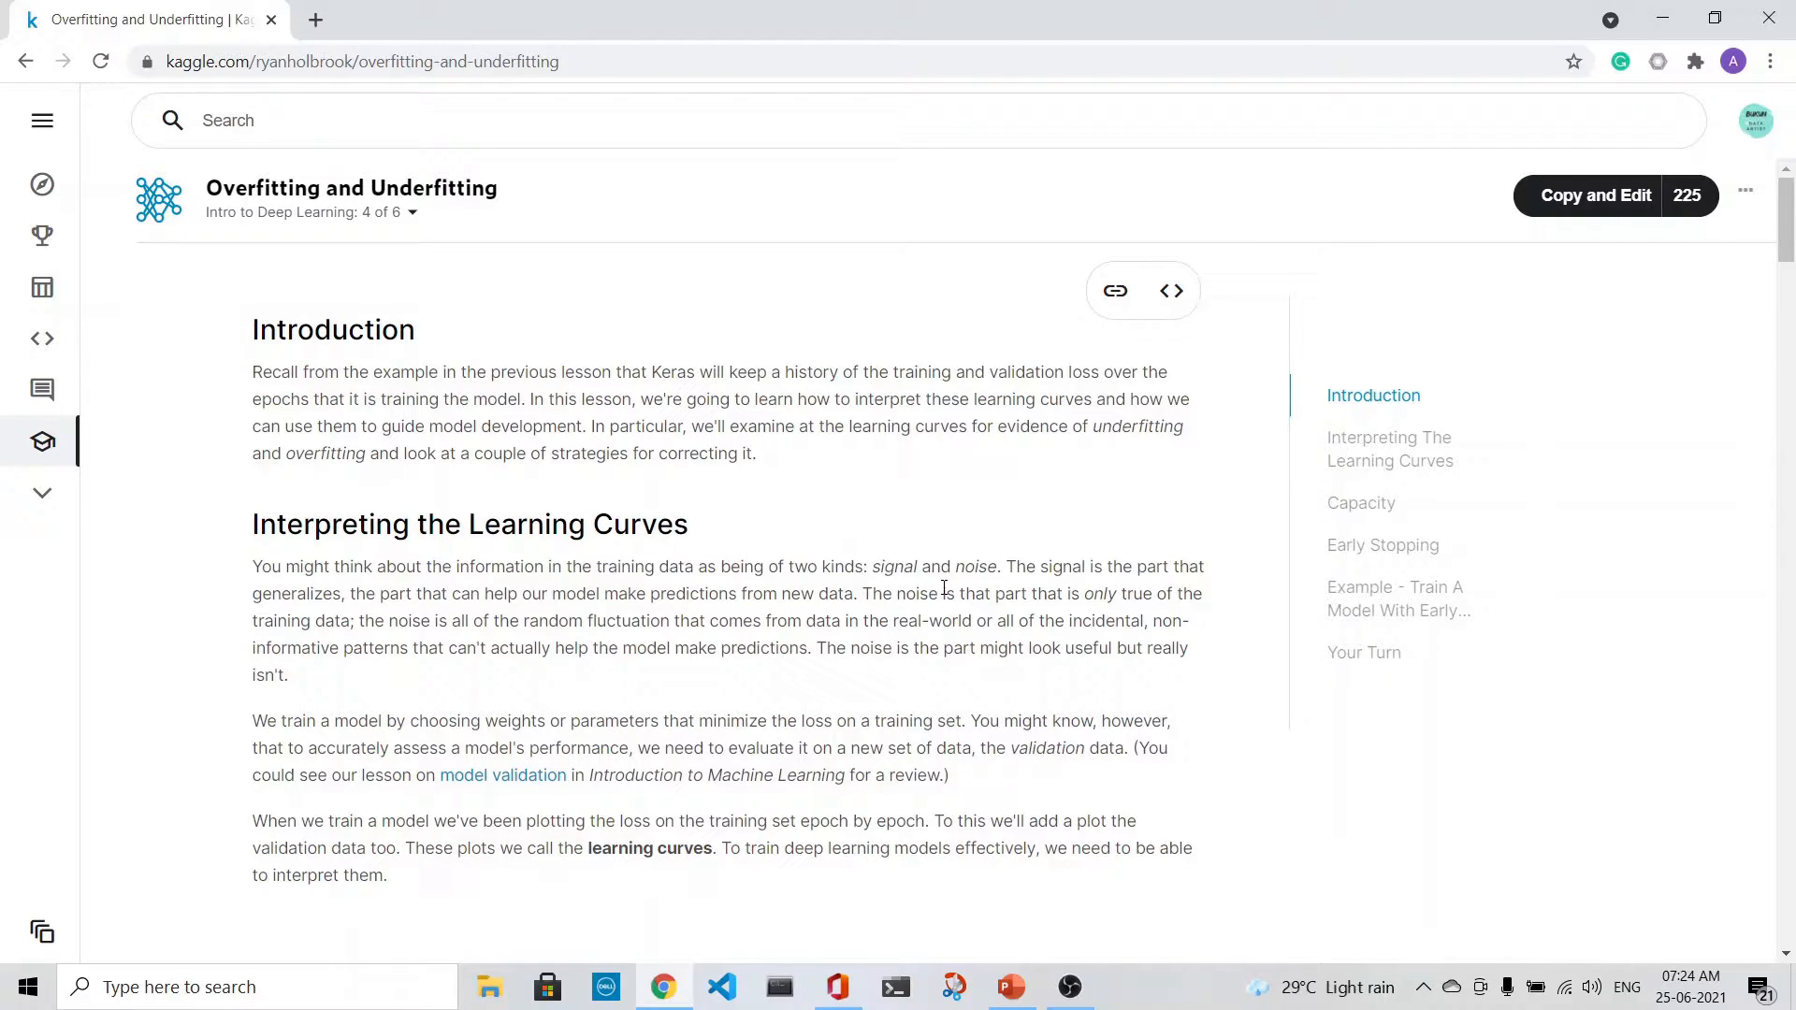
{"action": "mouse_move", "coordinate": [904, 588]}
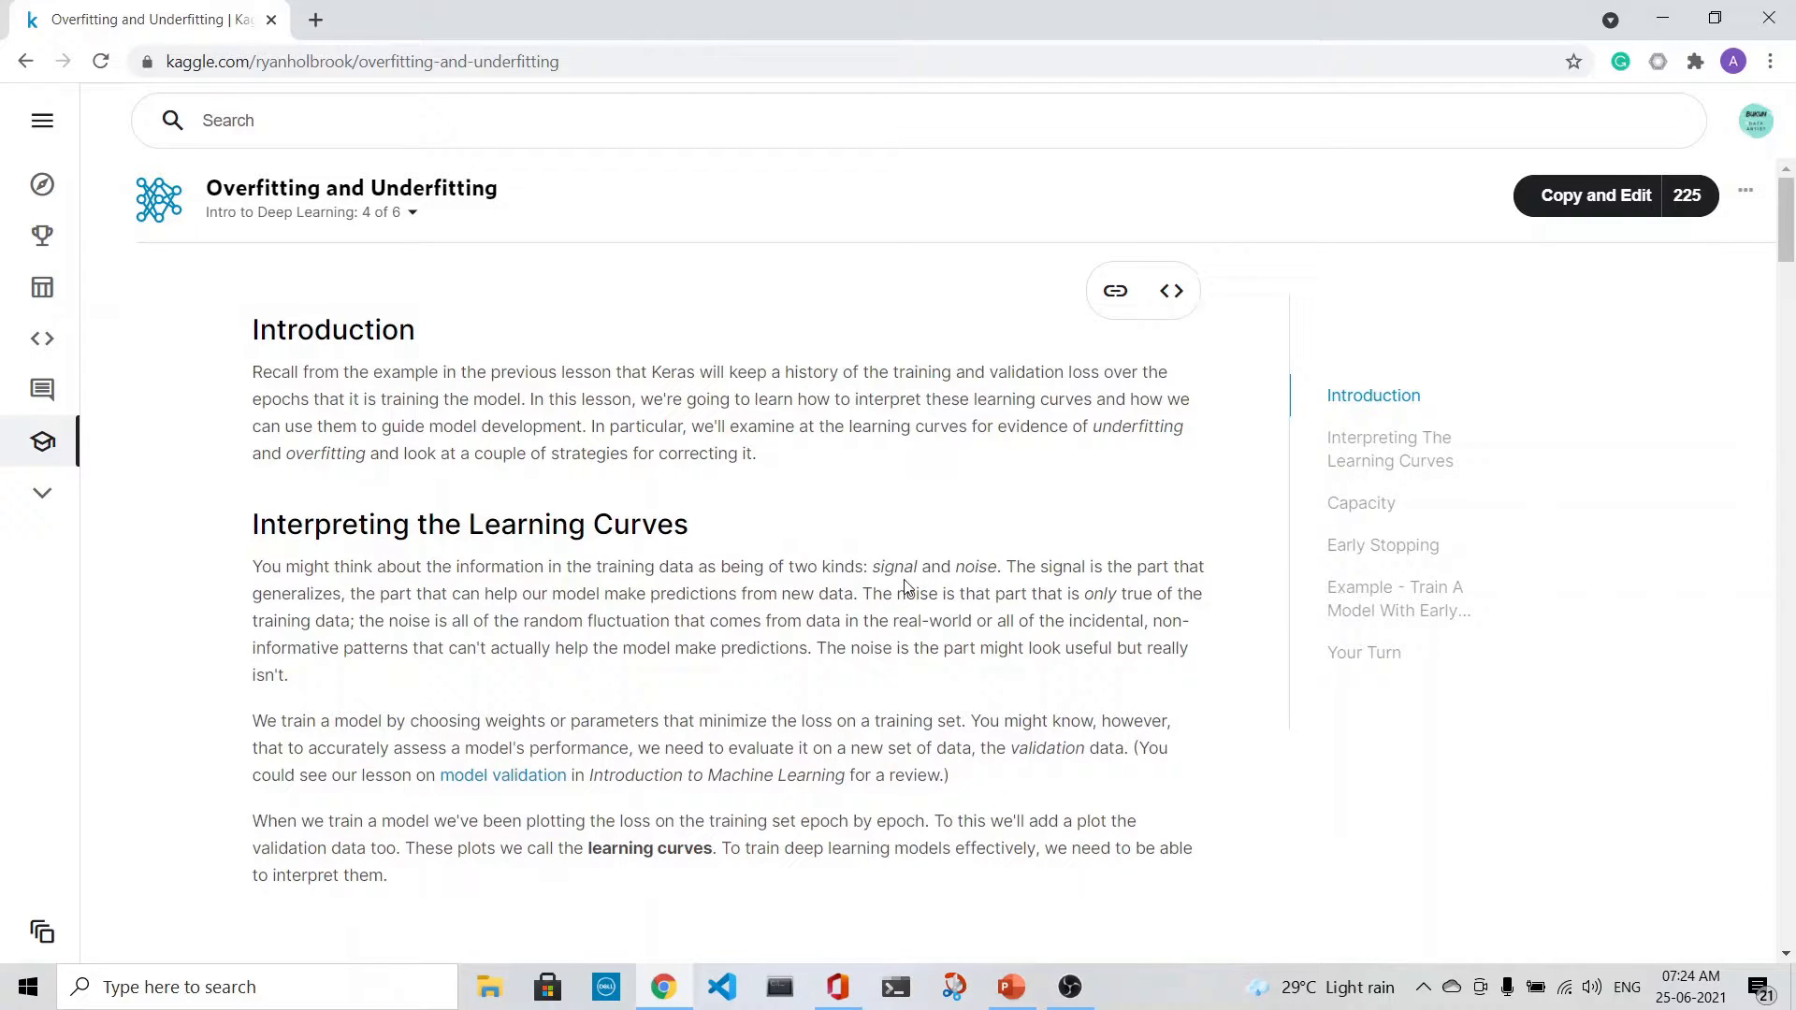
{"action": "mouse_move", "coordinate": [1057, 866]}
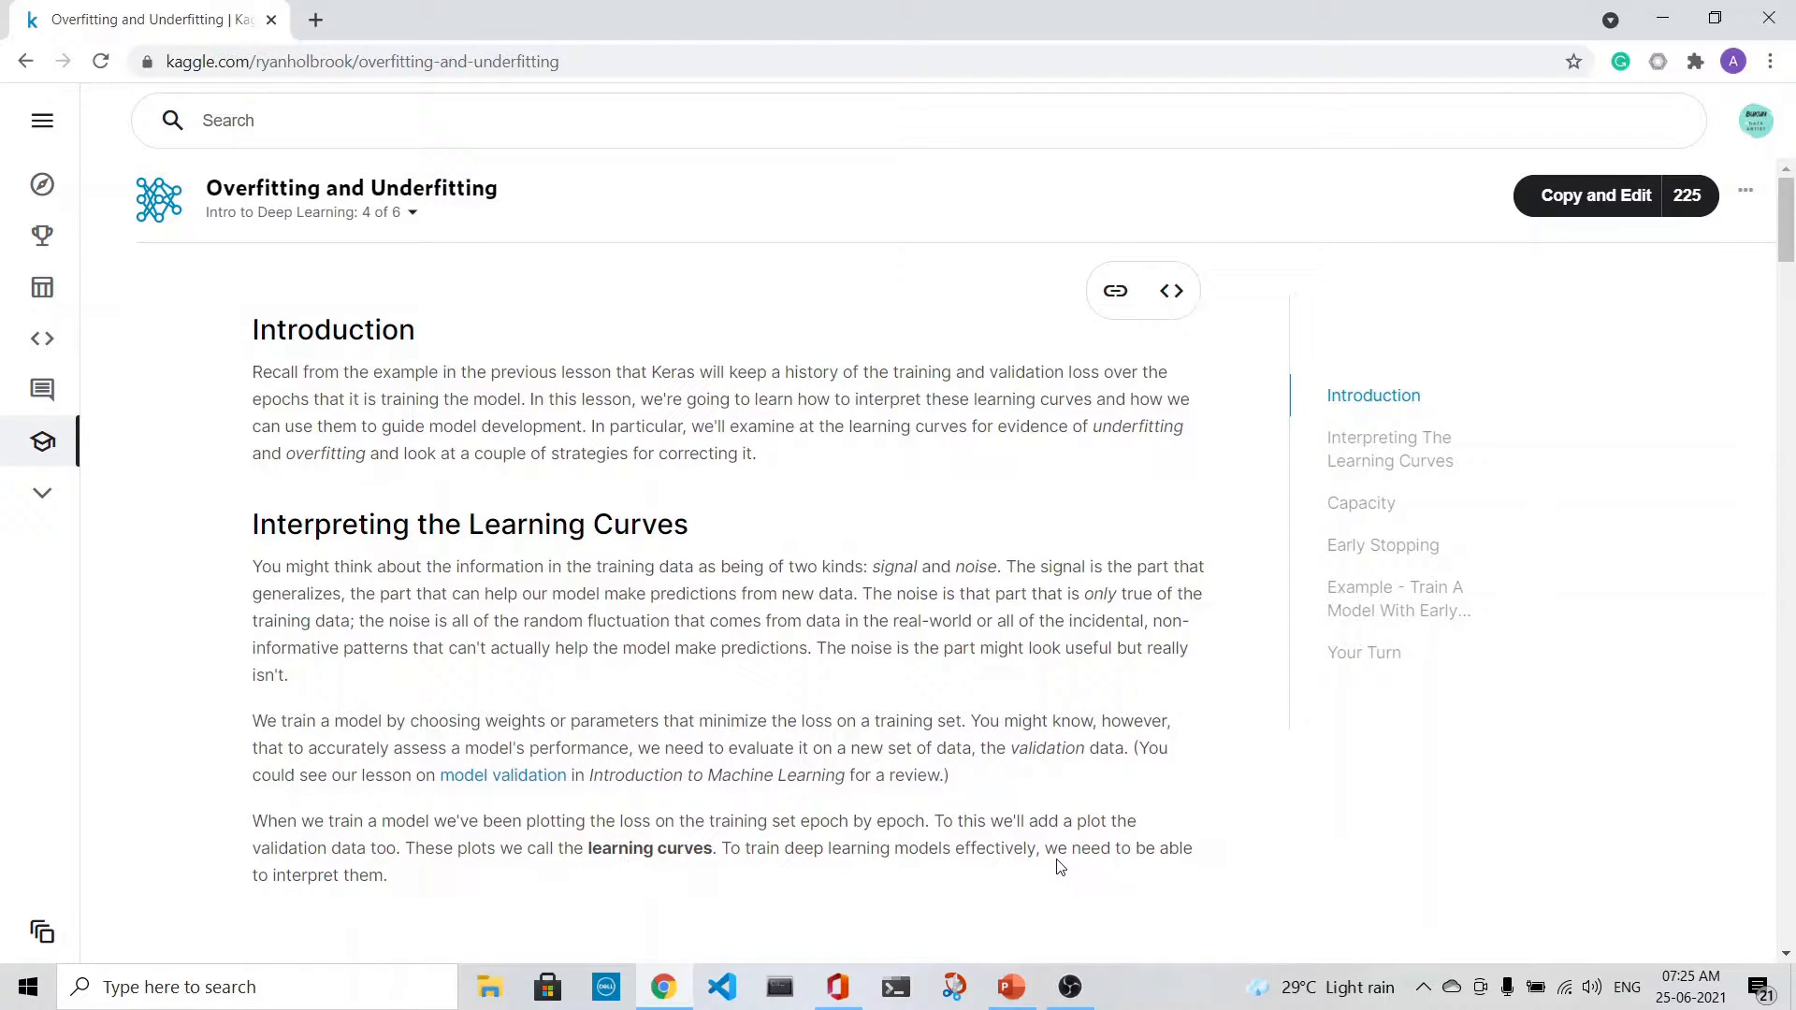
Switch from the lesson to the overfitting_underfitting slide deck on the taskbar.
{"action": "left_click", "coordinate": [1008, 986]}
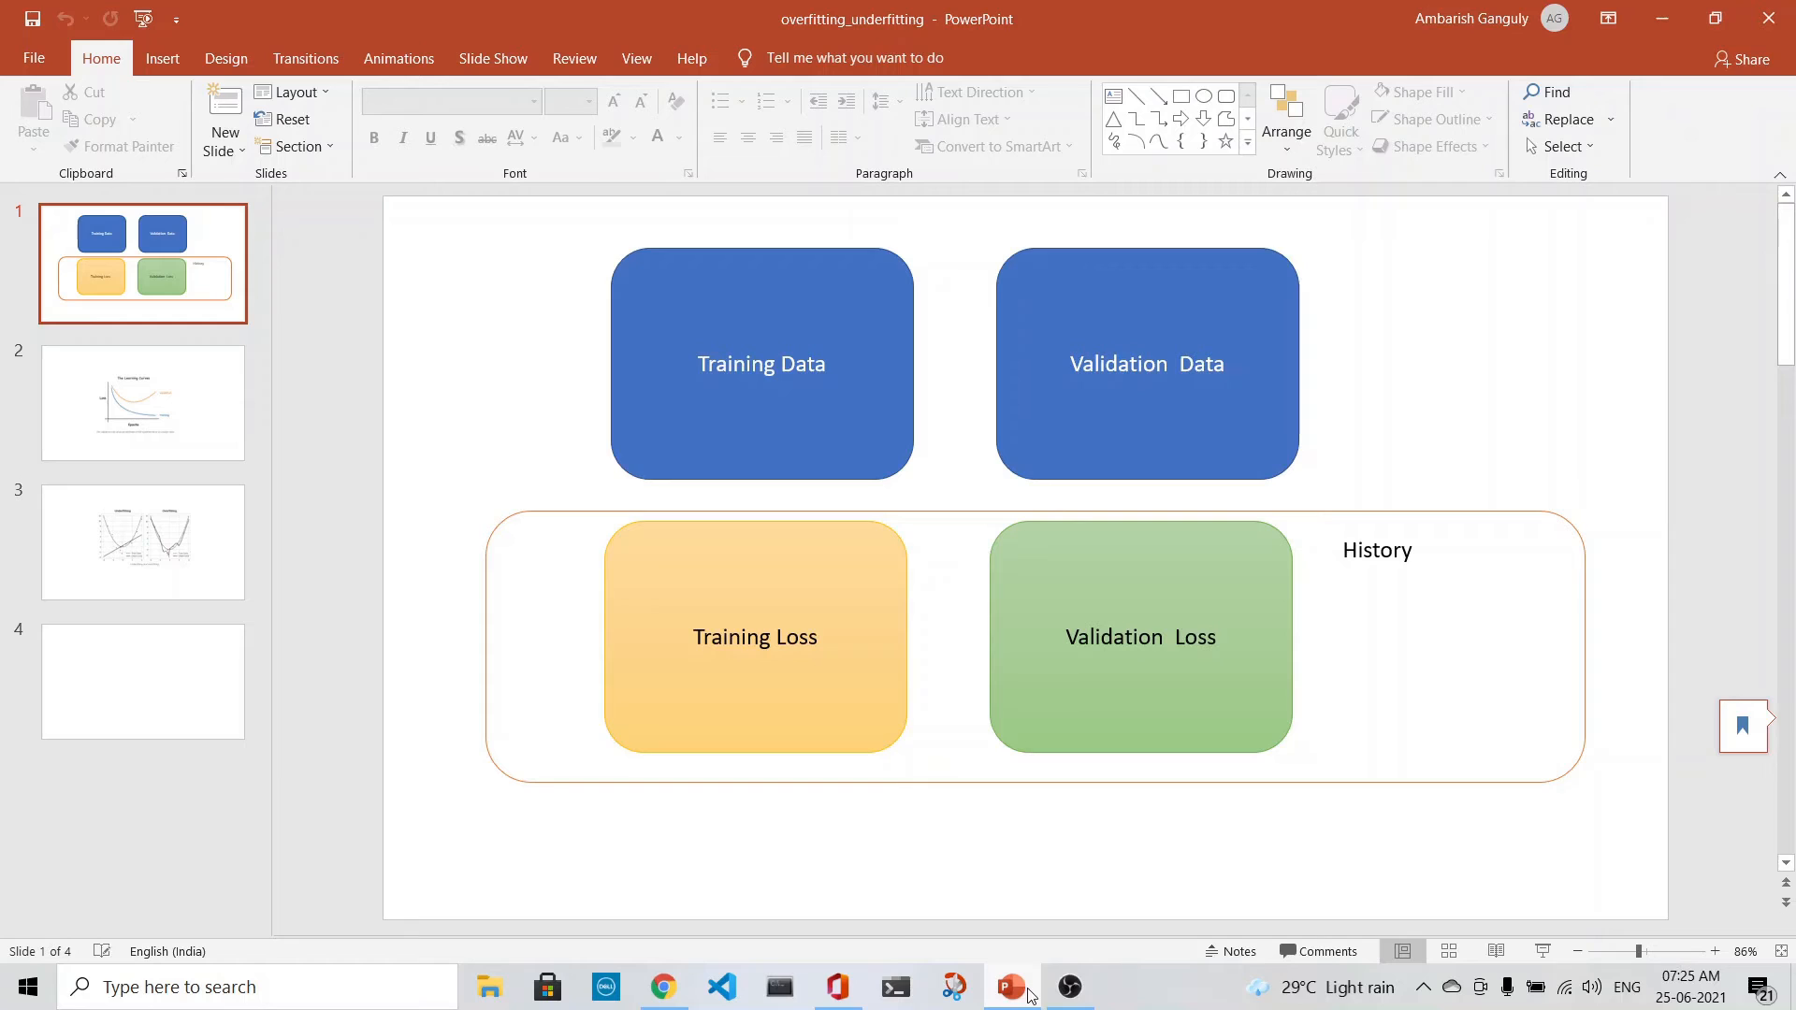
{"action": "left_click", "coordinate": [143, 680]}
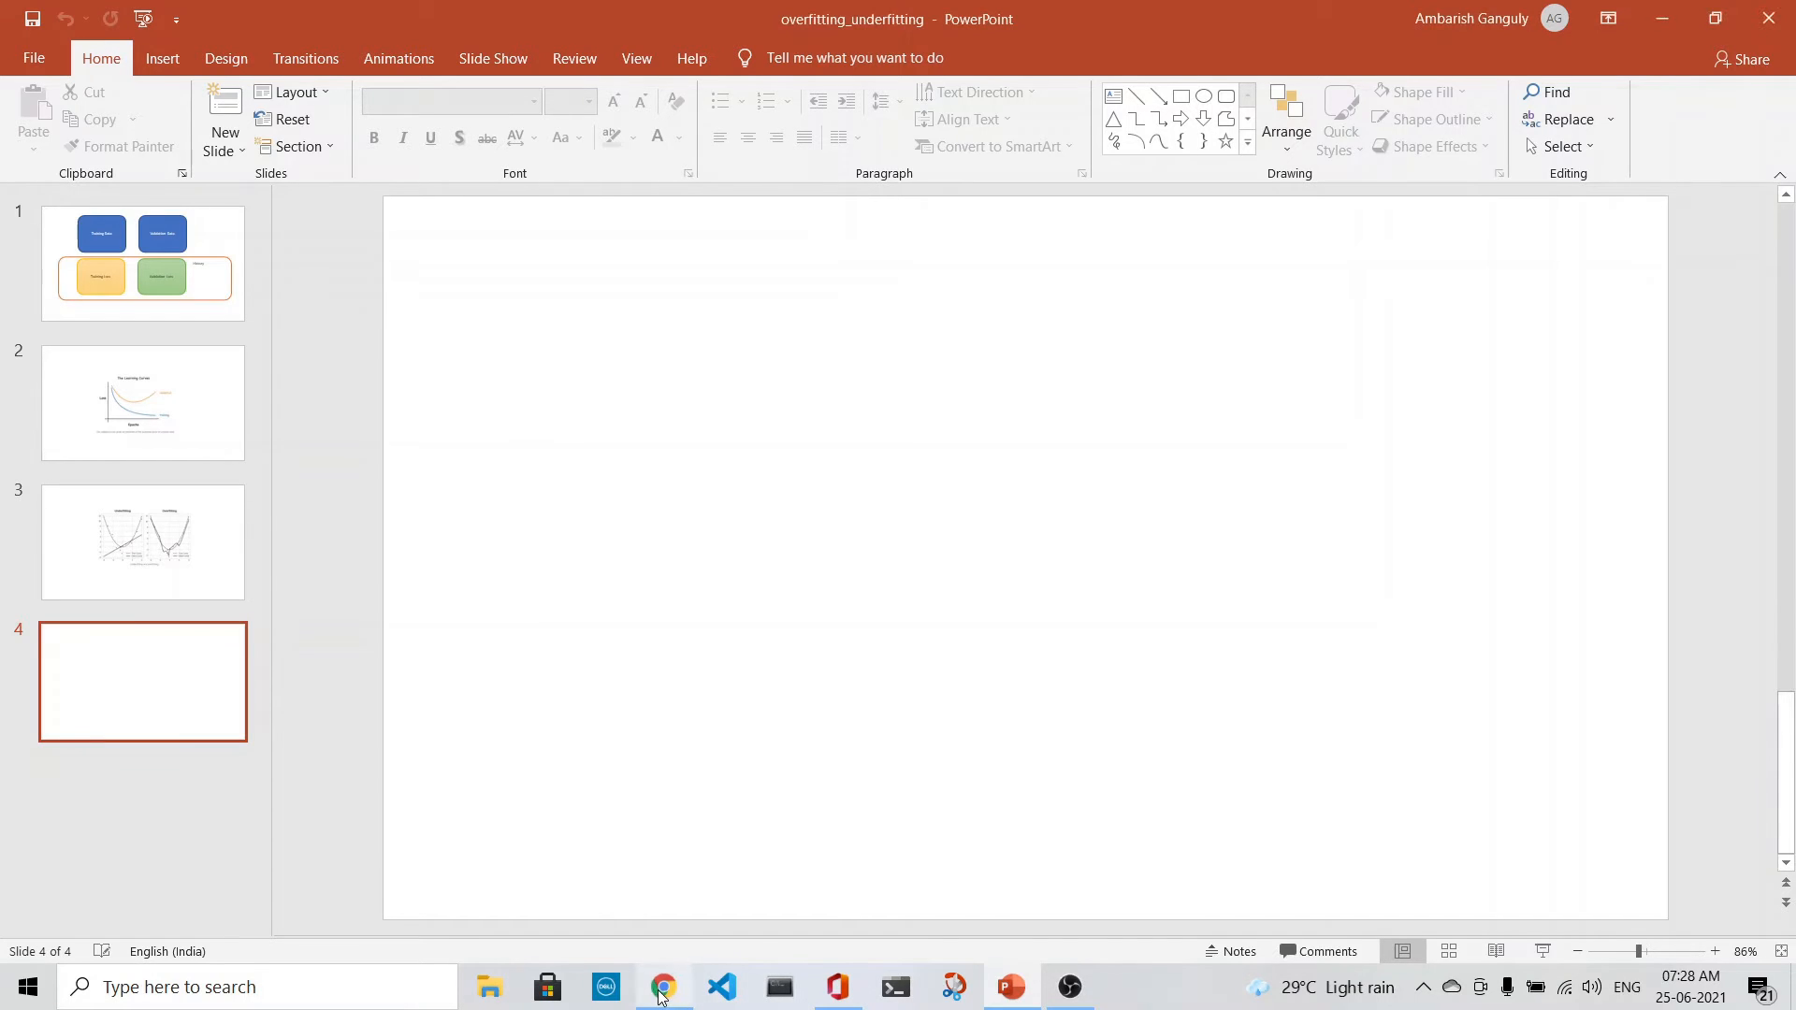
Switch back to the Chrome window showing the lesson's learning curves section.
{"action": "left_click", "coordinate": [662, 986]}
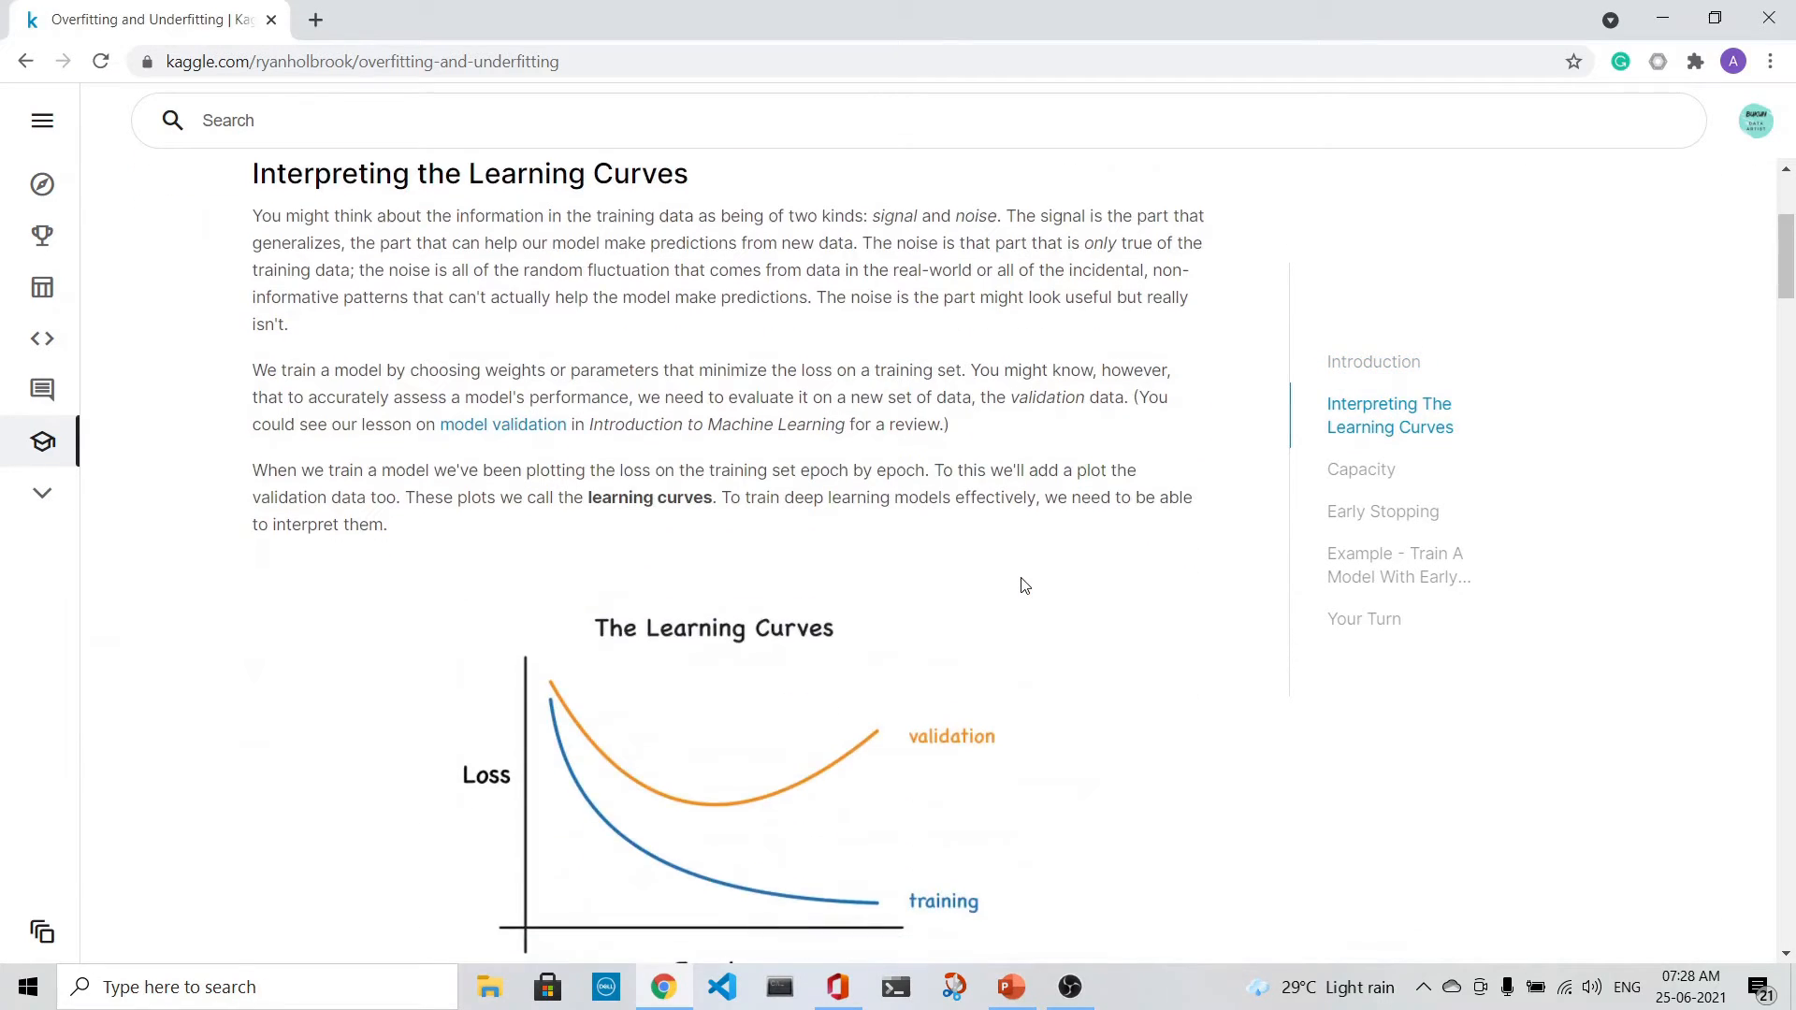
Scroll past the underfitting/overfitting plots to the Capacity section's model code.
{"action": "scroll", "scroll_direction": "down", "scroll_amount": 3}
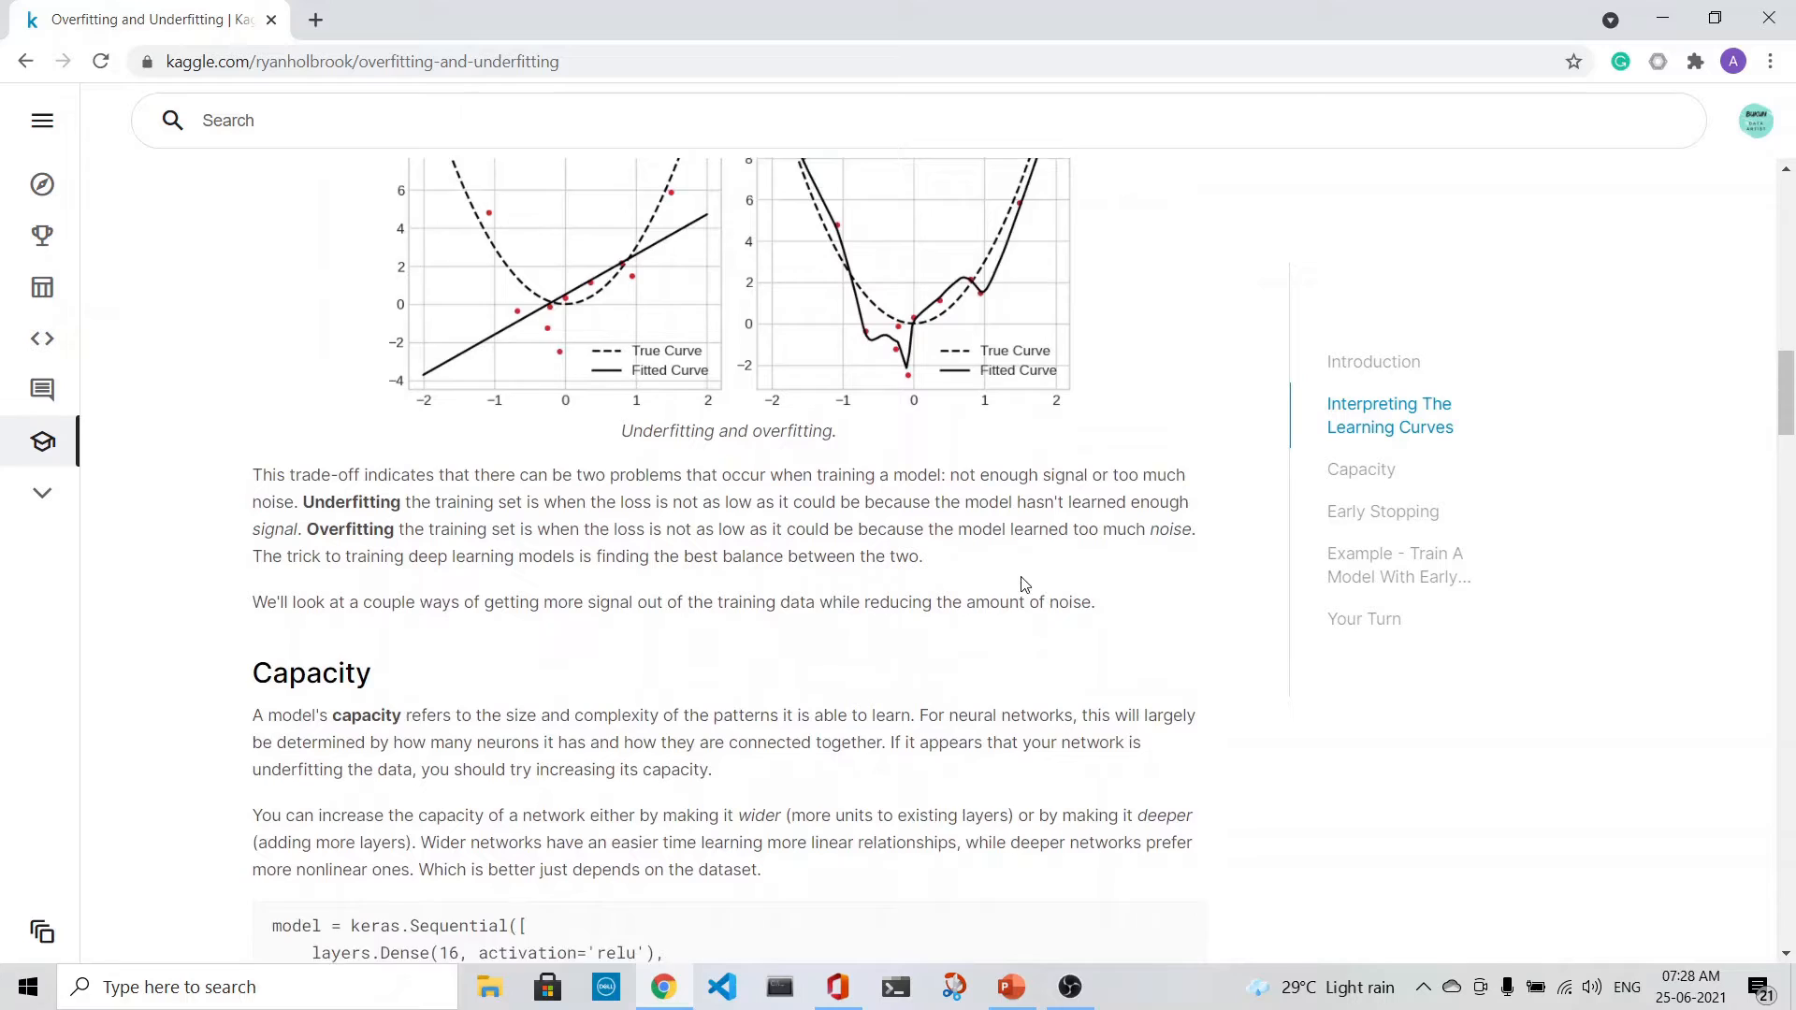
{"action": "scroll", "scroll_direction": "down", "scroll_amount": 3}
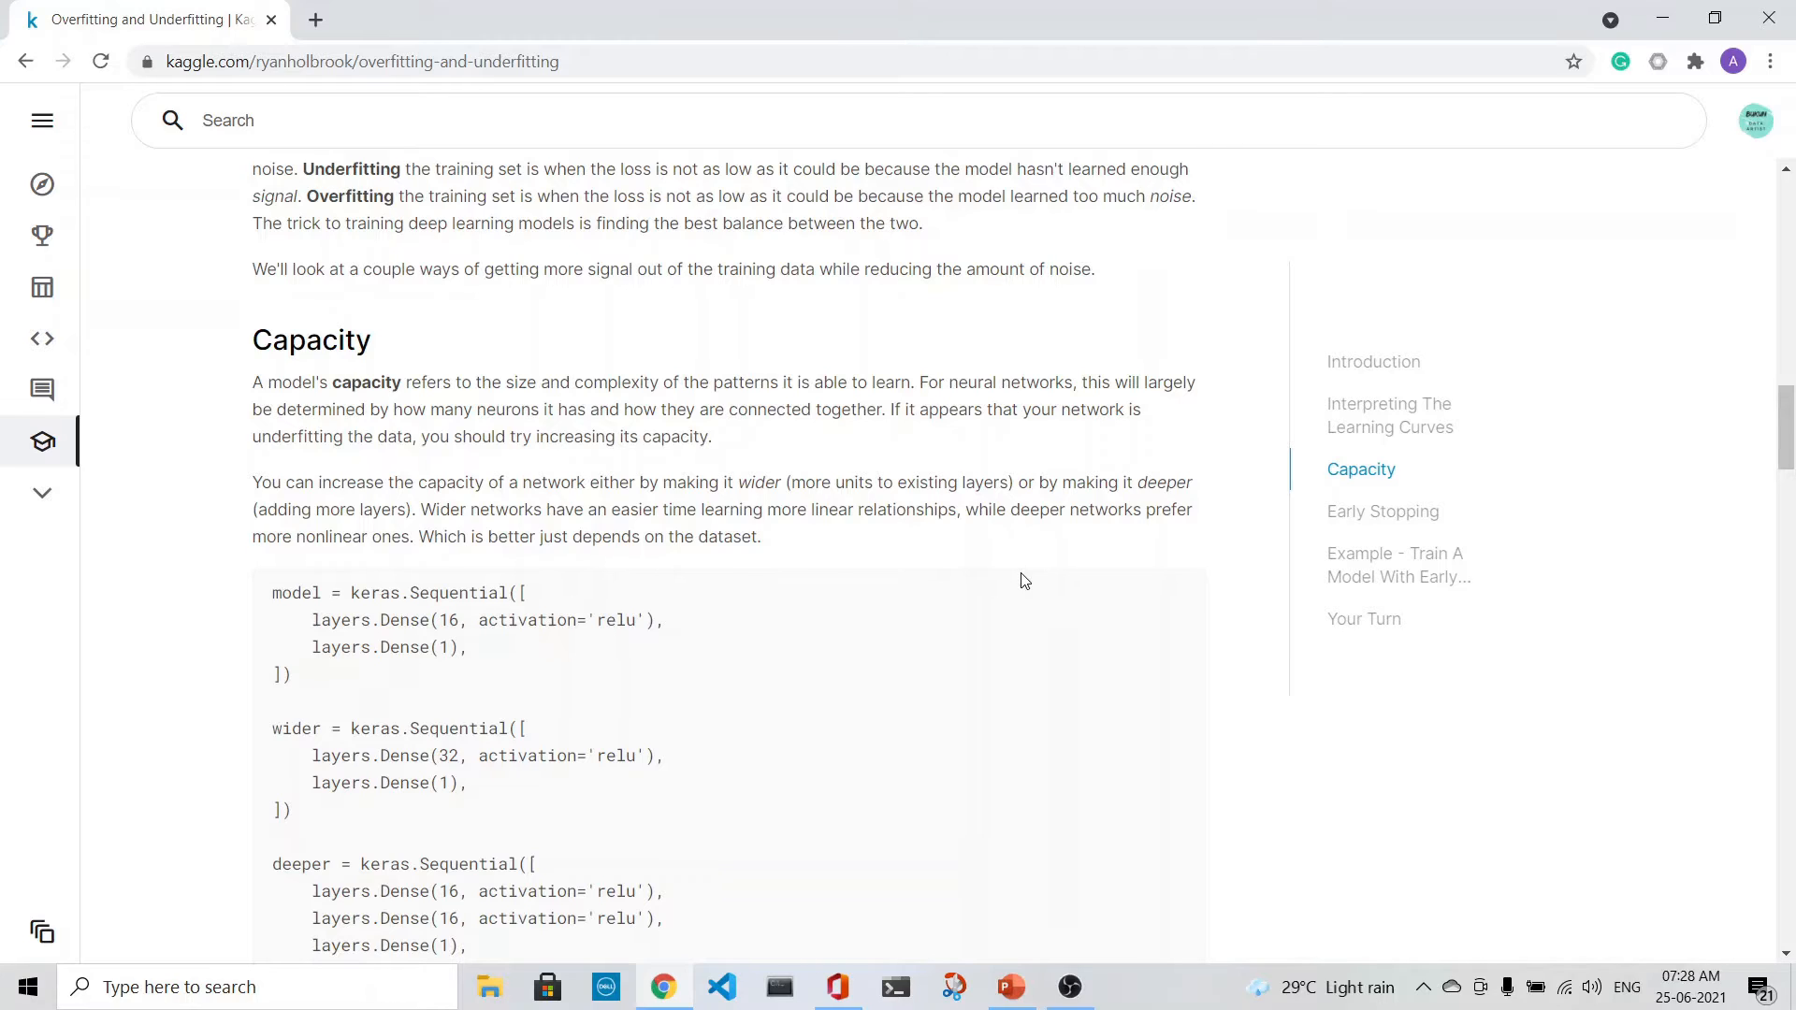
{"action": "mouse_move", "coordinate": [432, 629]}
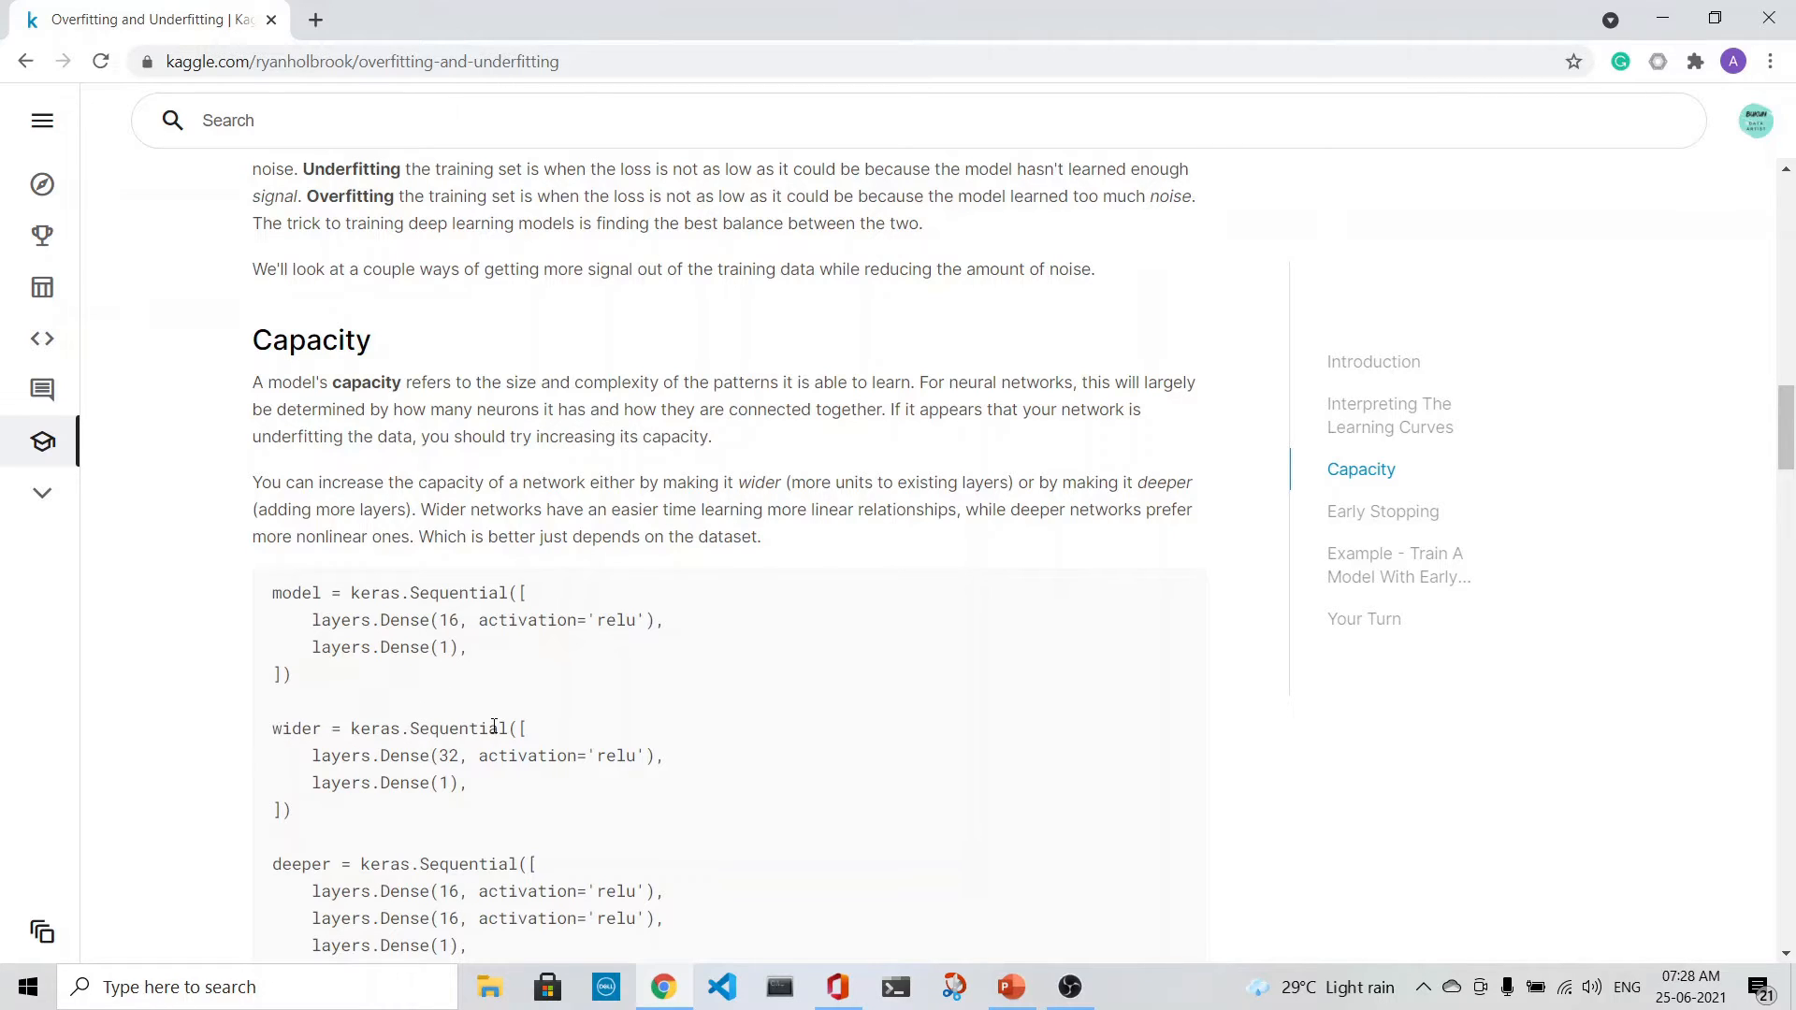
Highlight the wider model's 32 units and the base model's 16 units for comparison.
{"action": "double_click", "coordinate": [447, 753]}
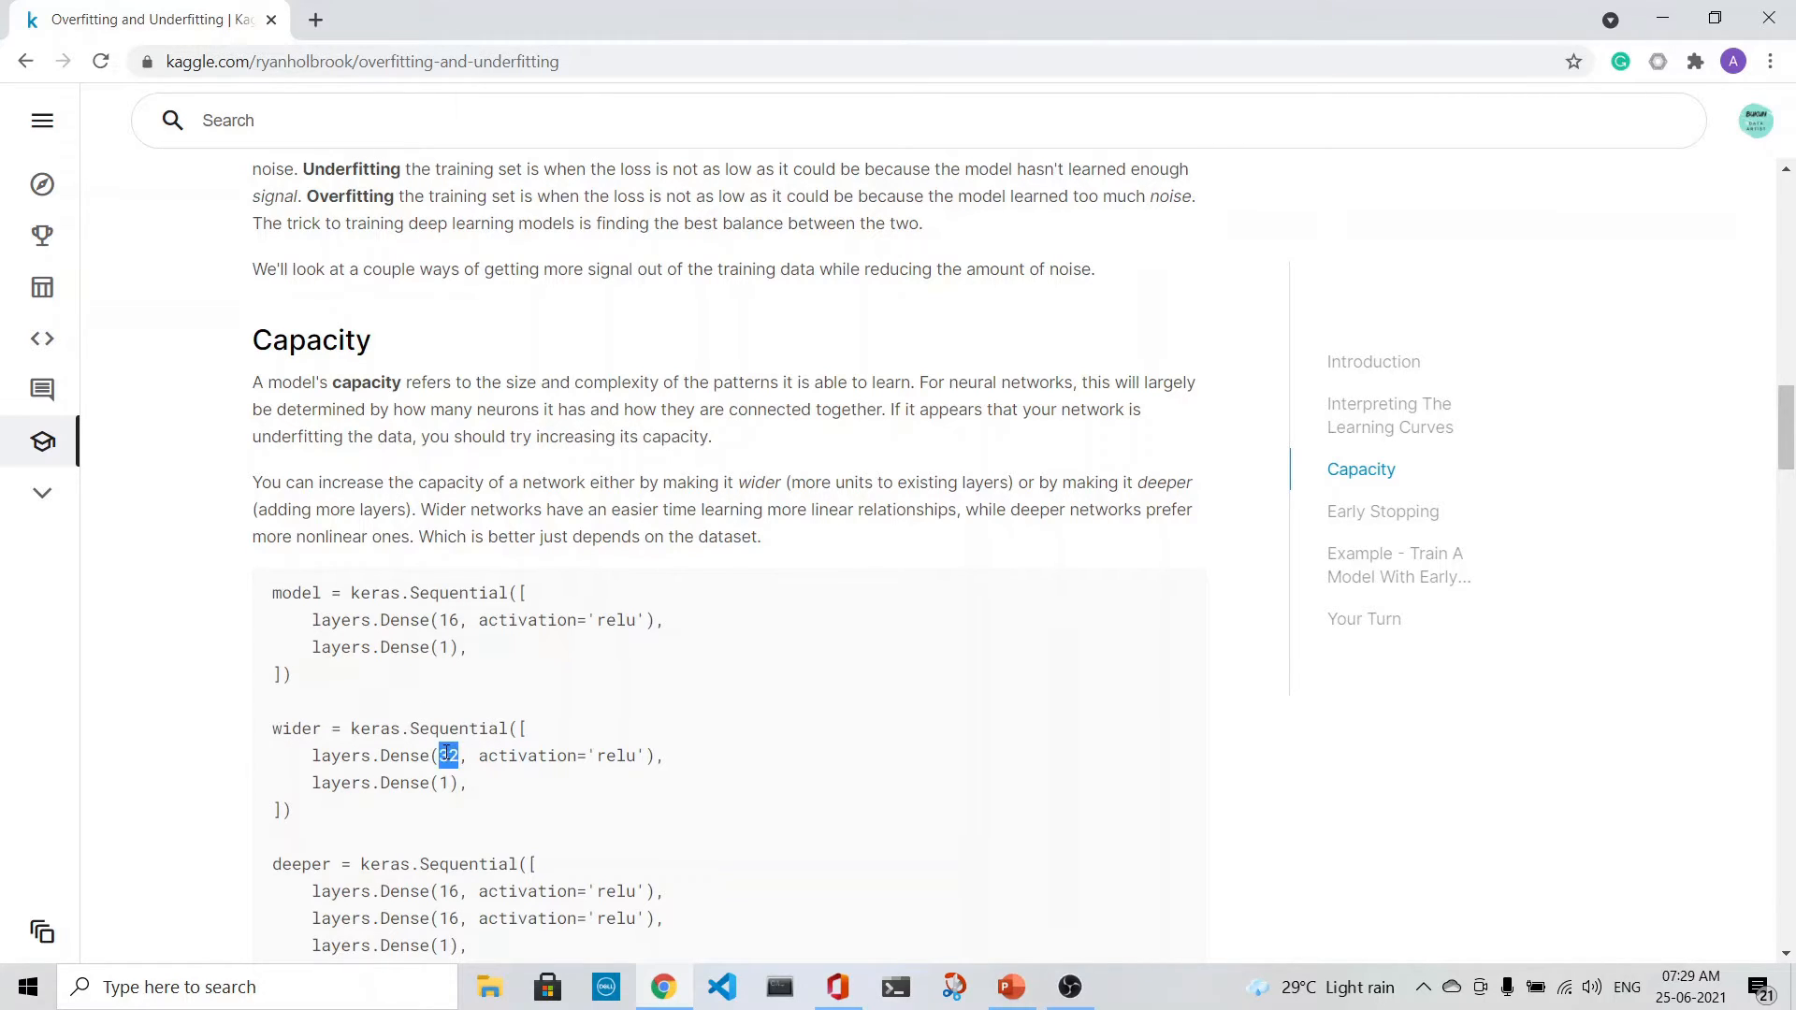
{"action": "double_click", "coordinate": [446, 619]}
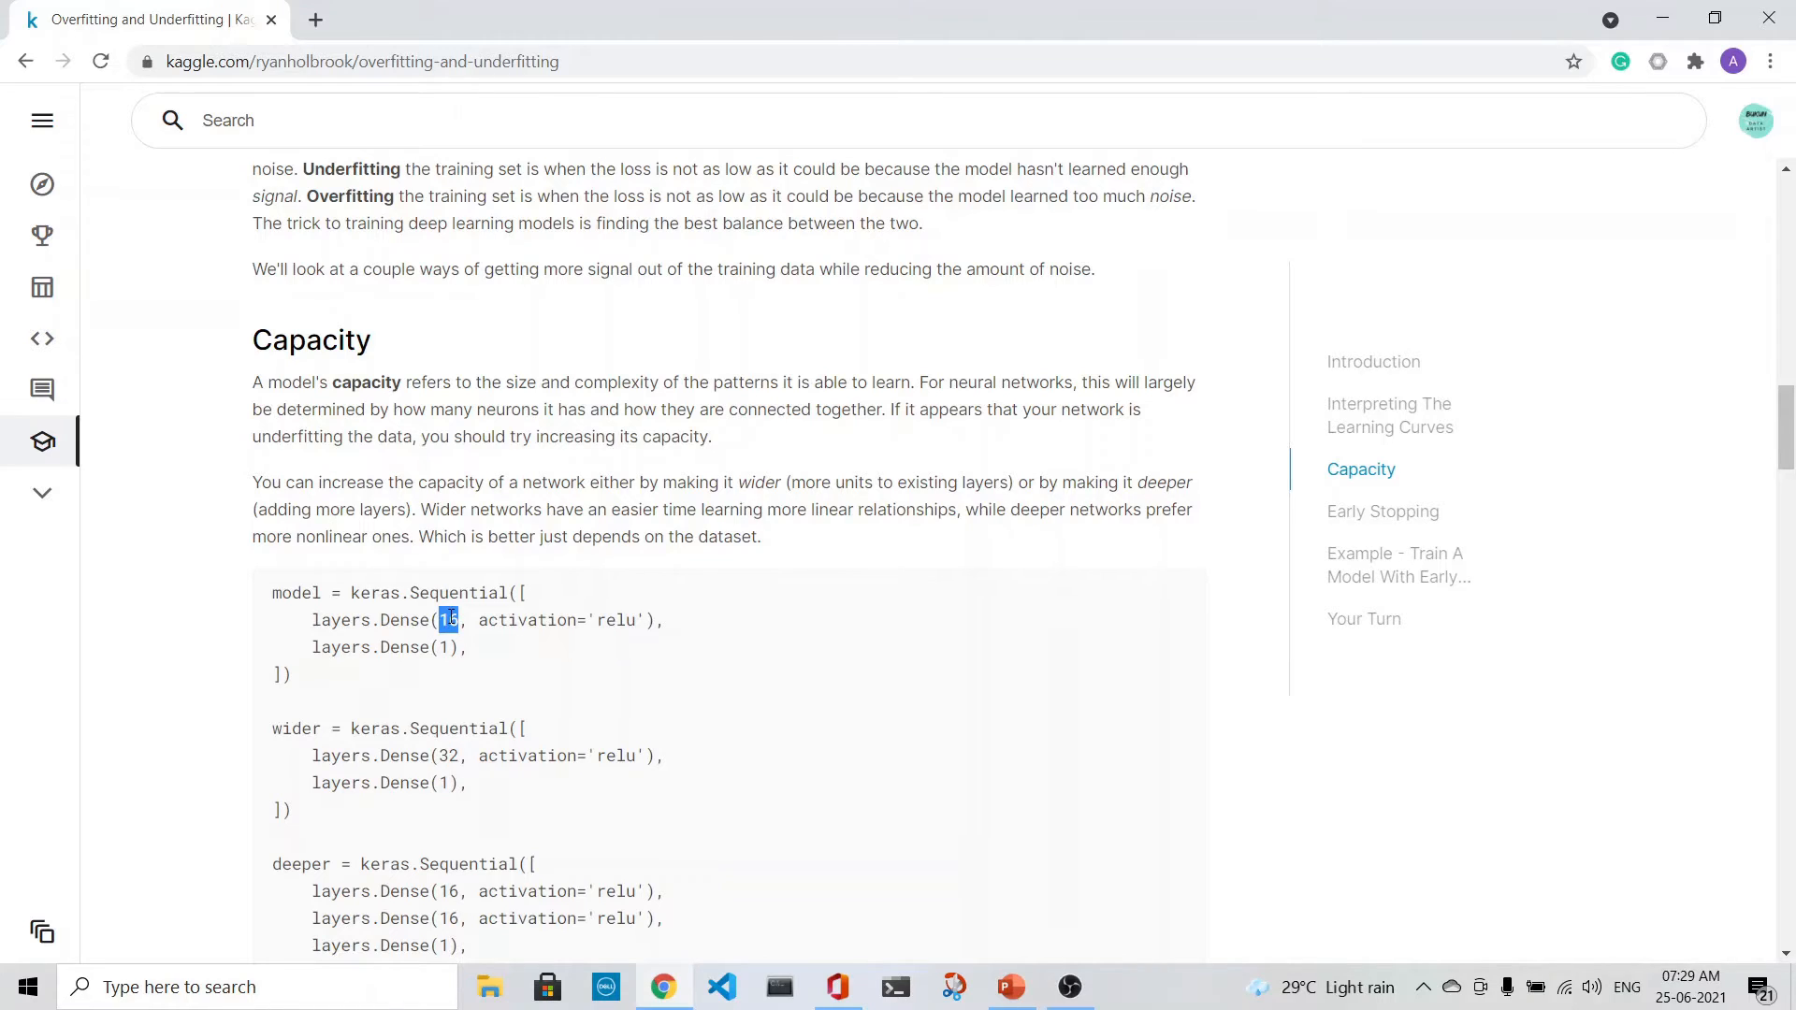
{"action": "mouse_move", "coordinate": [615, 608]}
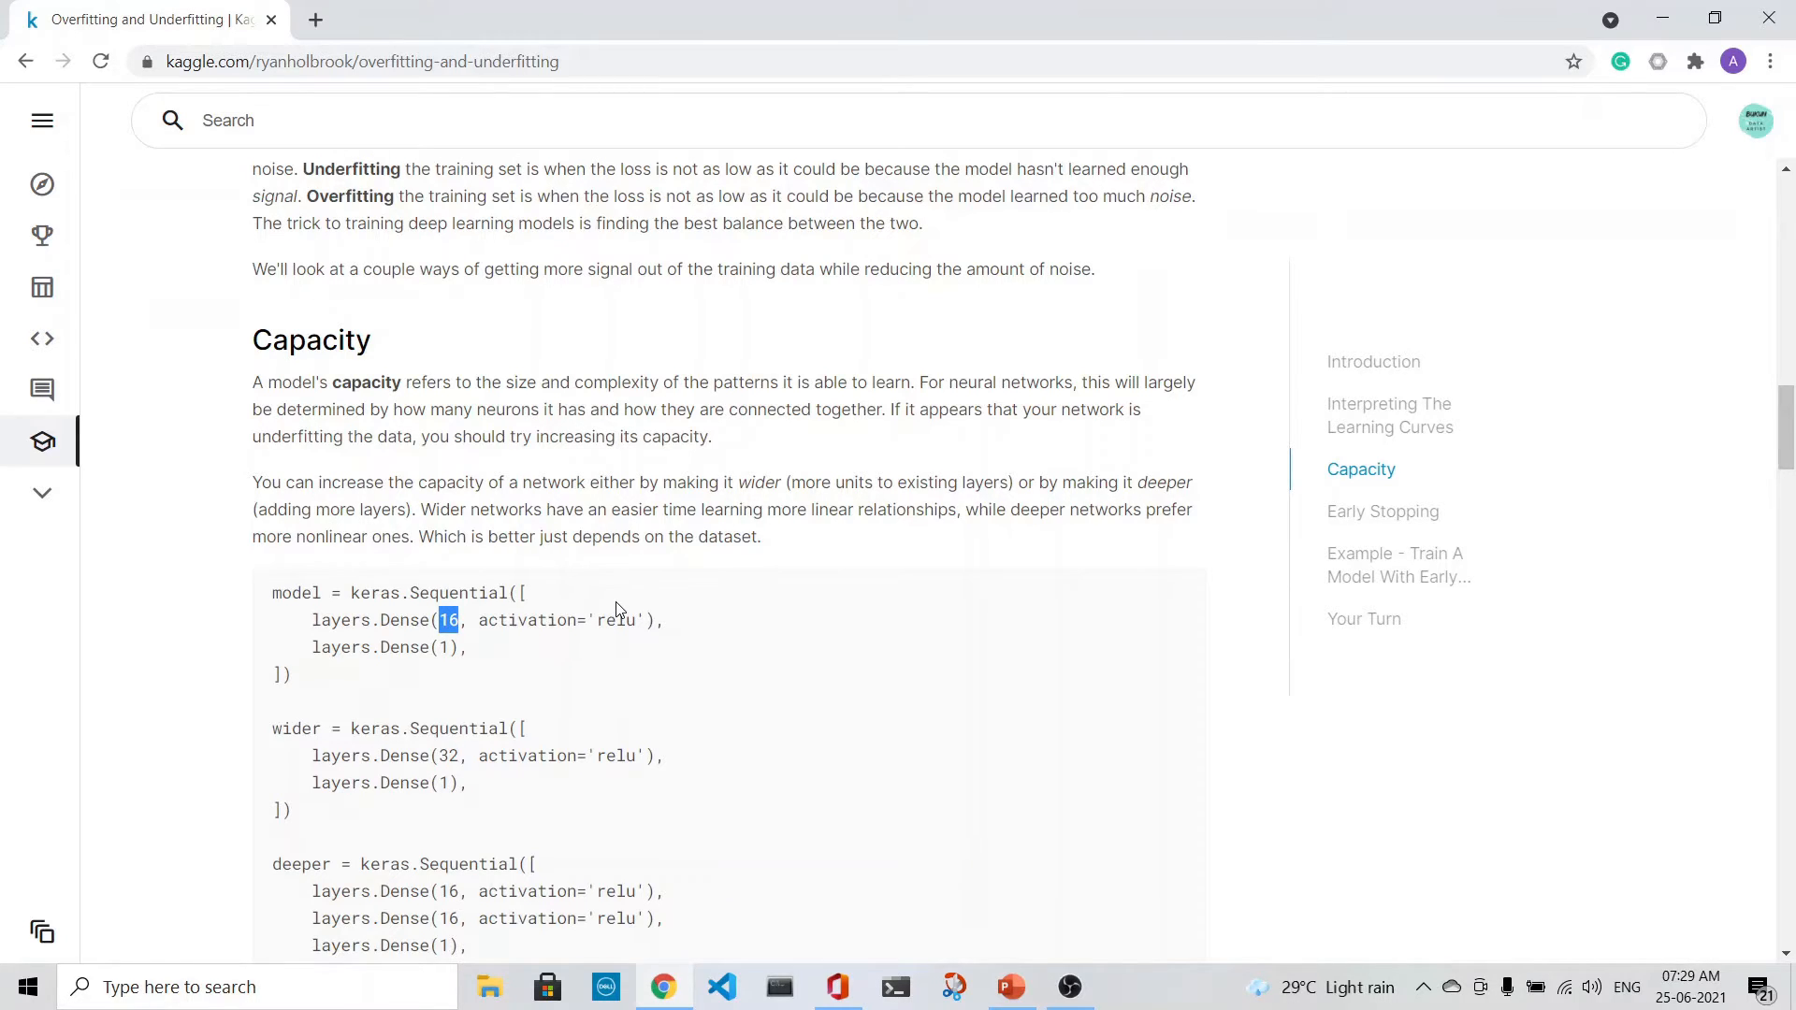
{"action": "scroll", "scroll_direction": "down", "scroll_amount": 3}
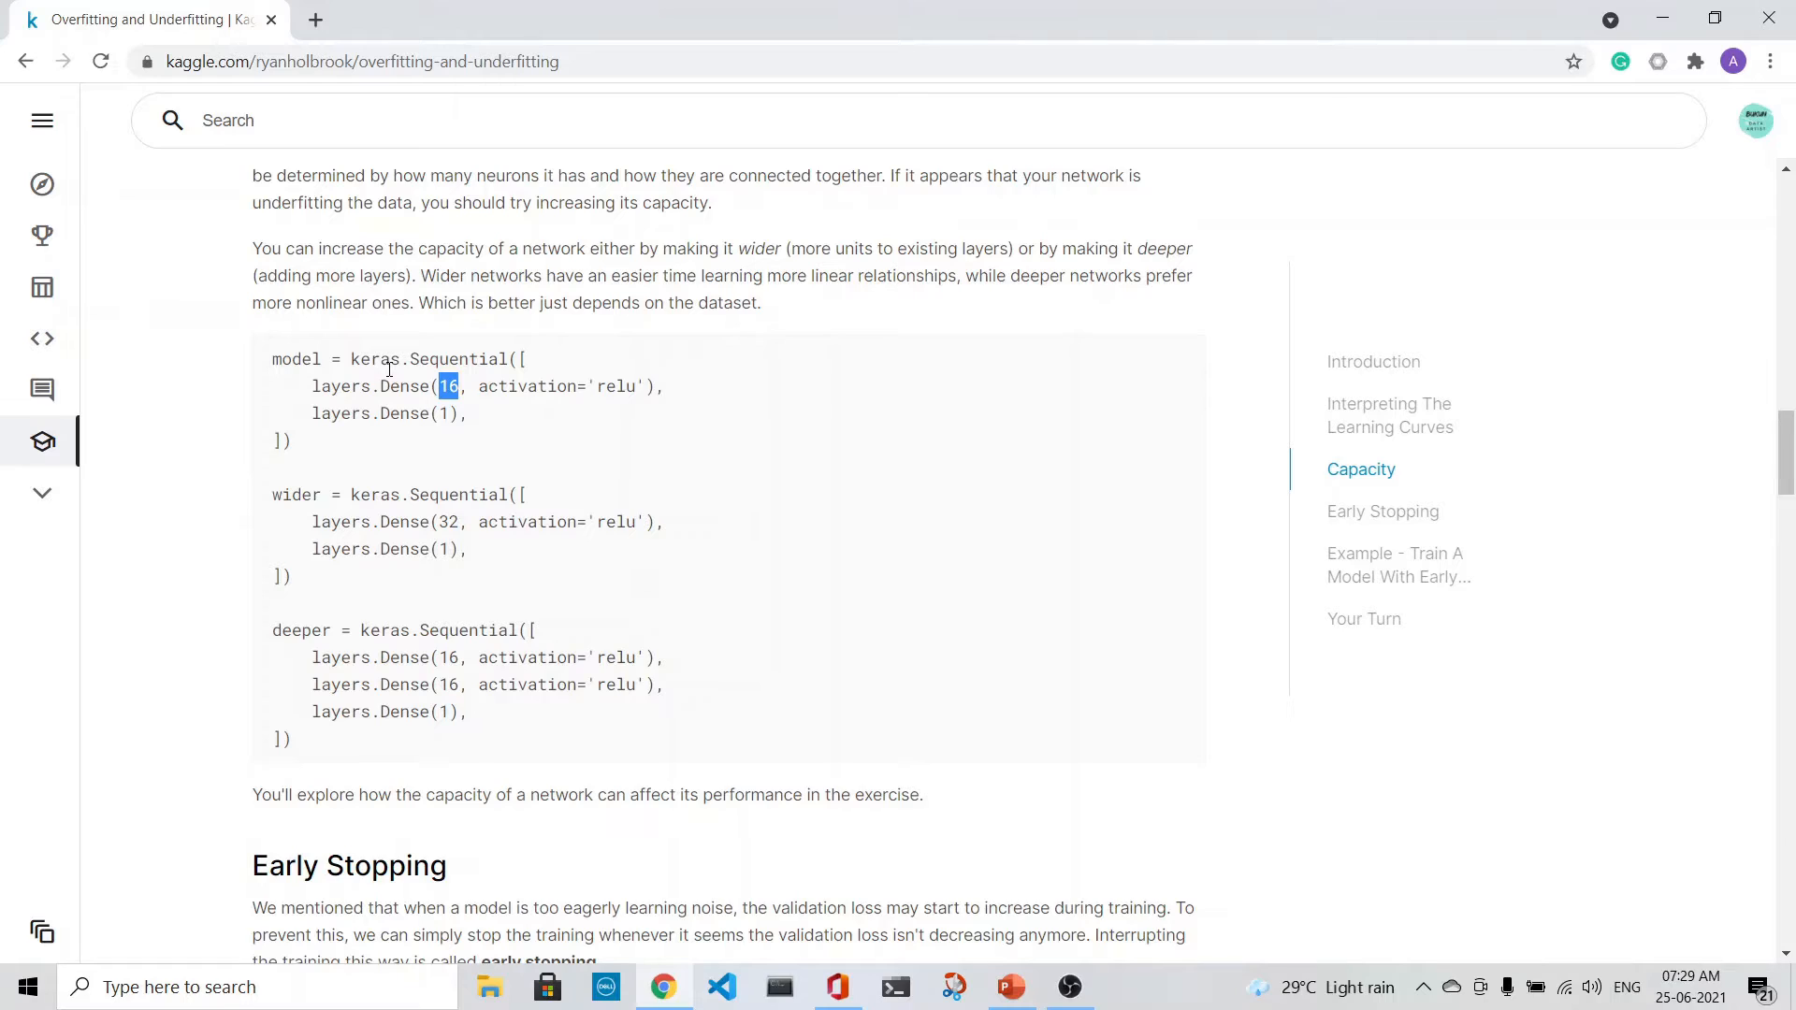
{"action": "mouse_move", "coordinate": [795, 466]}
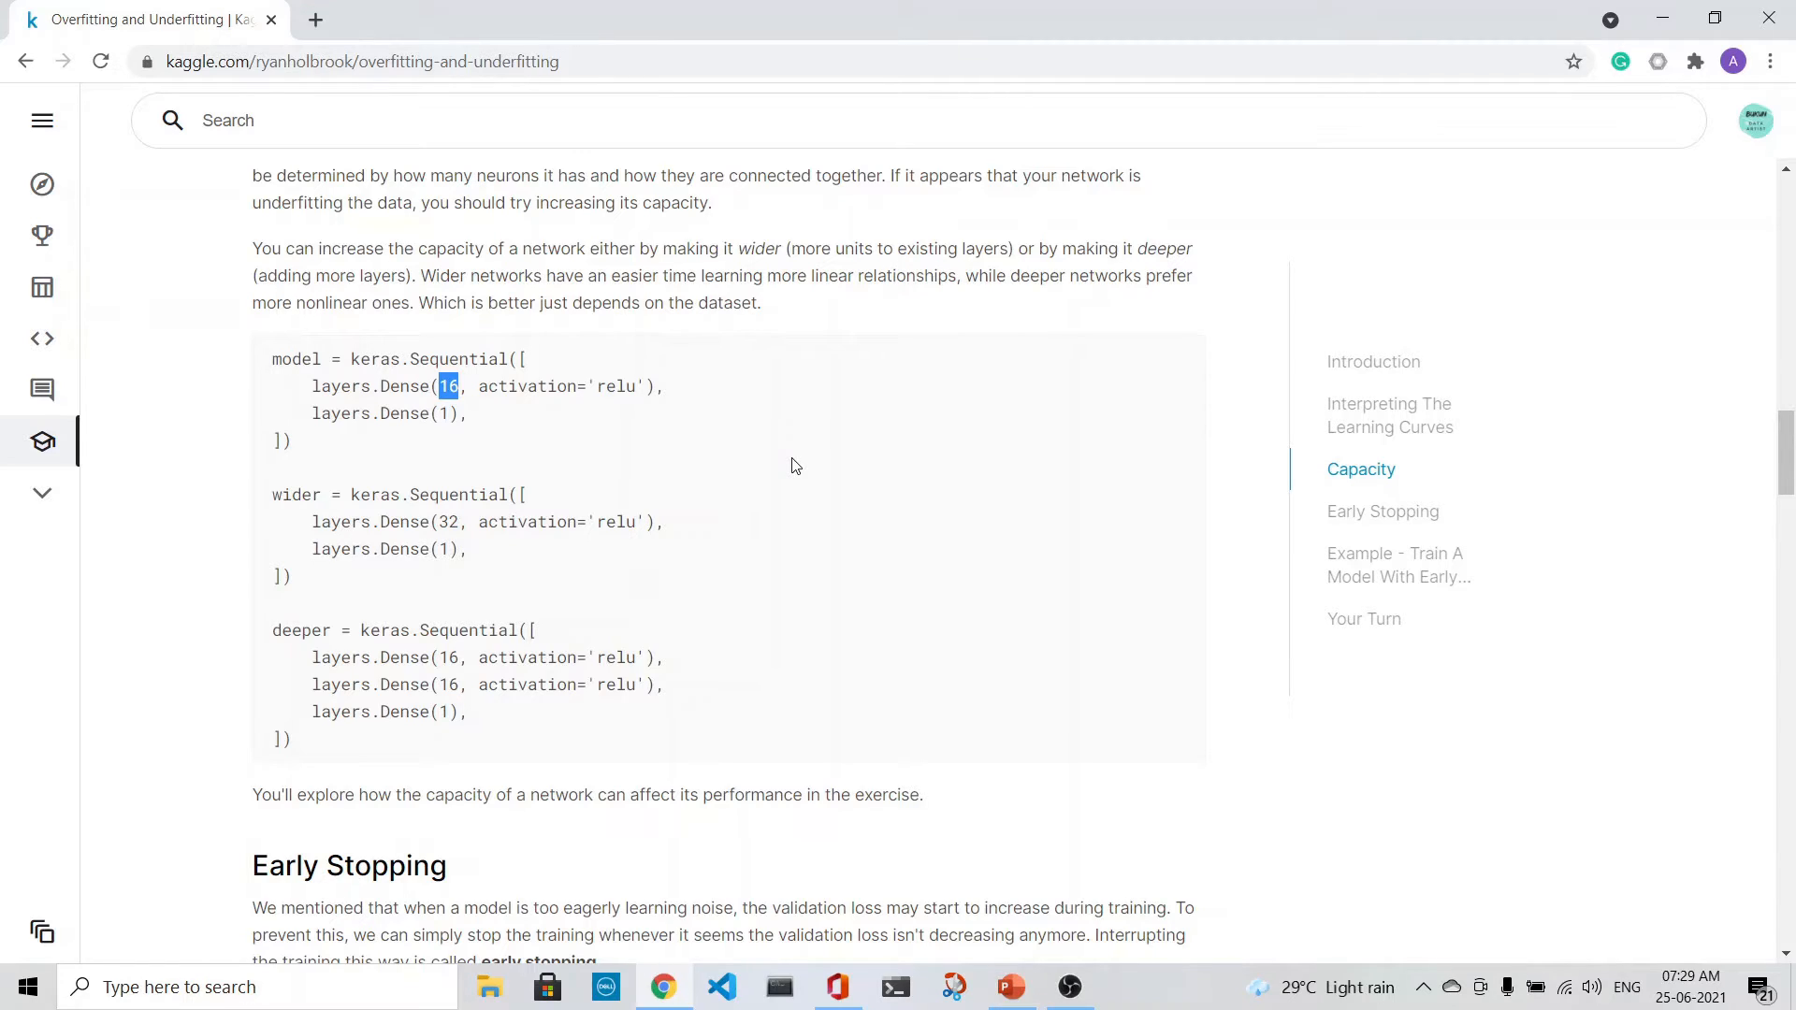
Scroll down to the Early Stopping section and its loss plot.
{"action": "scroll", "scroll_direction": "down", "scroll_amount": 3}
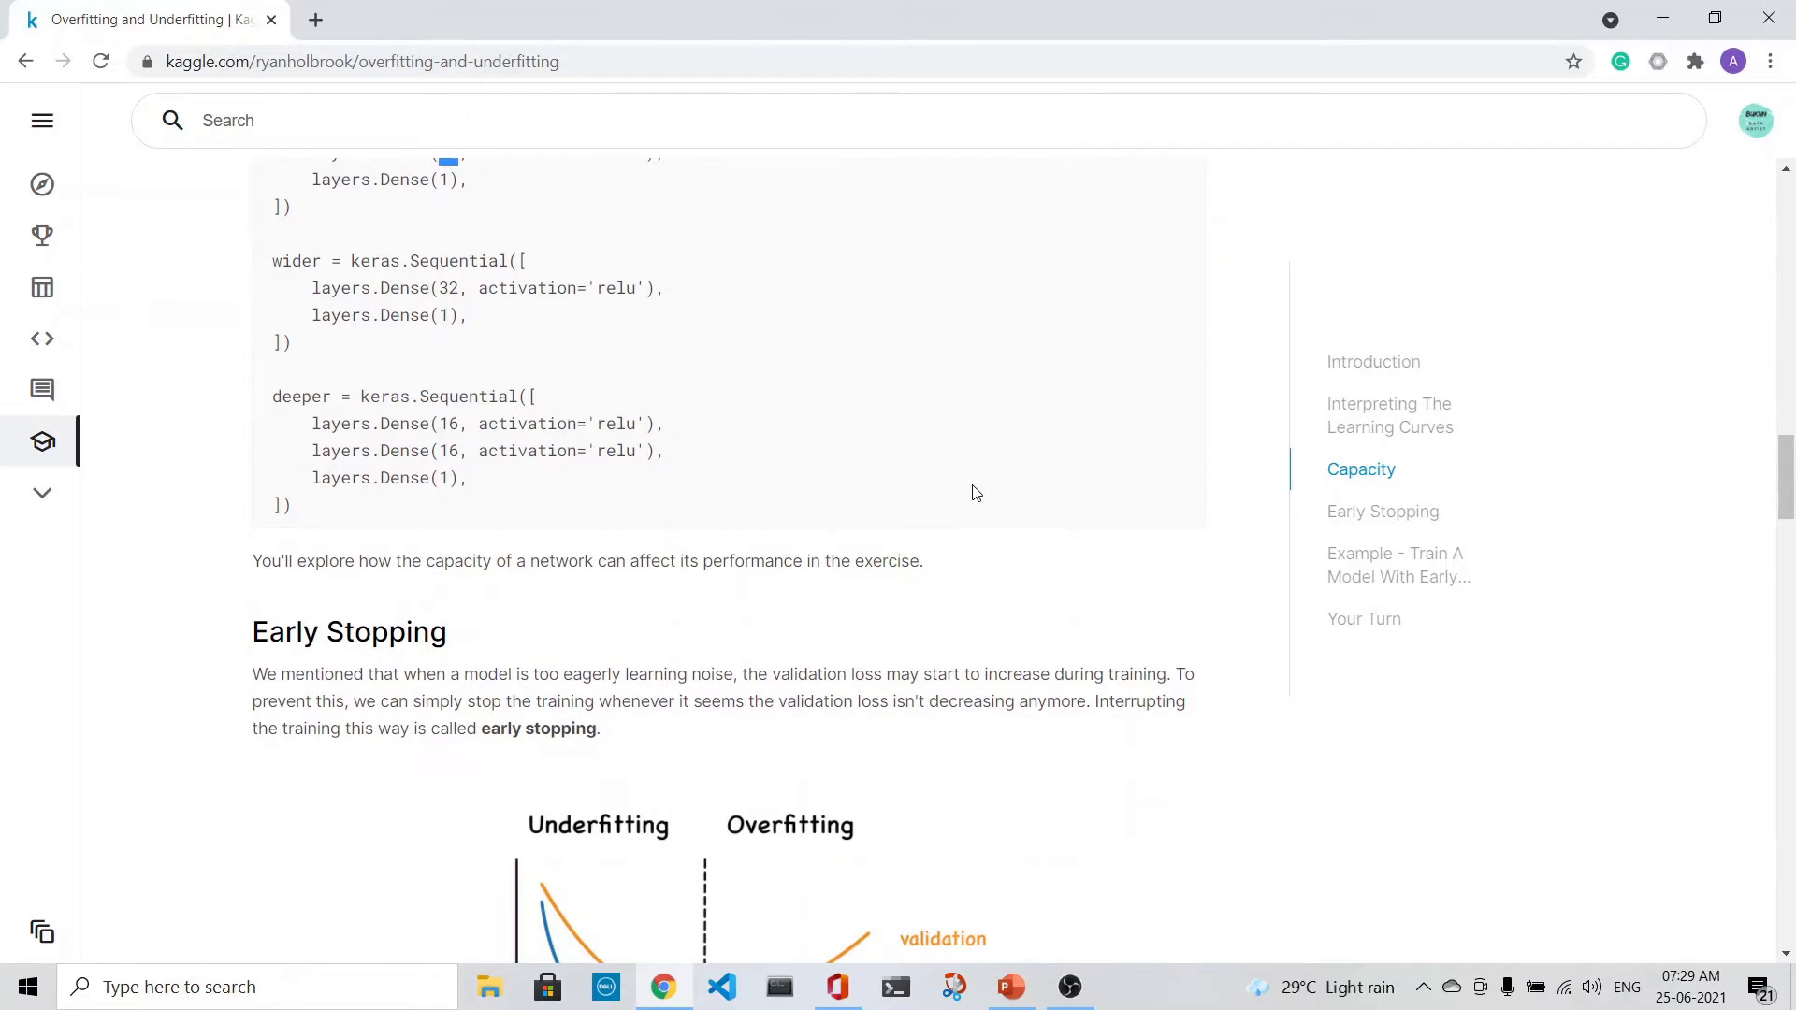
{"action": "scroll", "scroll_direction": "down", "scroll_amount": 3}
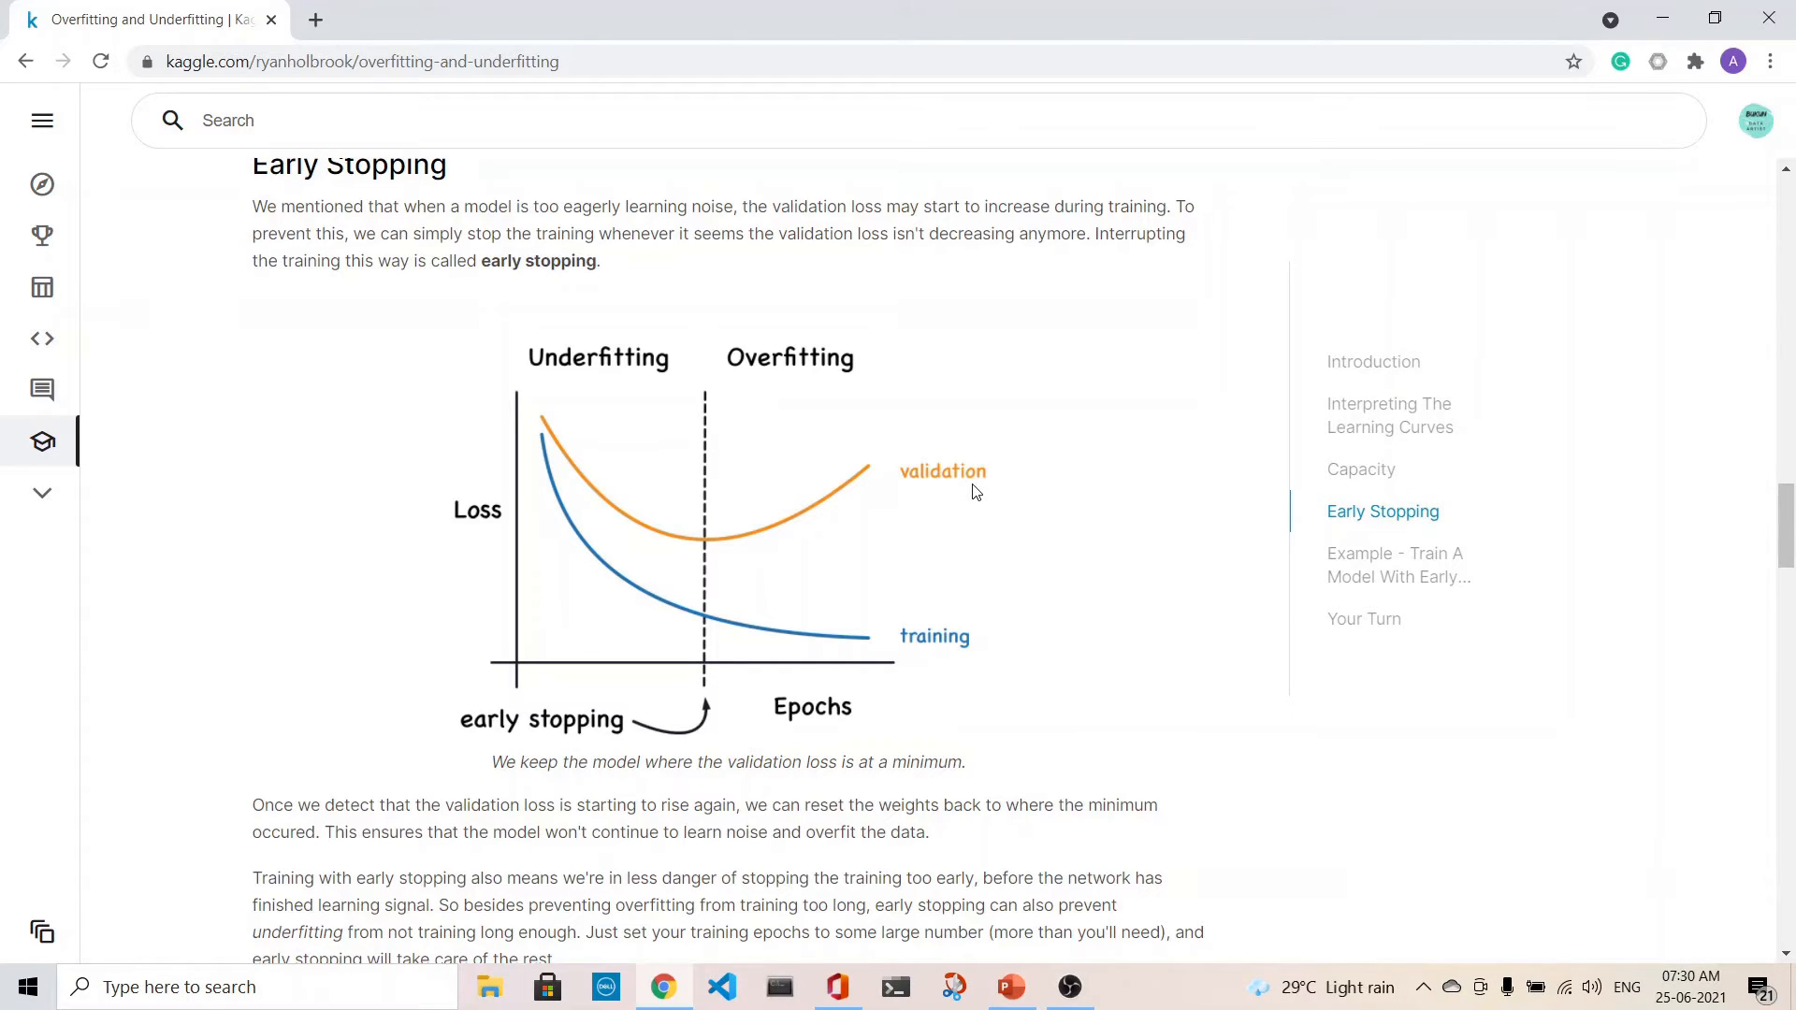
{"action": "mouse_move", "coordinate": [707, 557]}
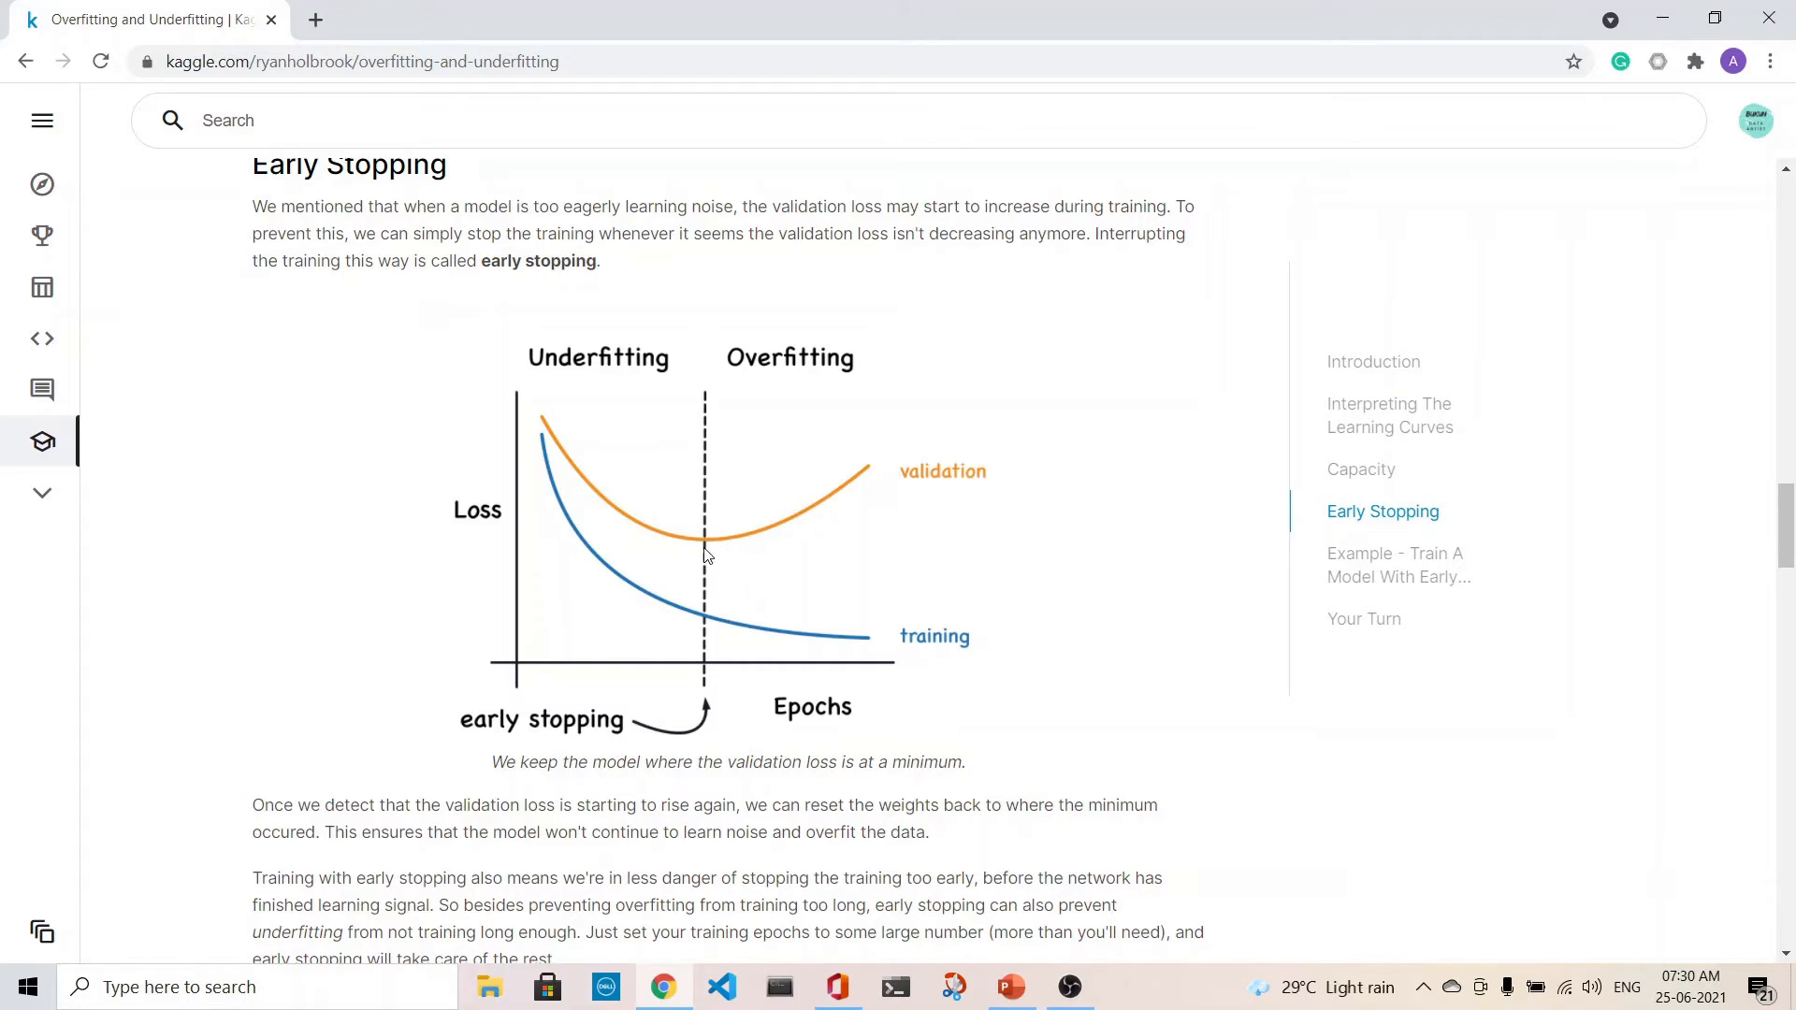
{"action": "mouse_move", "coordinate": [708, 548]}
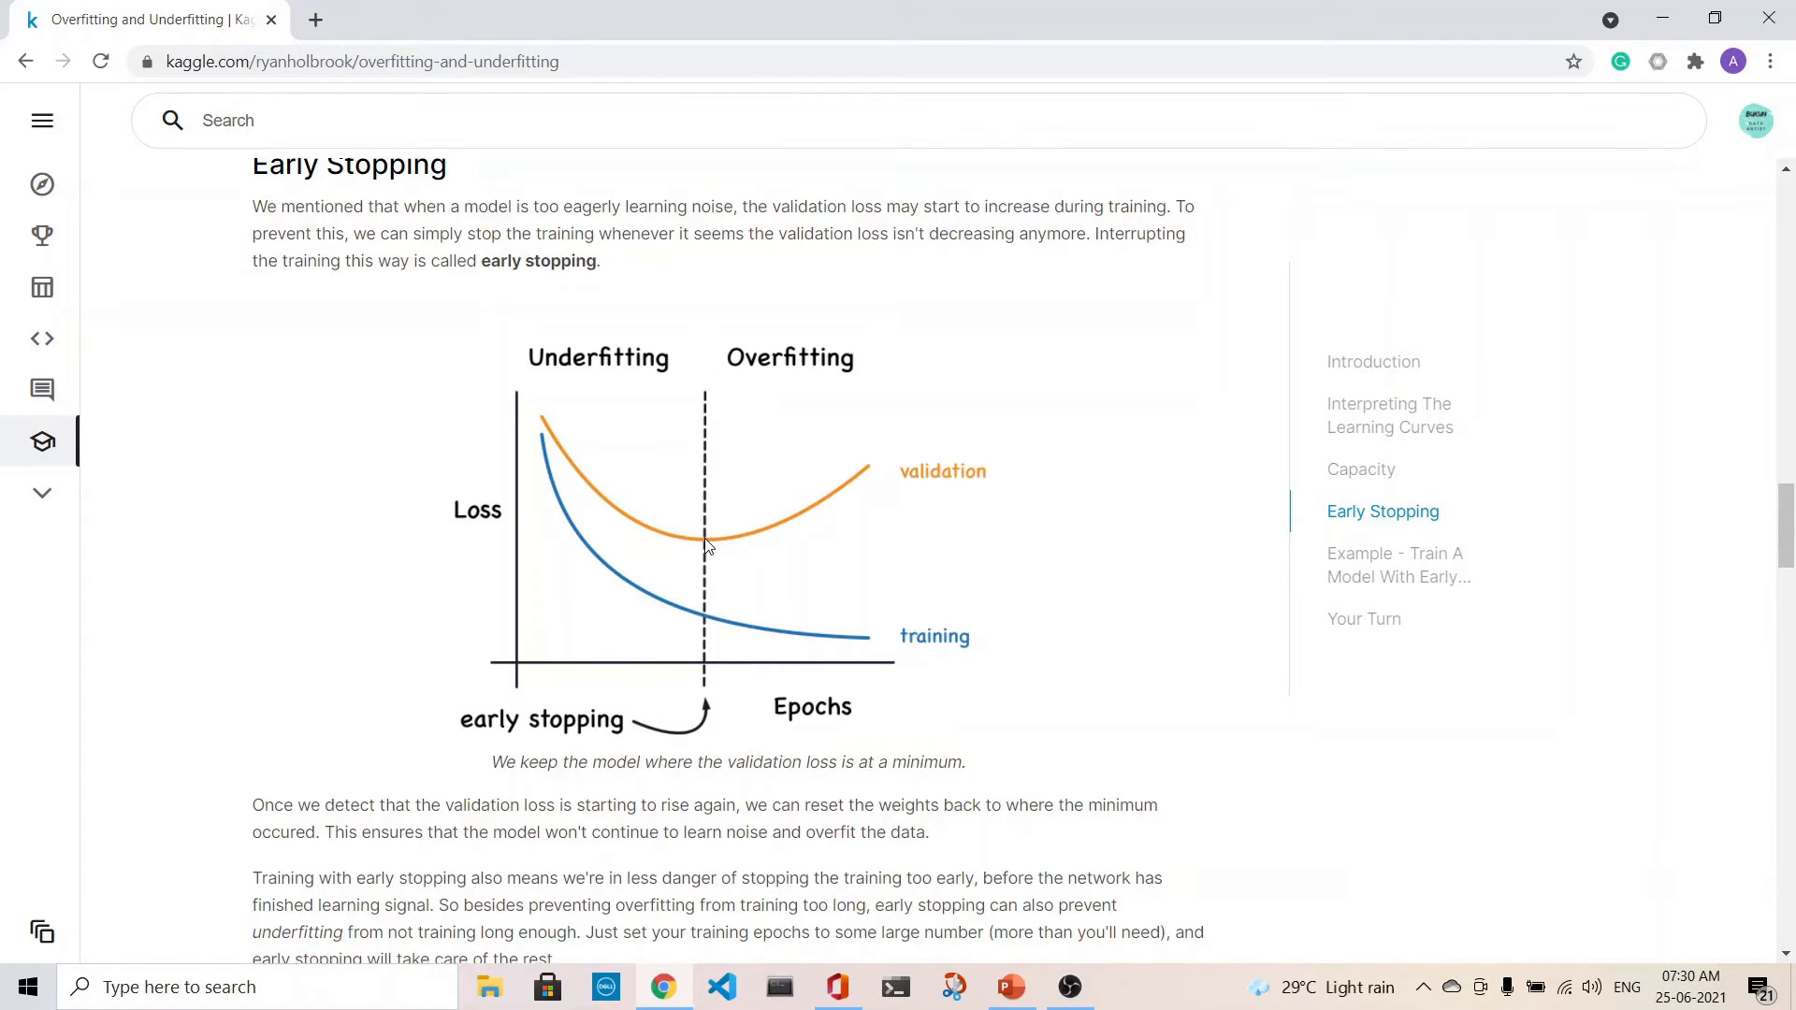
{"action": "mouse_move", "coordinate": [681, 555]}
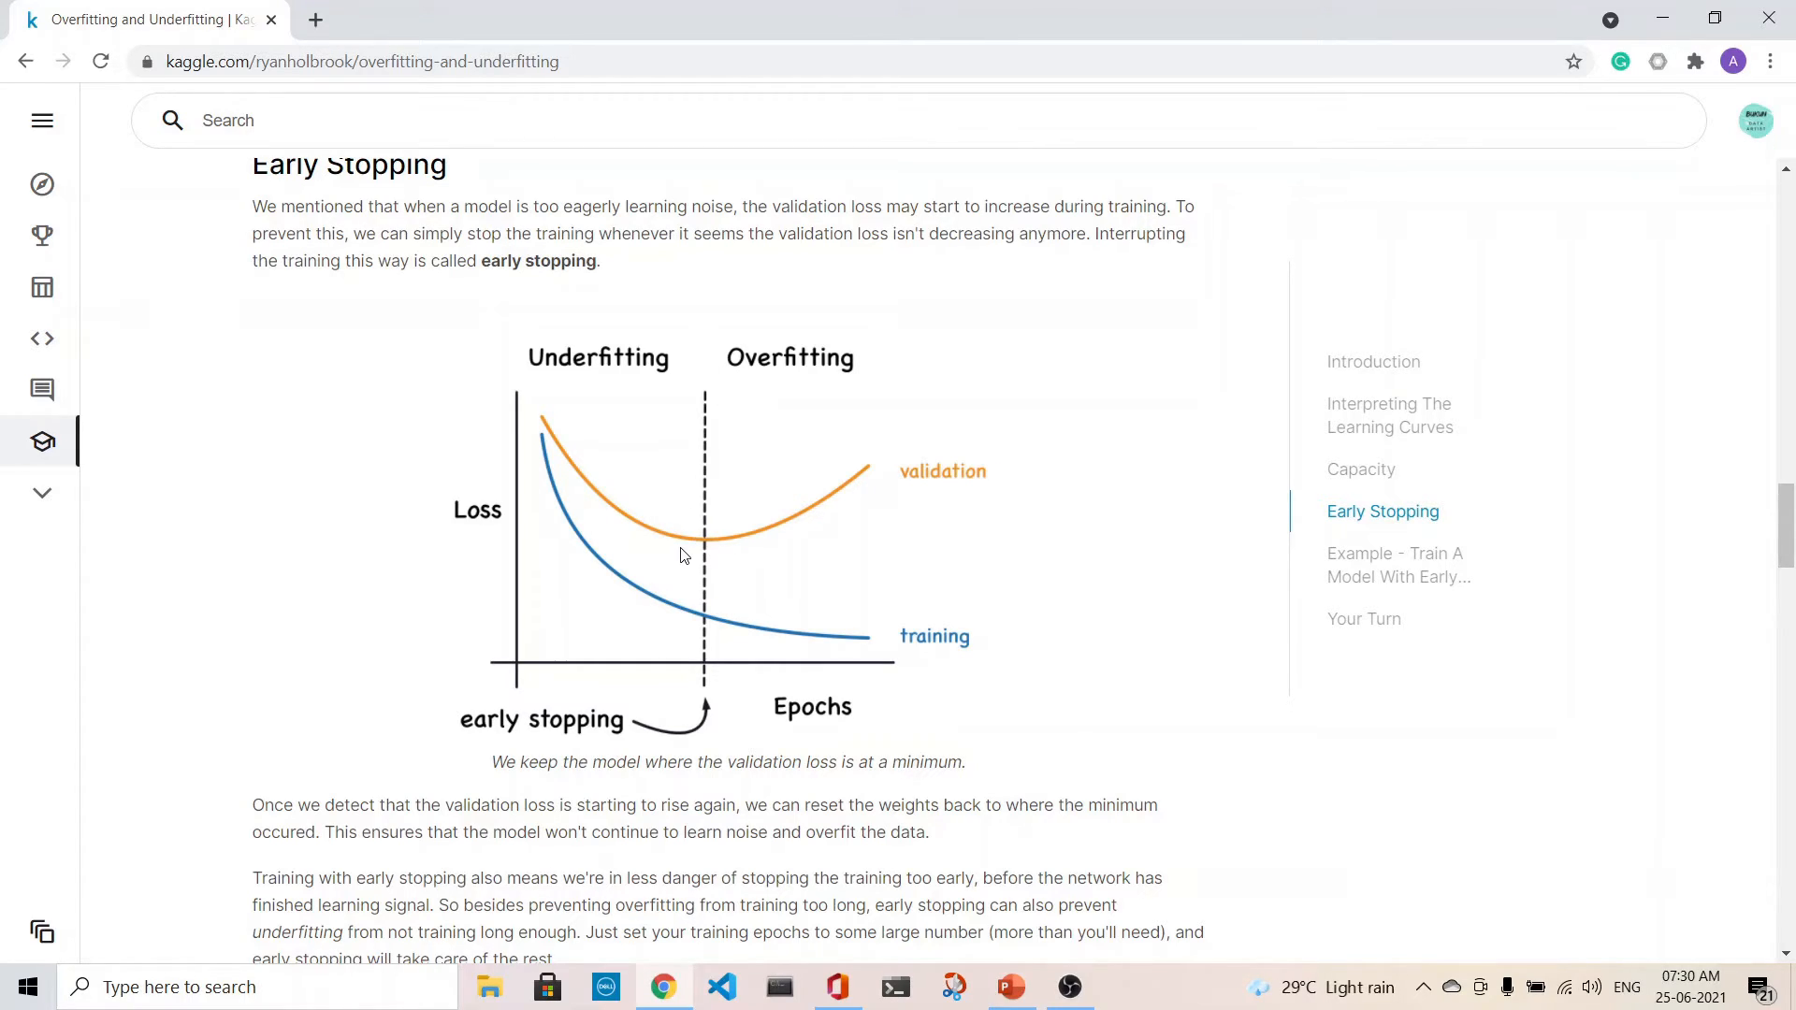
{"action": "mouse_move", "coordinate": [957, 503]}
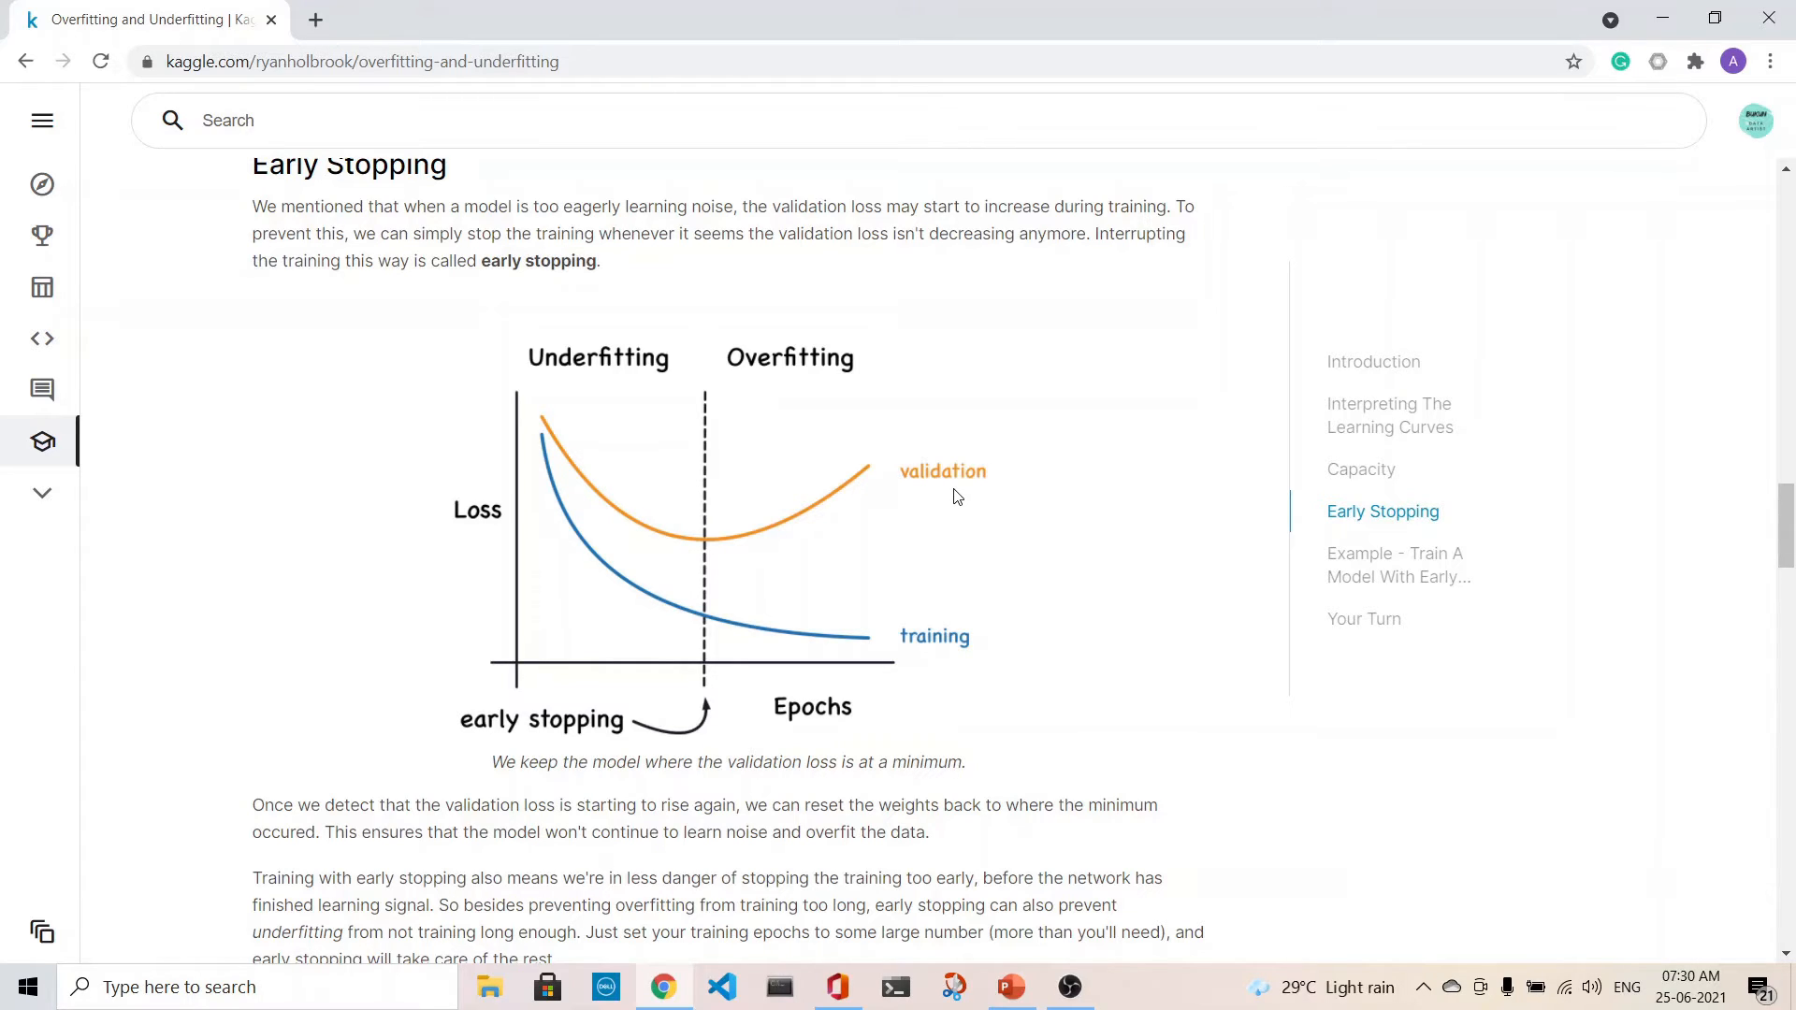
Scroll through the Adding Early Stopping code and explanation, then back up to the loss curve figure.
{"action": "scroll", "scroll_direction": "down", "scroll_amount": 3}
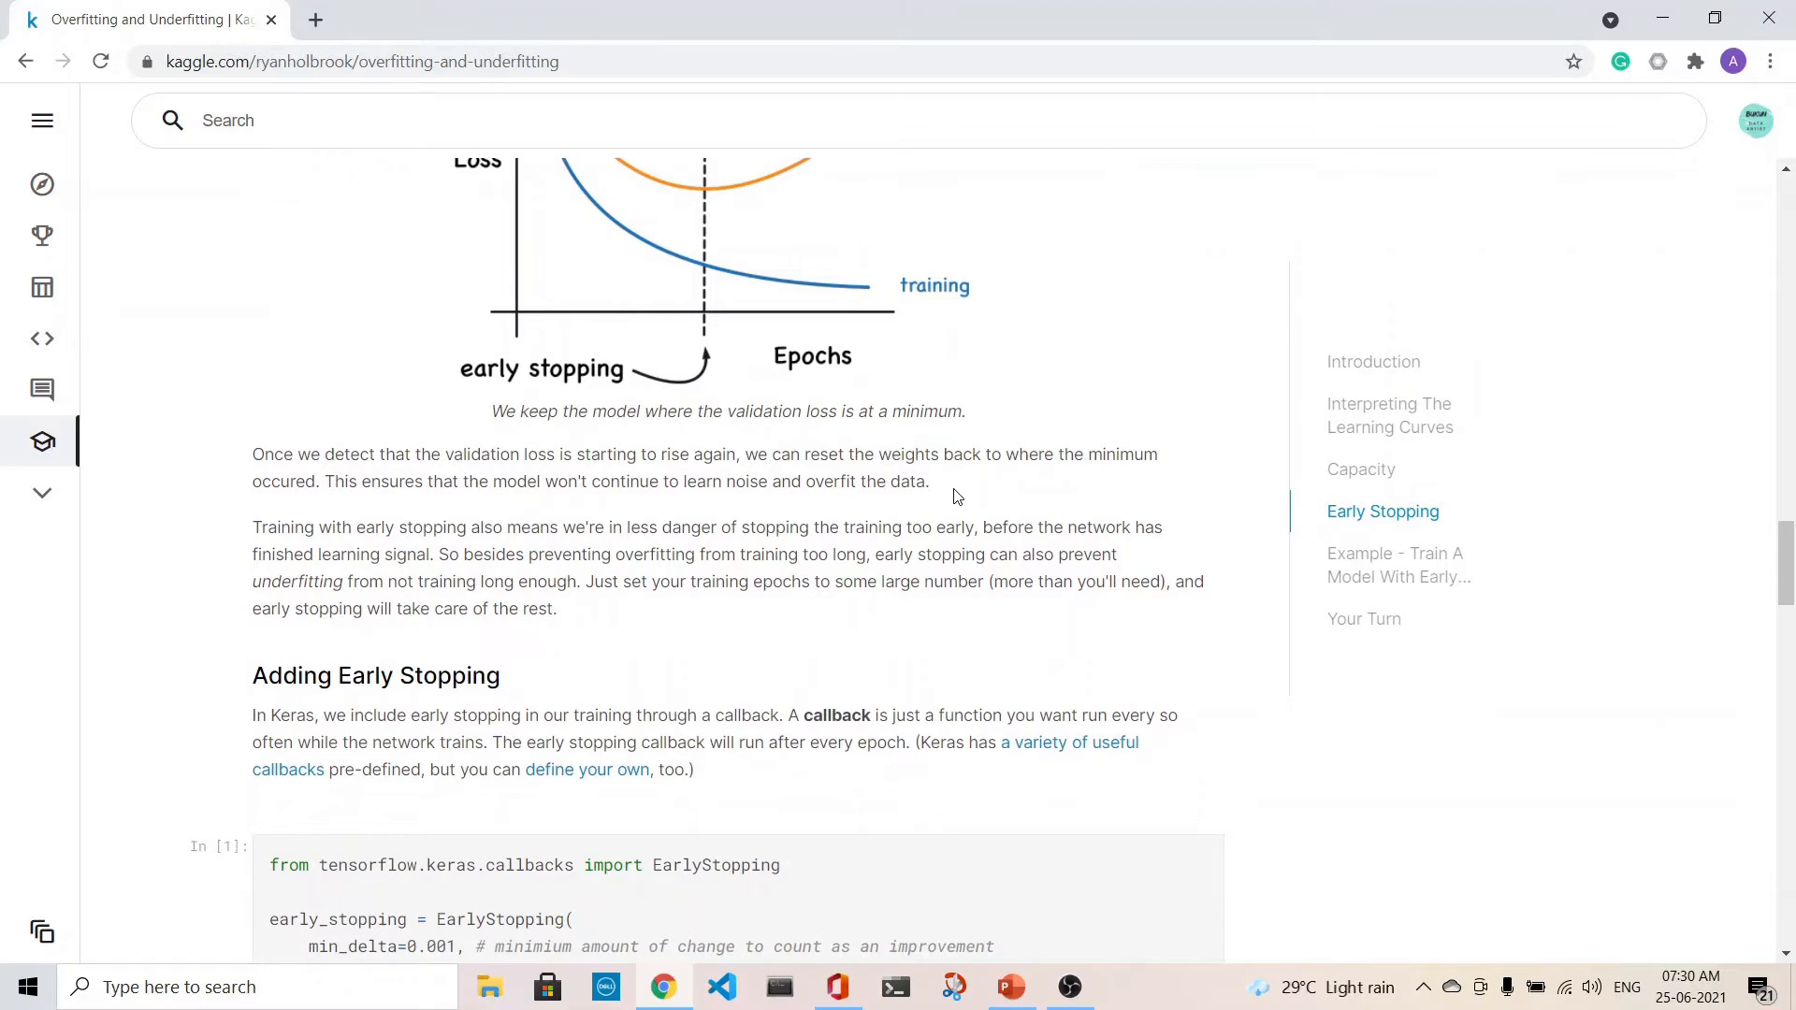
{"action": "scroll", "scroll_direction": "down", "scroll_amount": 3}
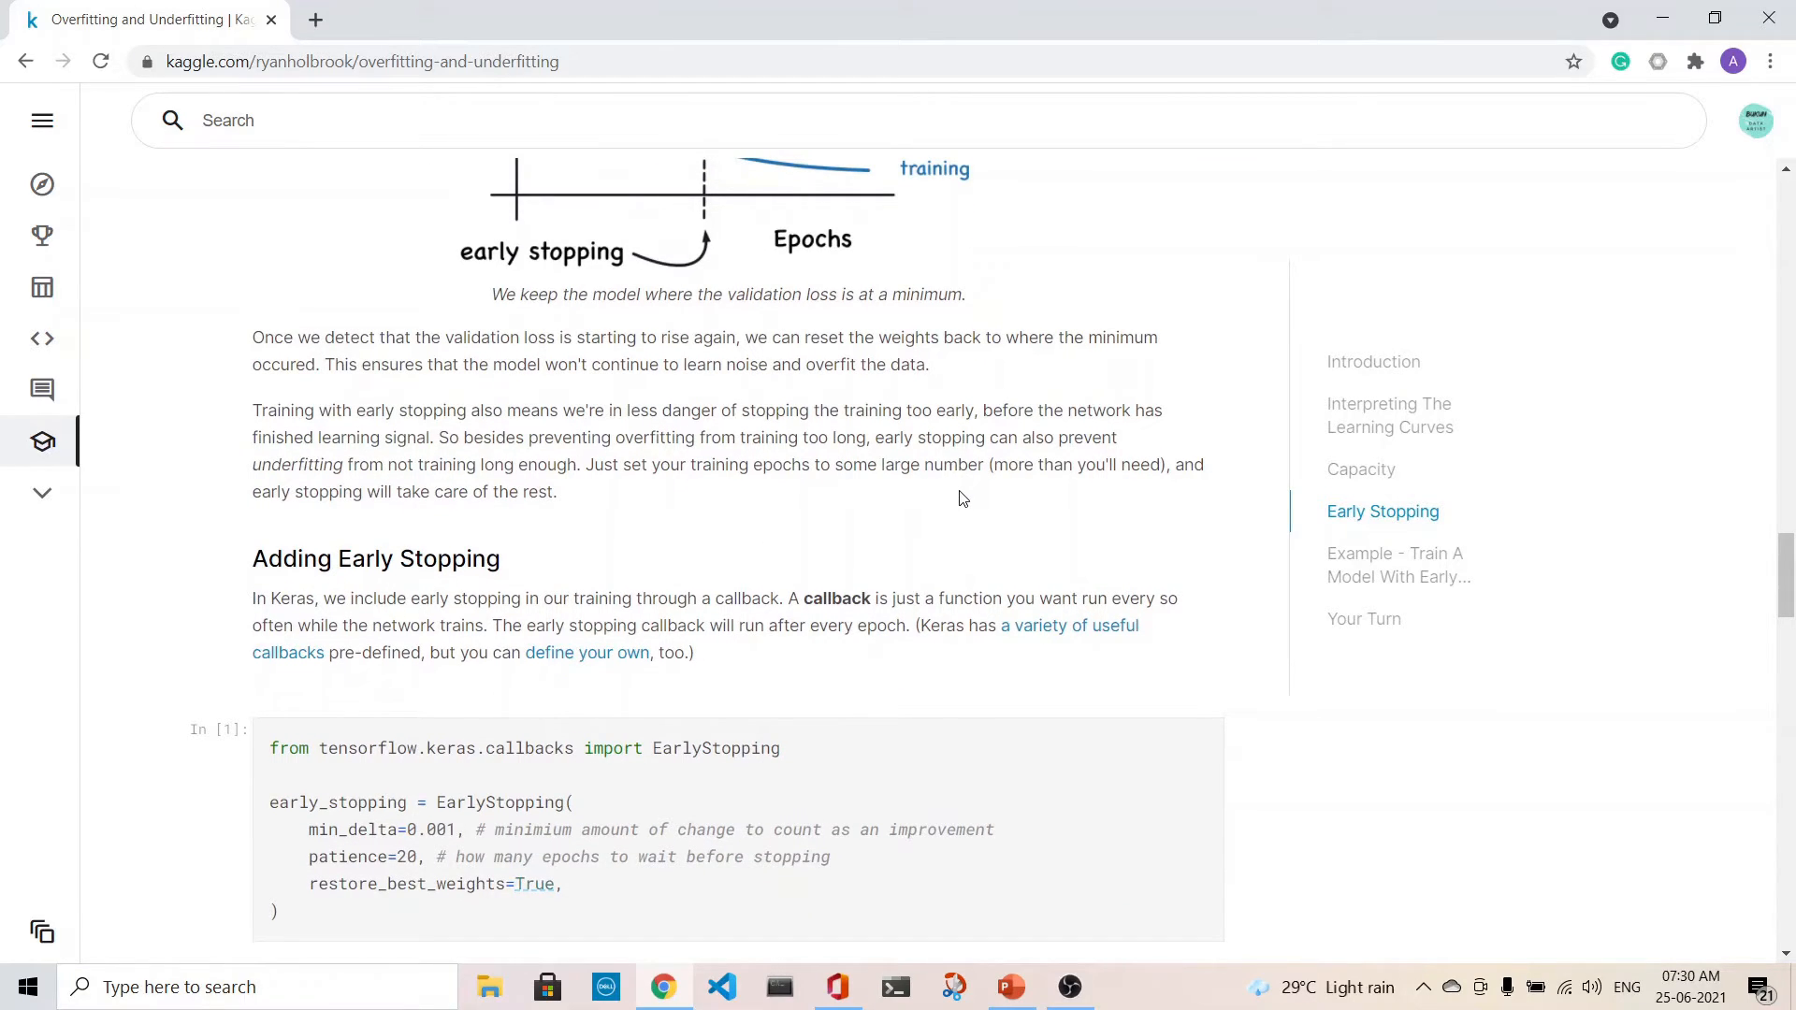
{"action": "scroll", "scroll_direction": "down", "scroll_amount": 3}
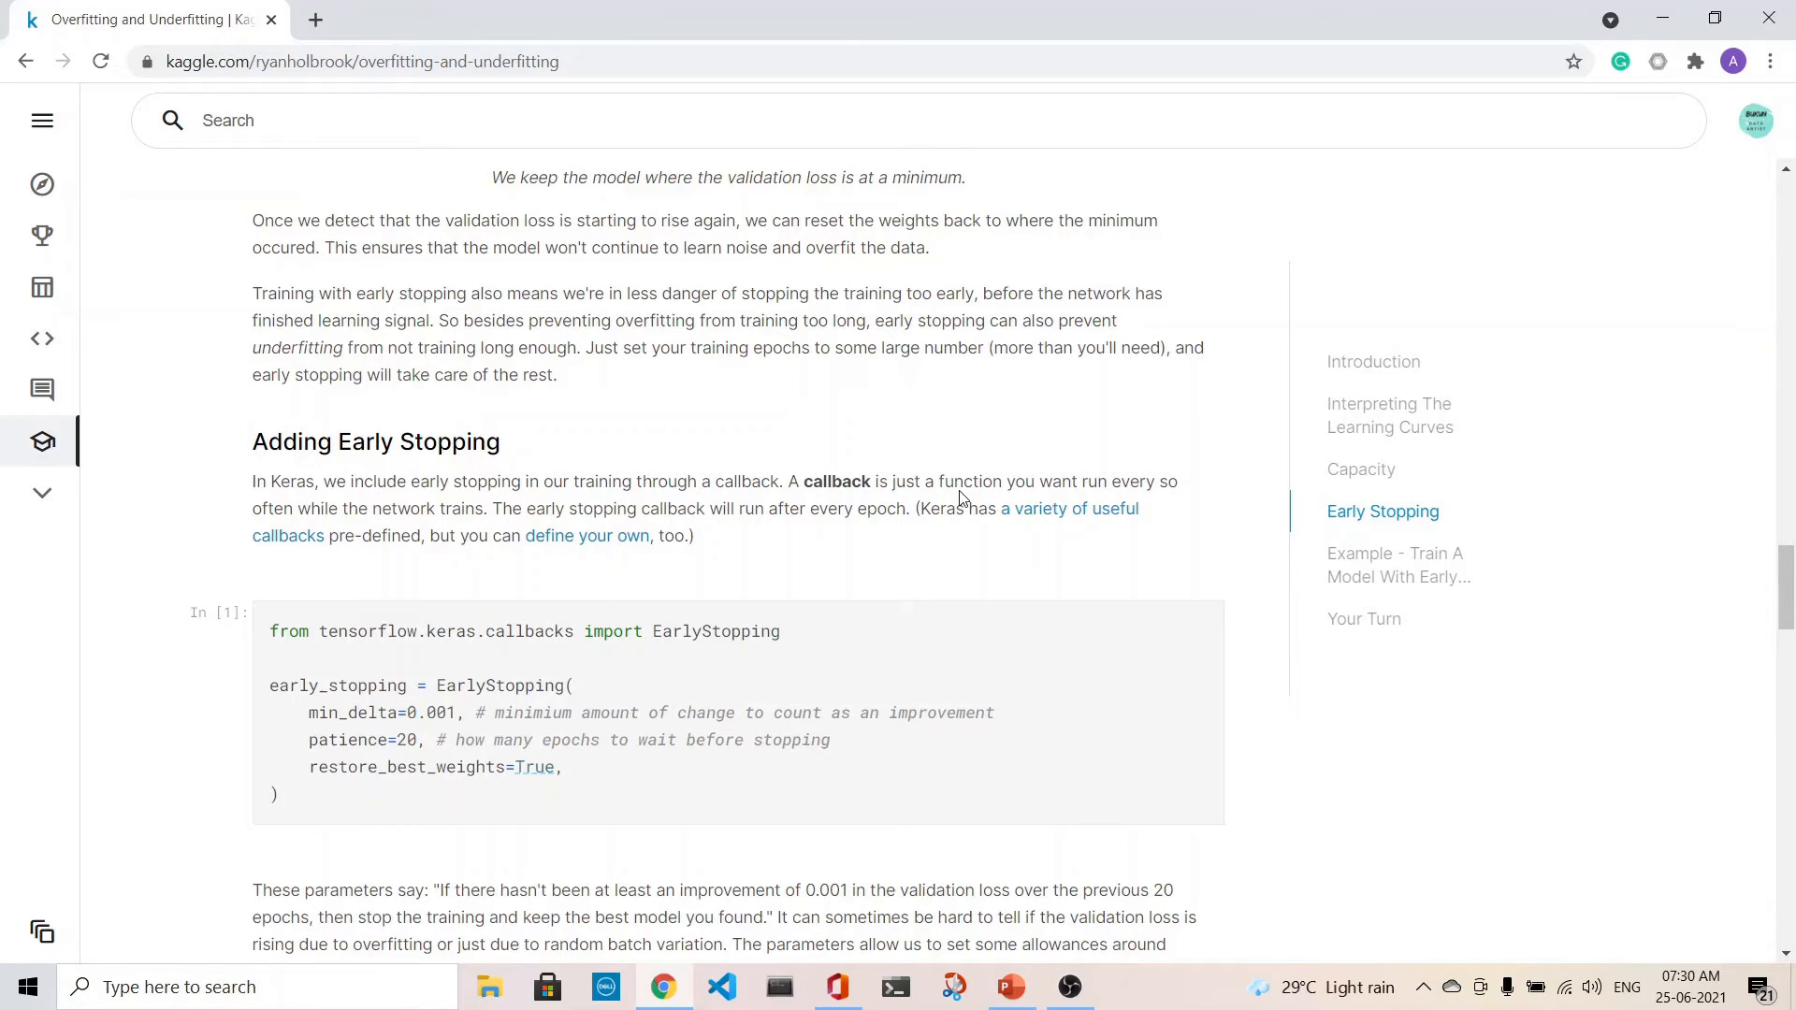
{"action": "mouse_move", "coordinate": [1122, 501]}
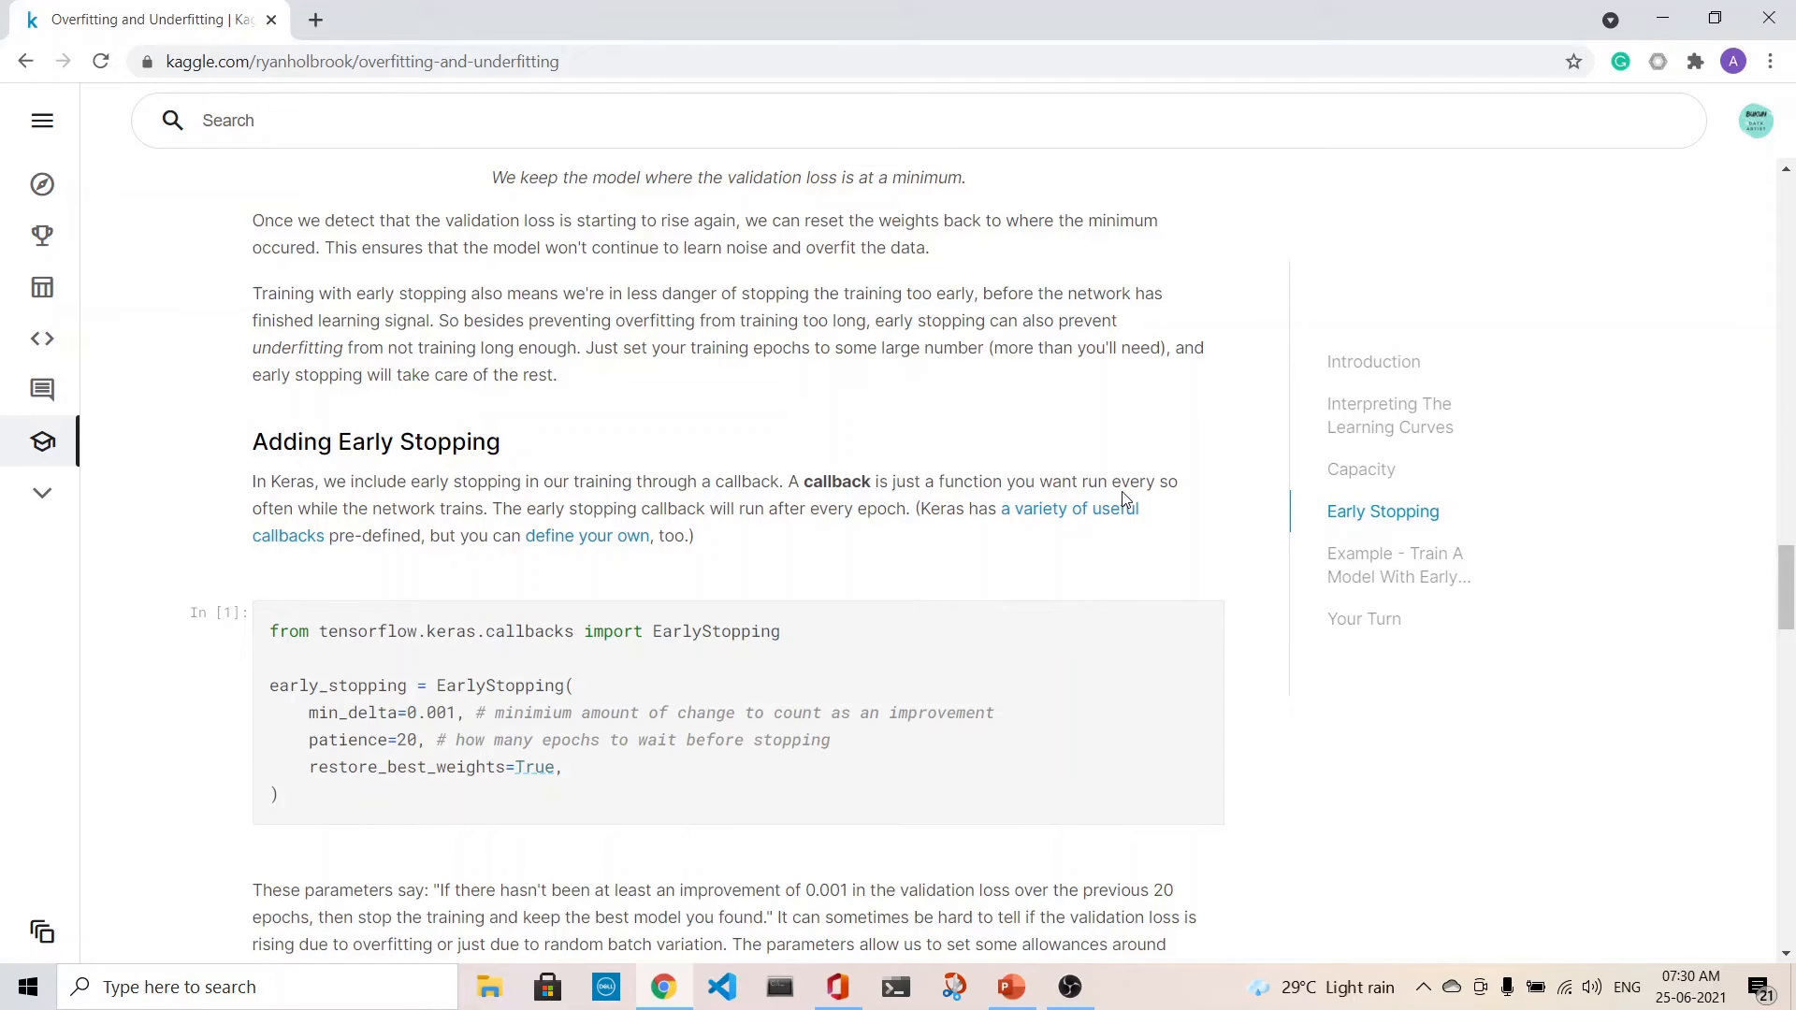
{"action": "mouse_move", "coordinate": [395, 529]}
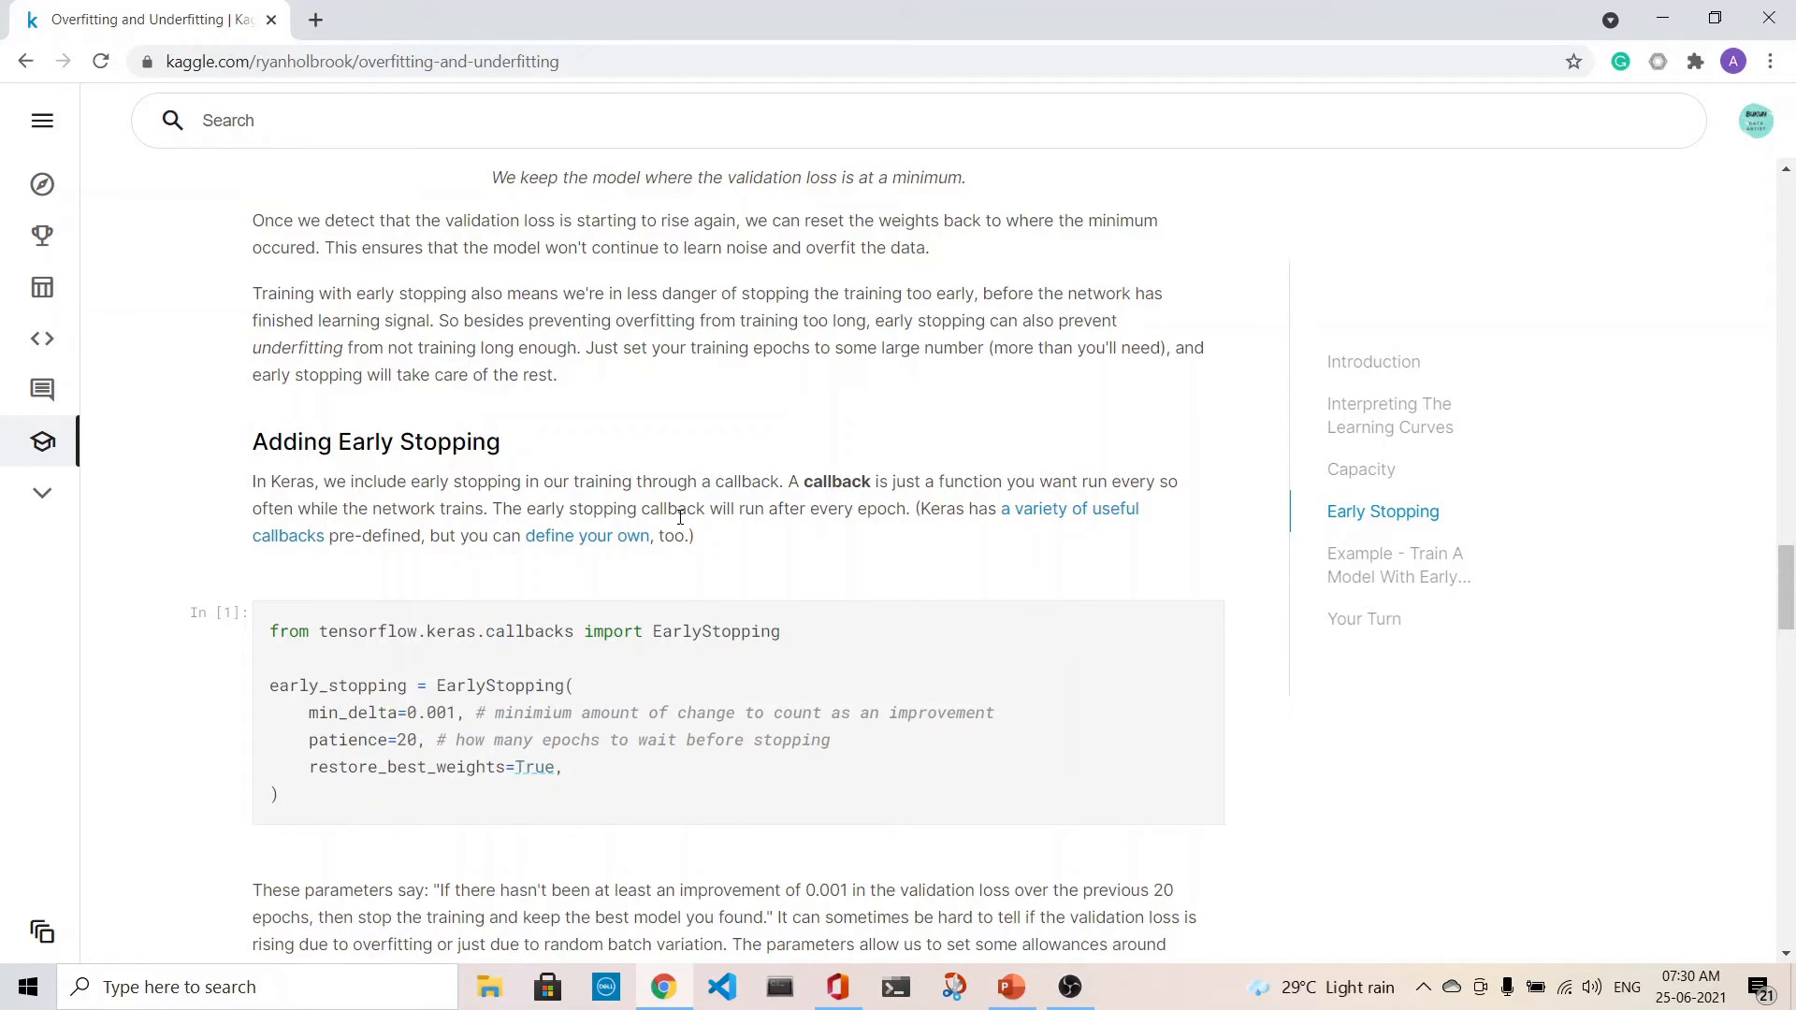
{"action": "mouse_move", "coordinate": [905, 526]}
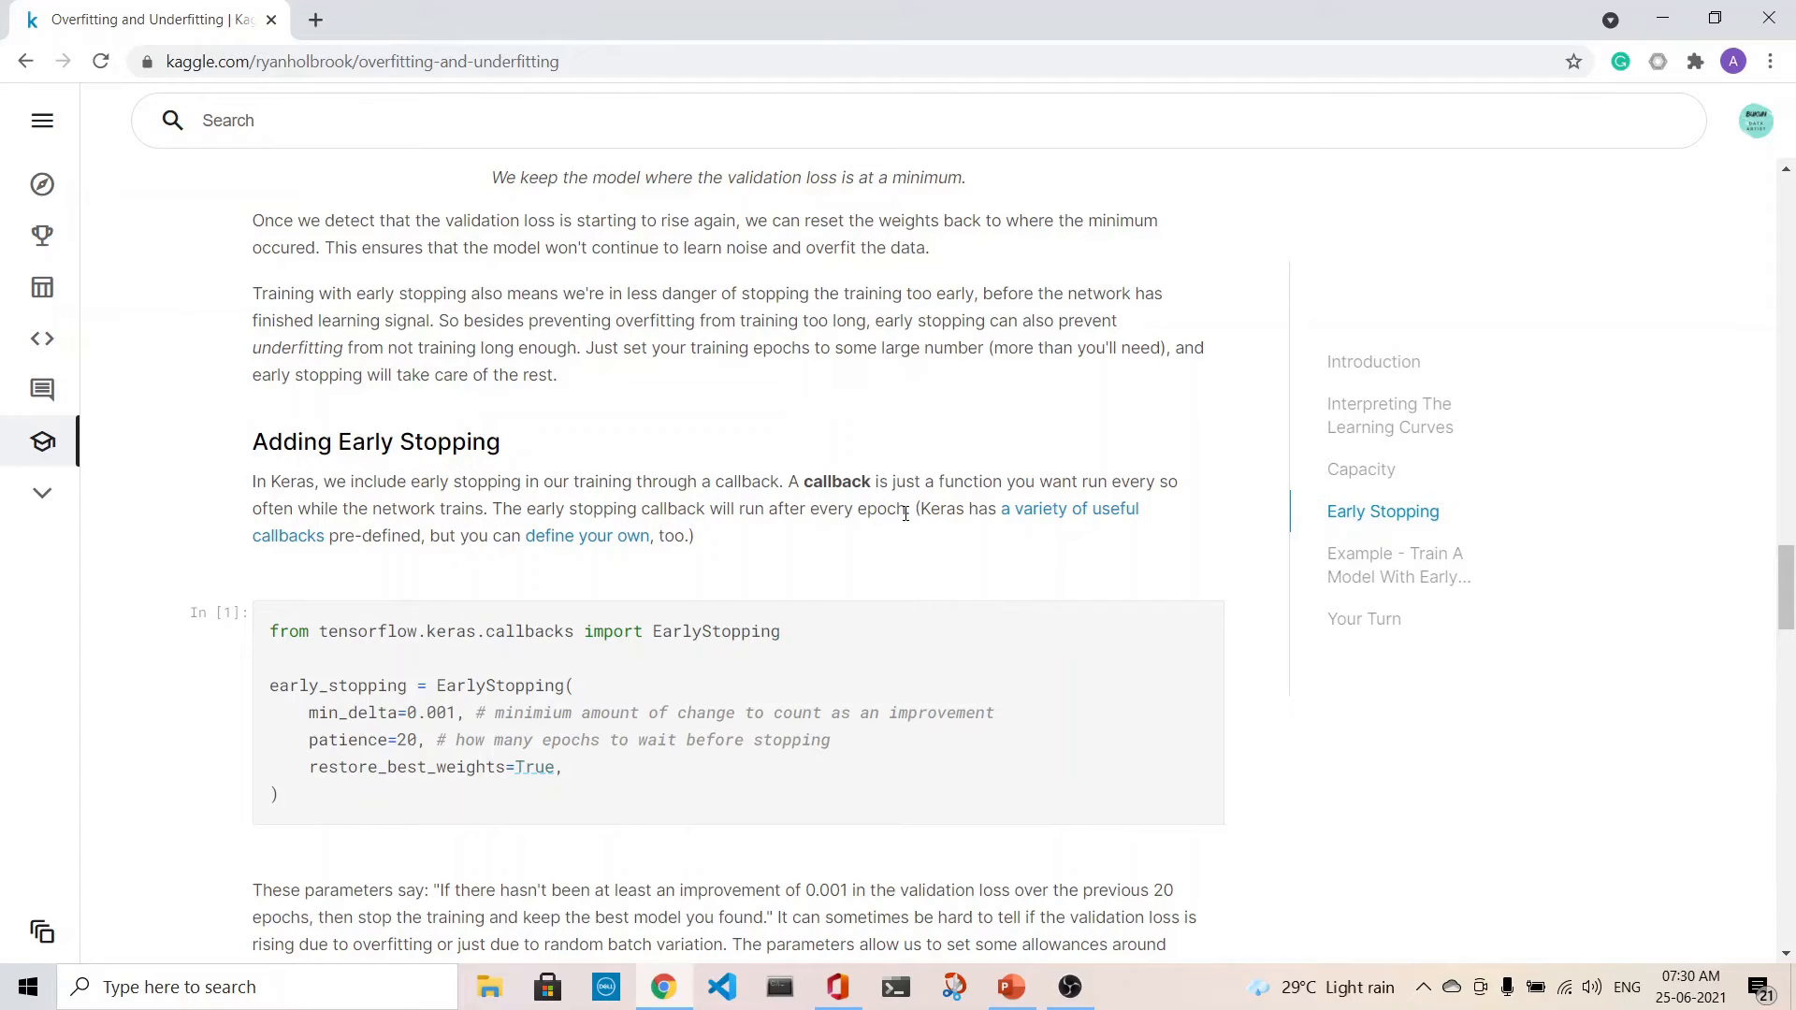
{"action": "mouse_move", "coordinate": [681, 645]}
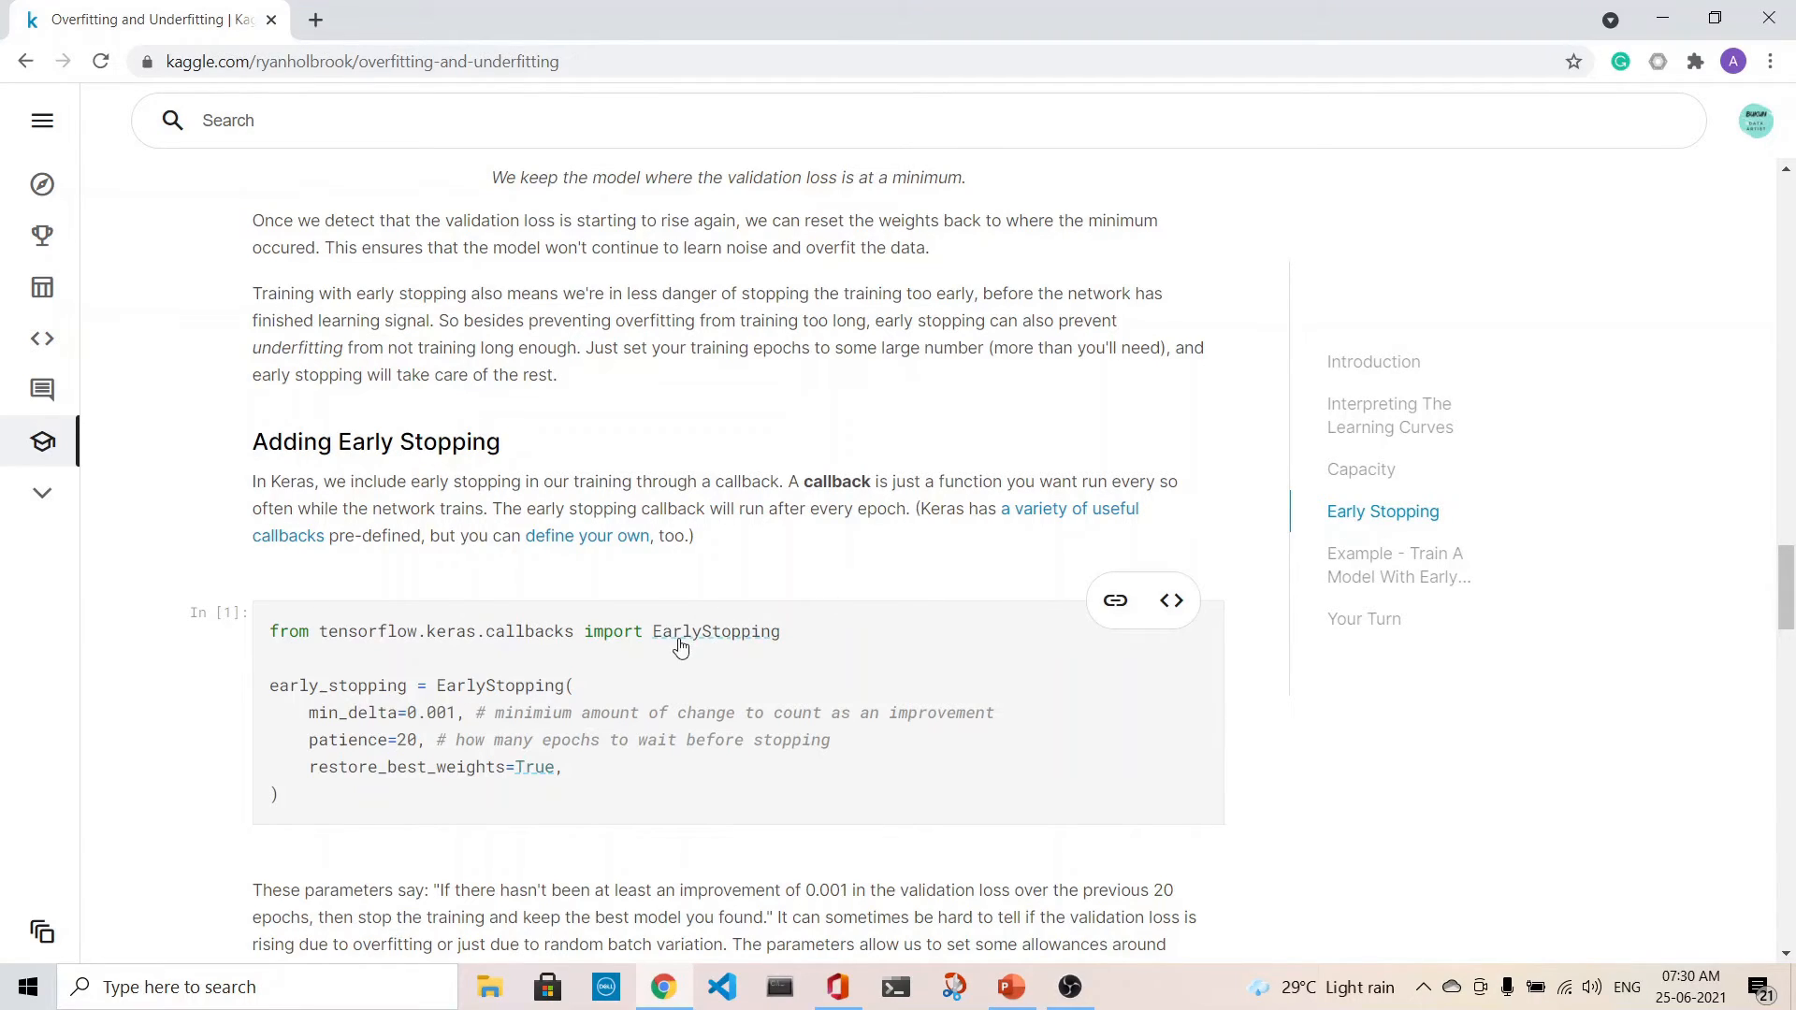
{"action": "mouse_move", "coordinate": [887, 576]}
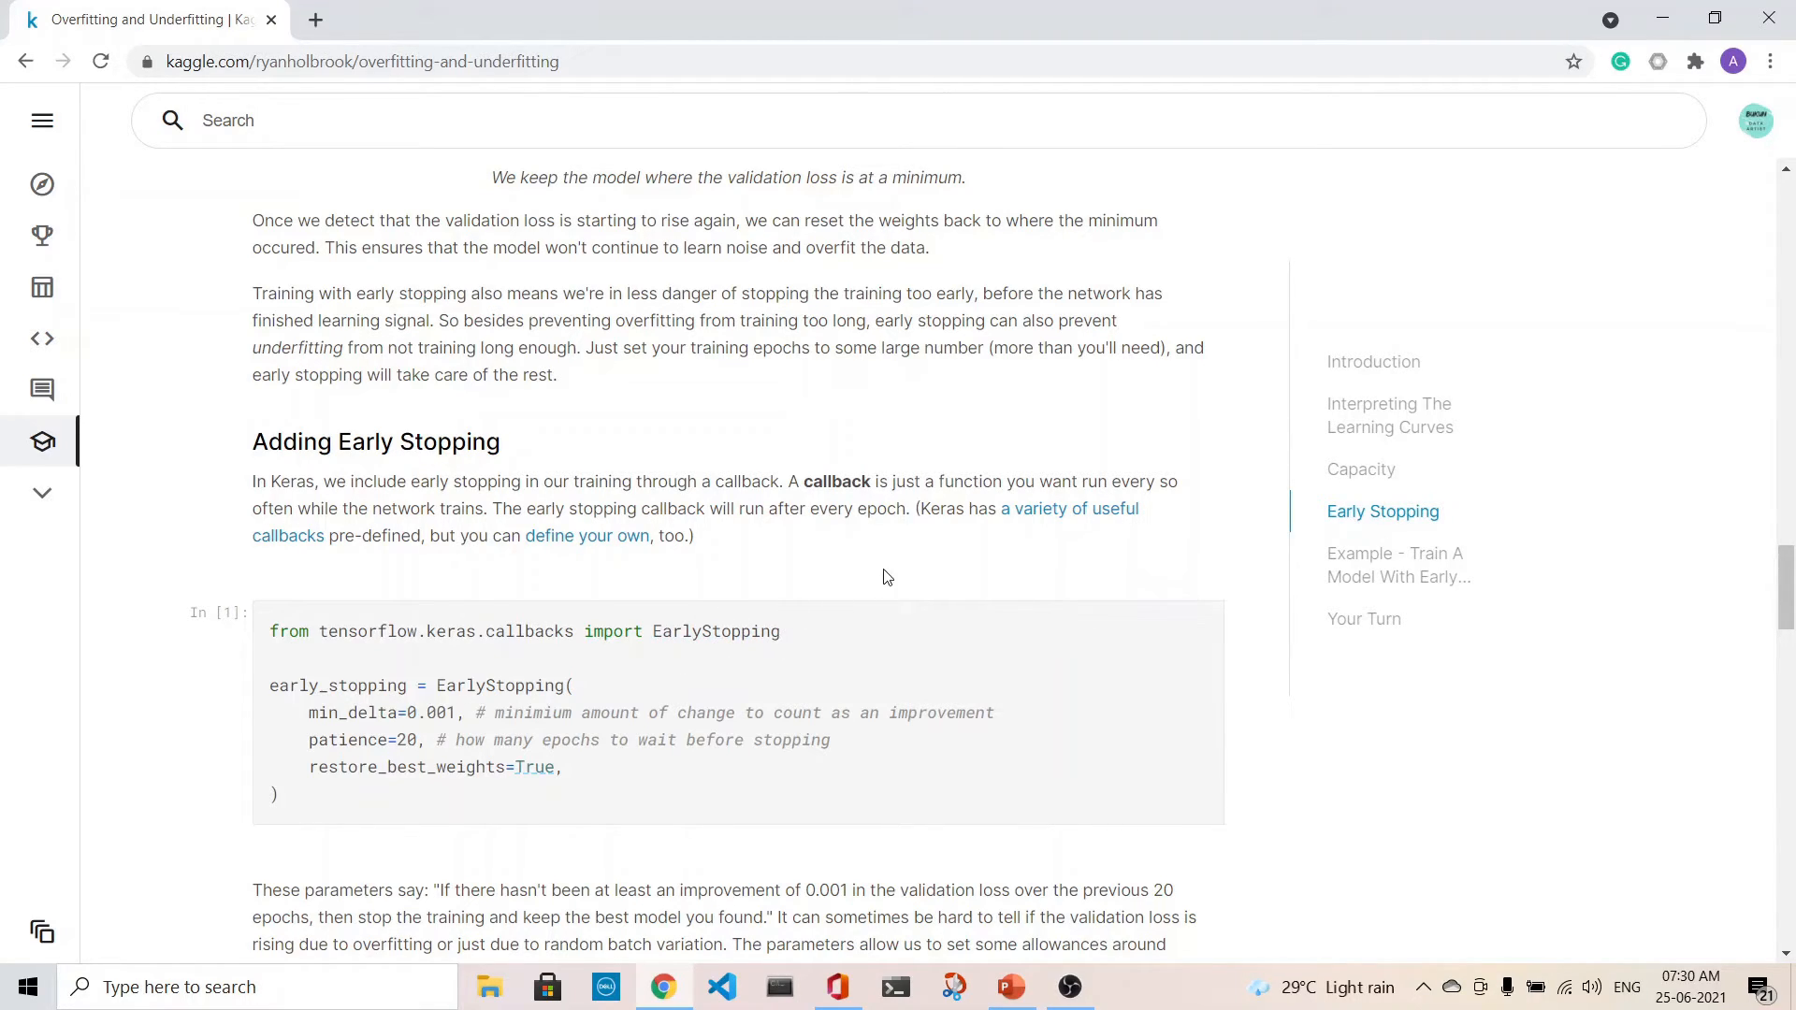
{"action": "scroll", "scroll_direction": "down", "scroll_amount": 3}
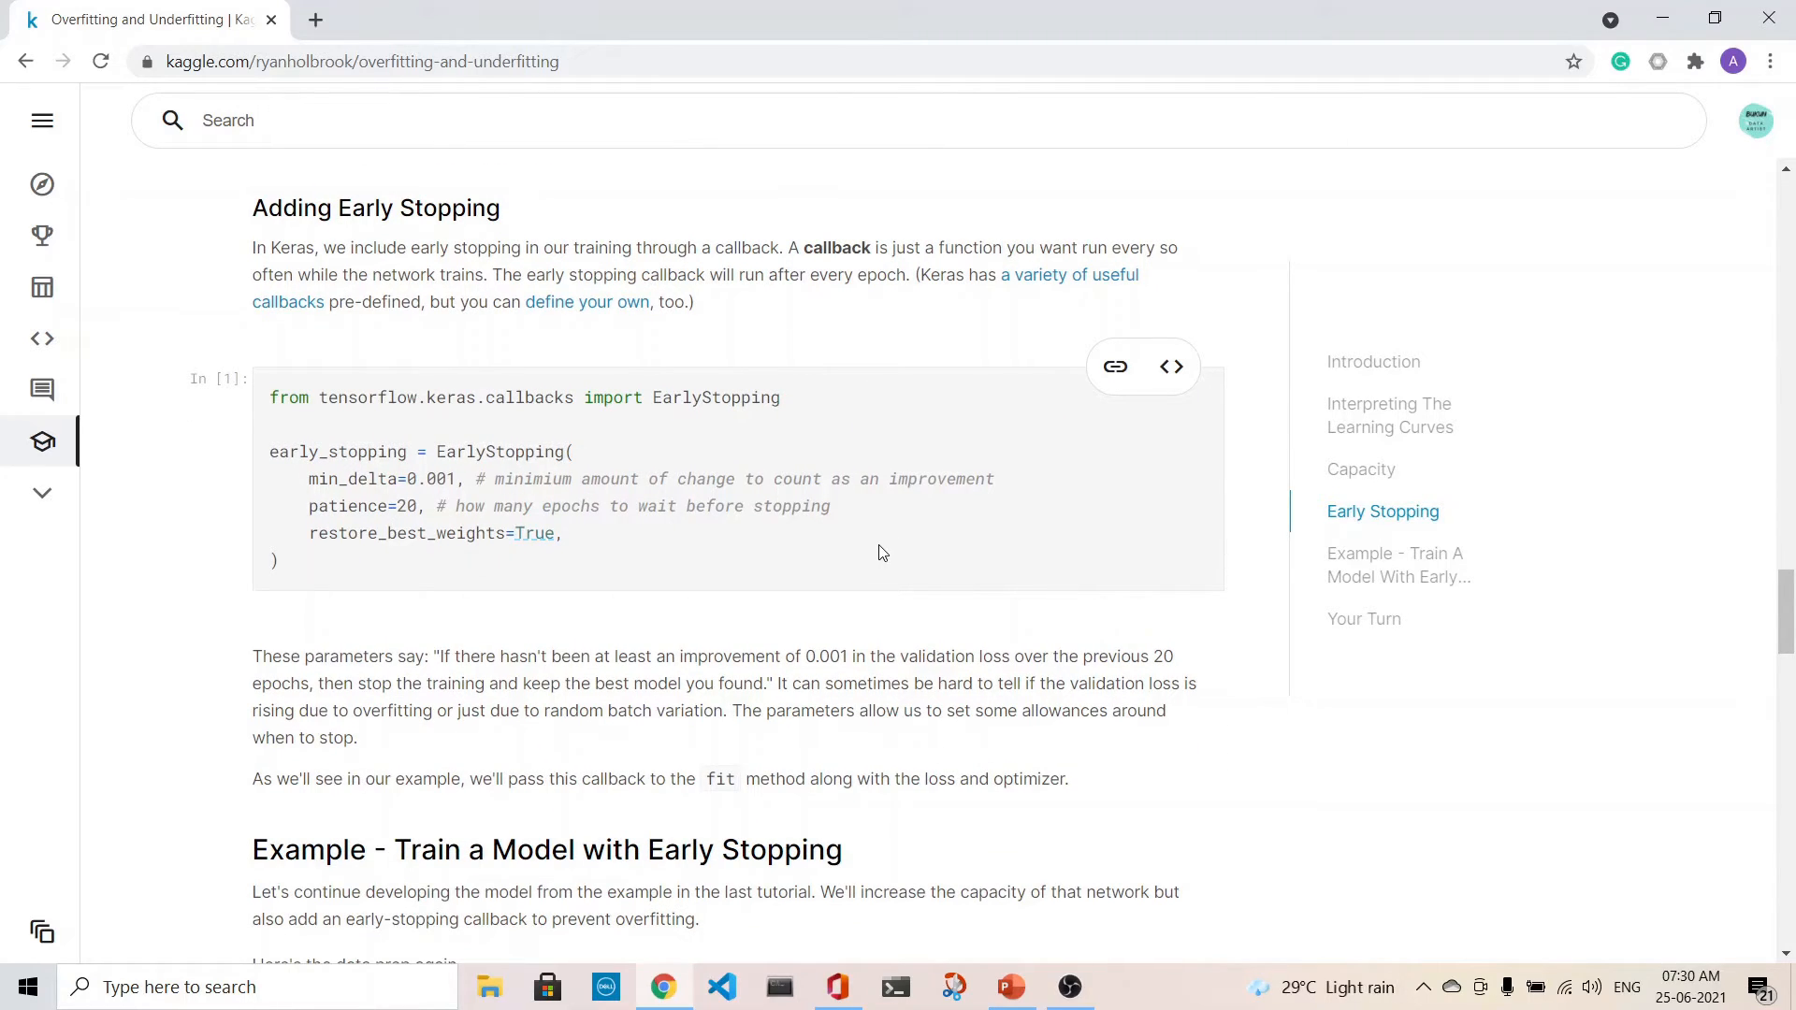
{"action": "mouse_move", "coordinate": [372, 485]}
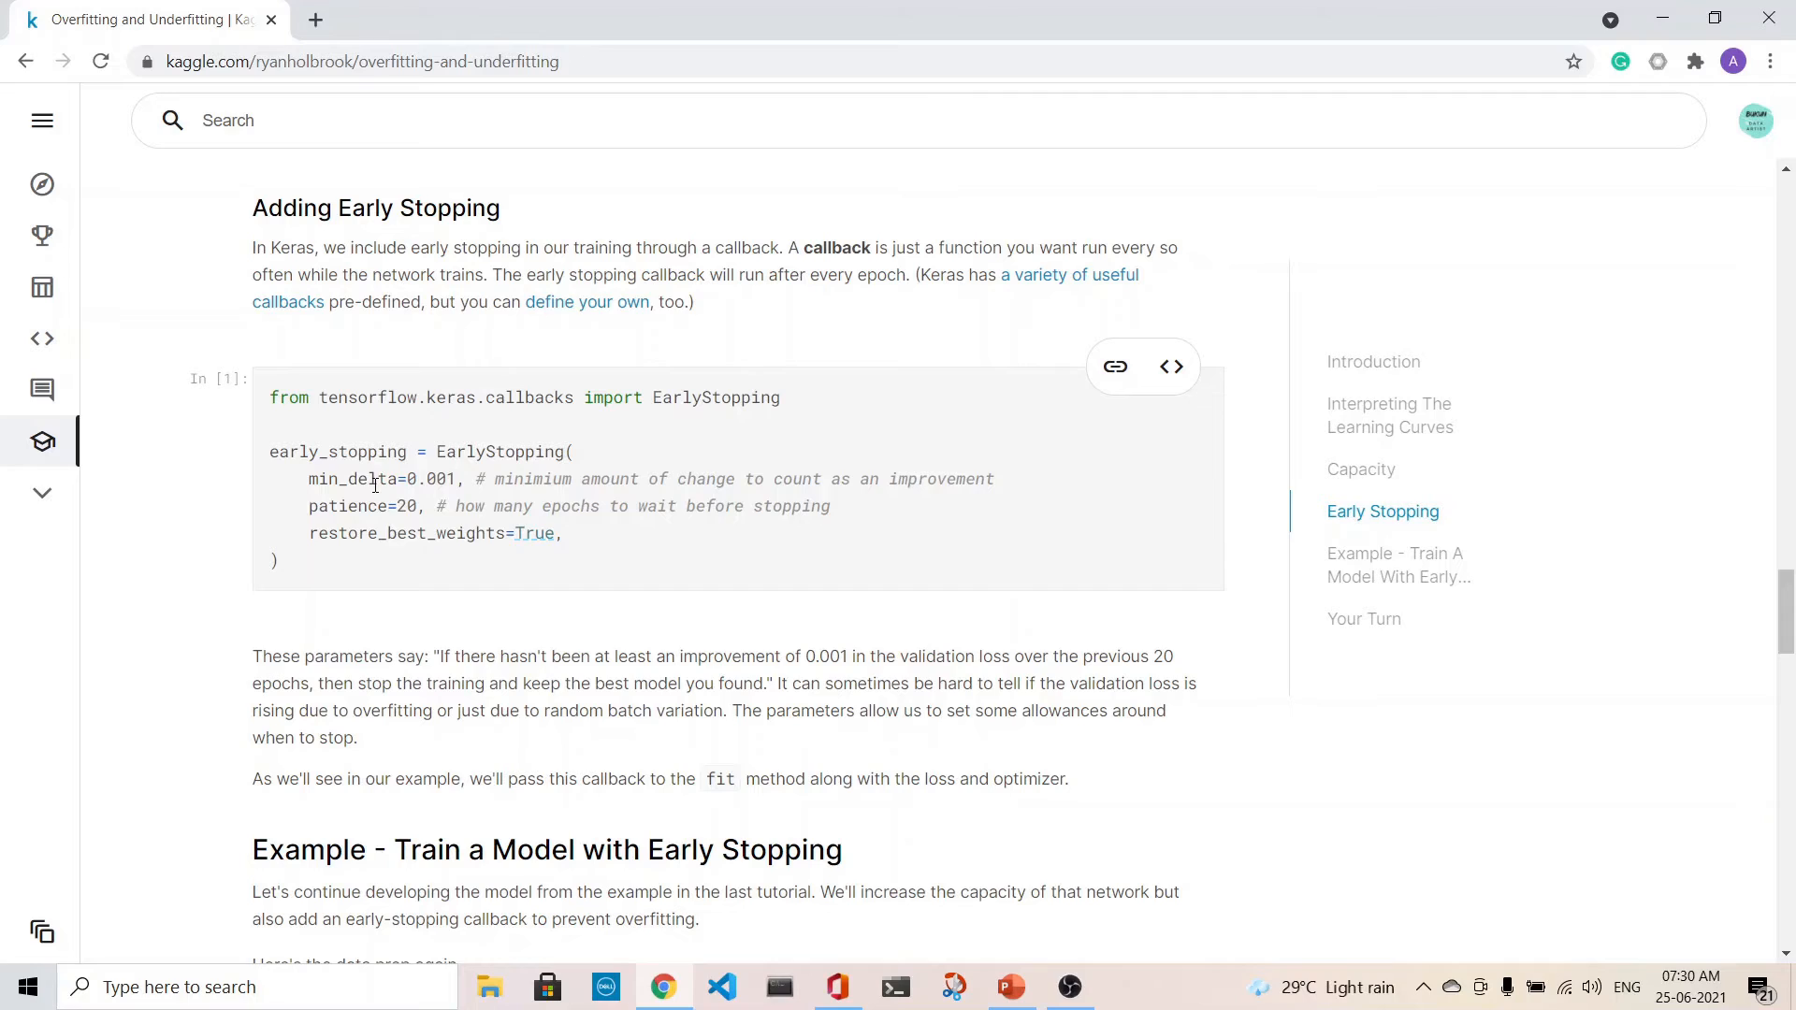
{"action": "mouse_move", "coordinate": [468, 483]}
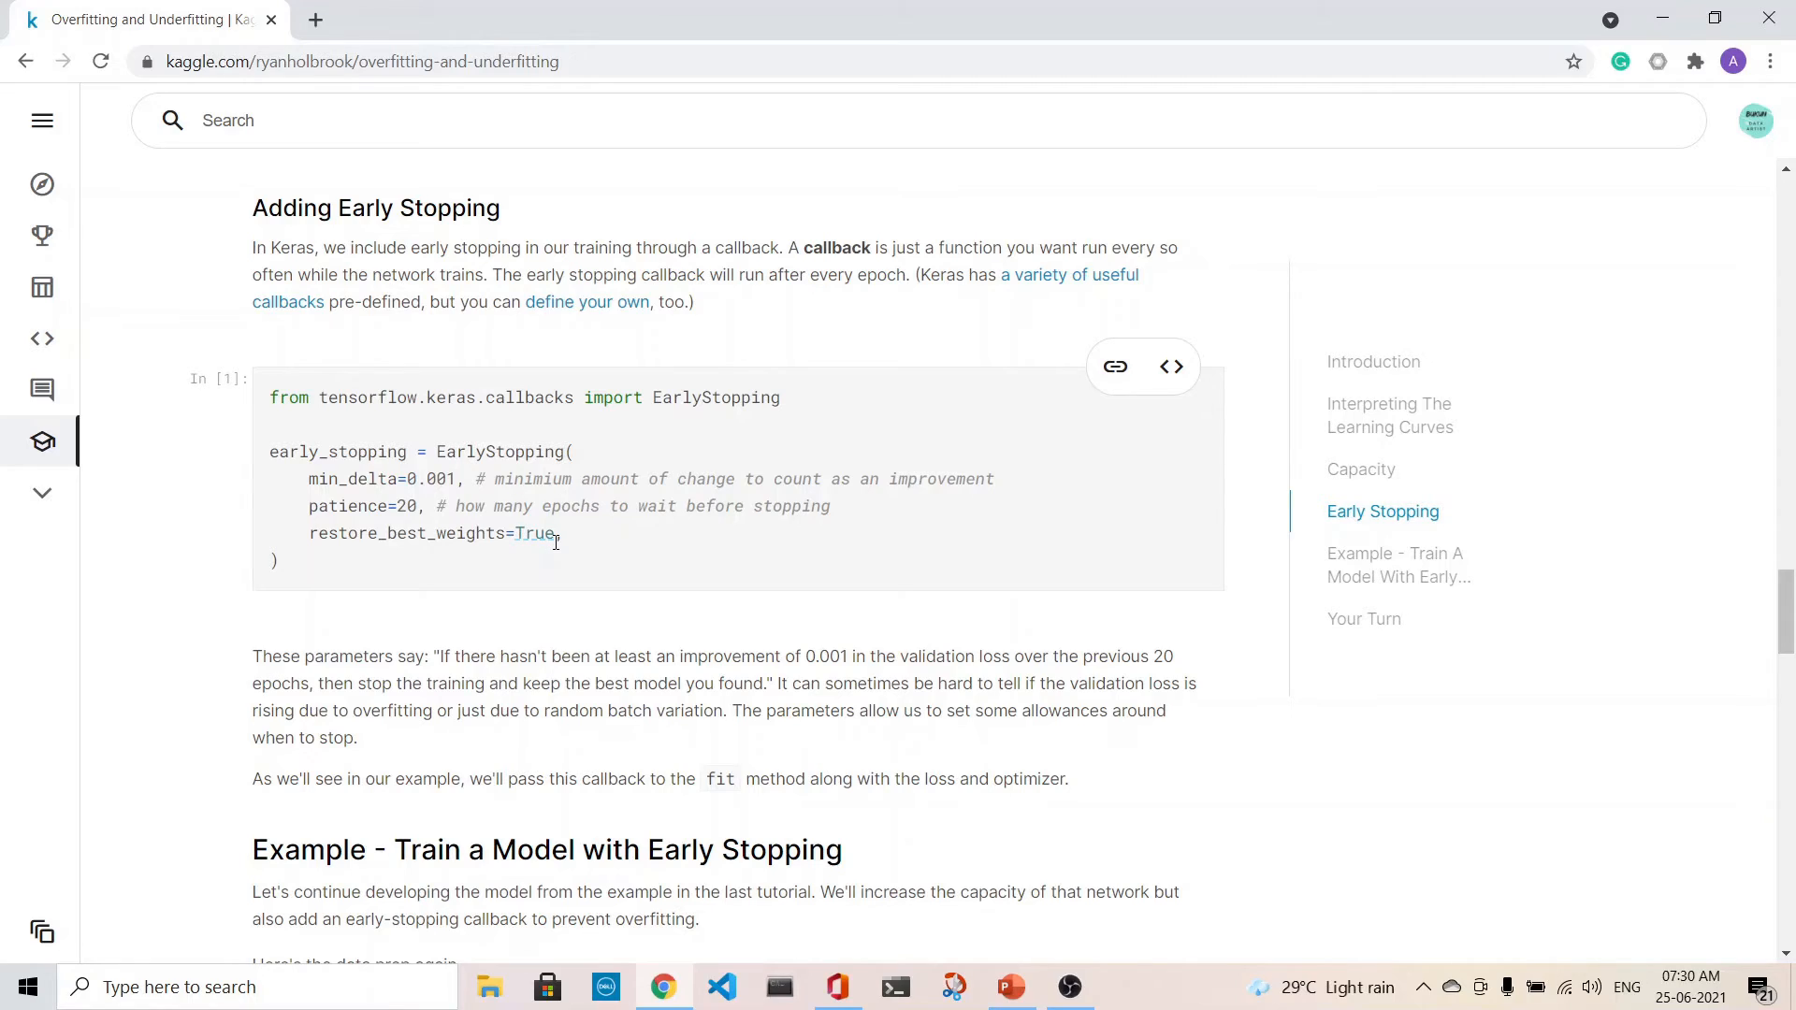
{"action": "mouse_move", "coordinate": [636, 605]}
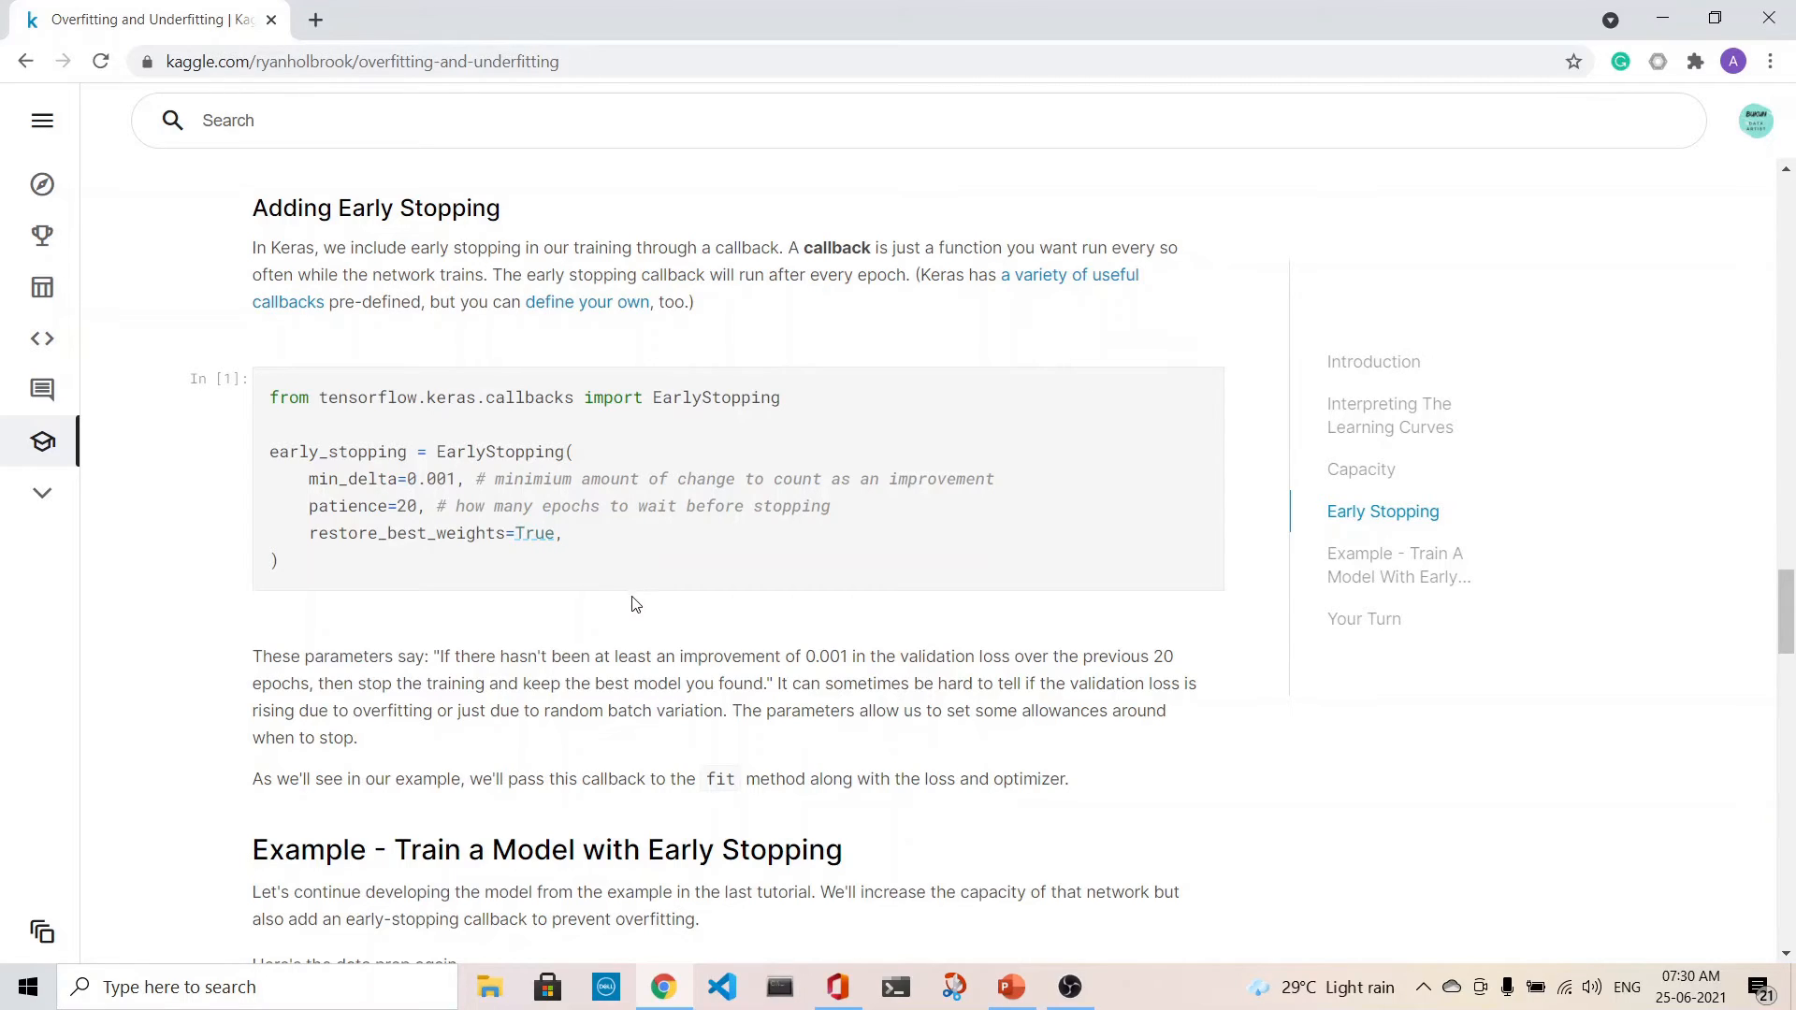
{"action": "mouse_move", "coordinate": [847, 562]}
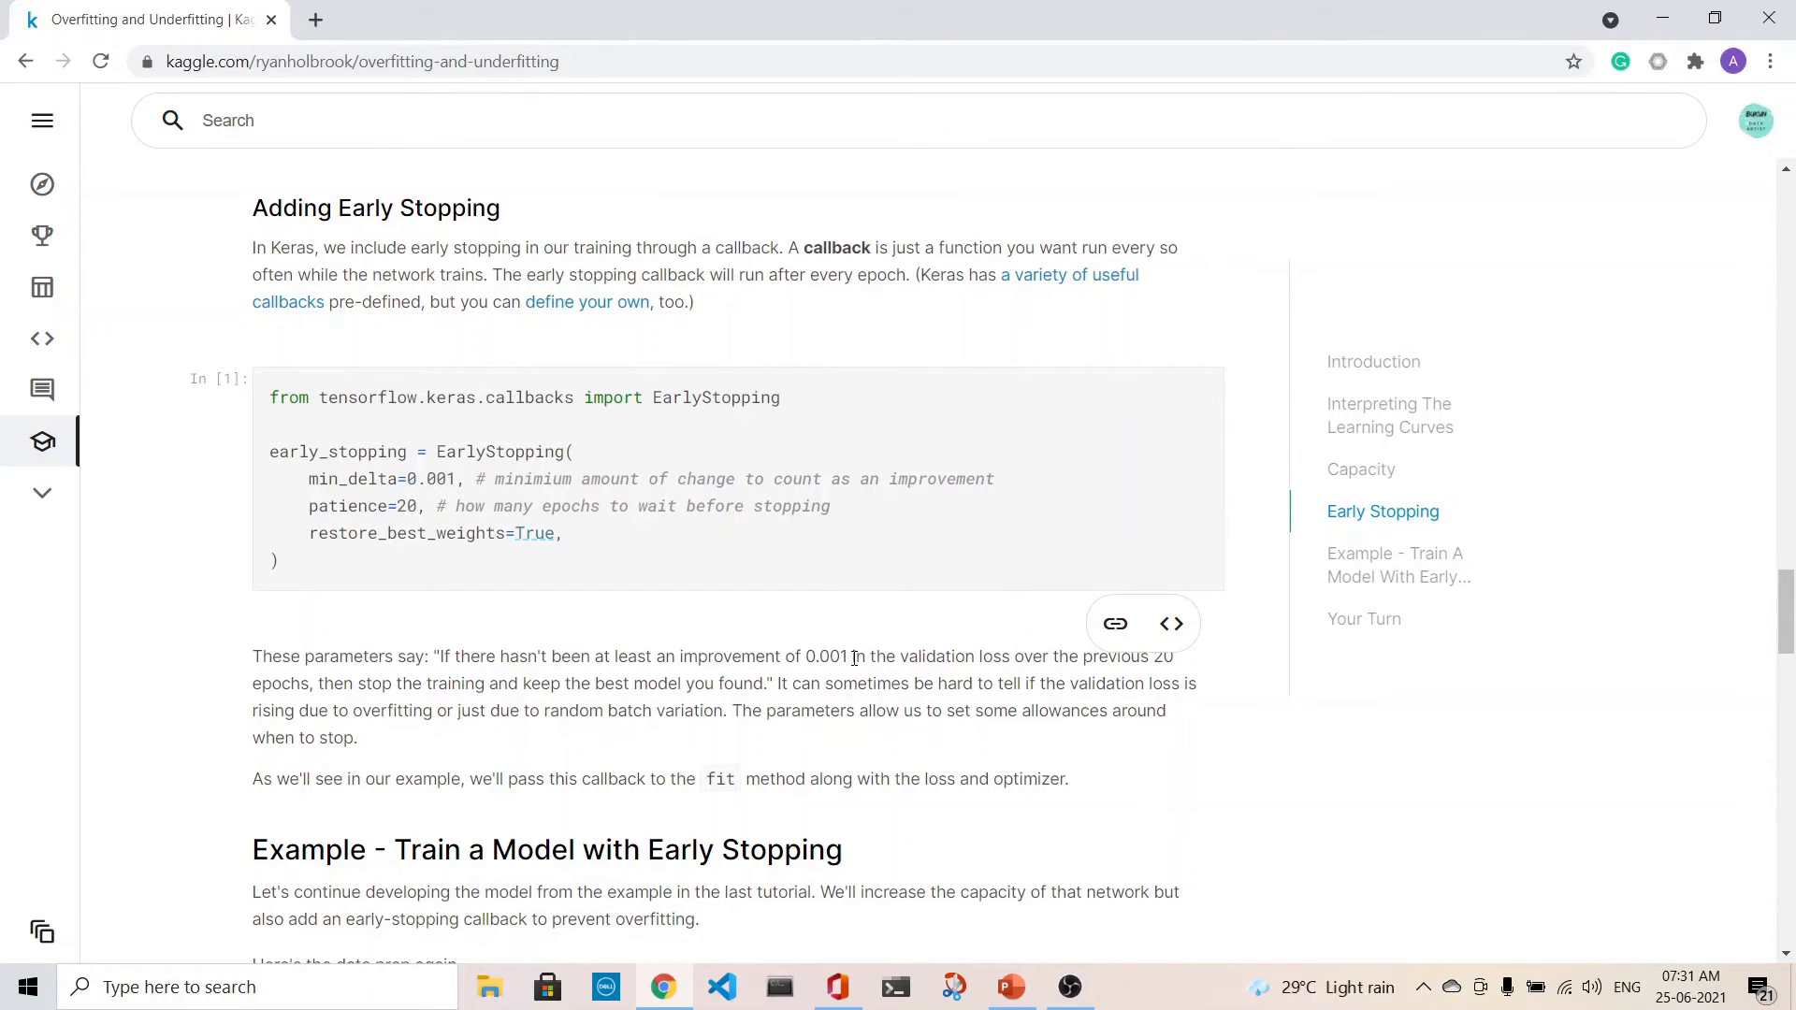
{"action": "mouse_move", "coordinate": [1012, 658]}
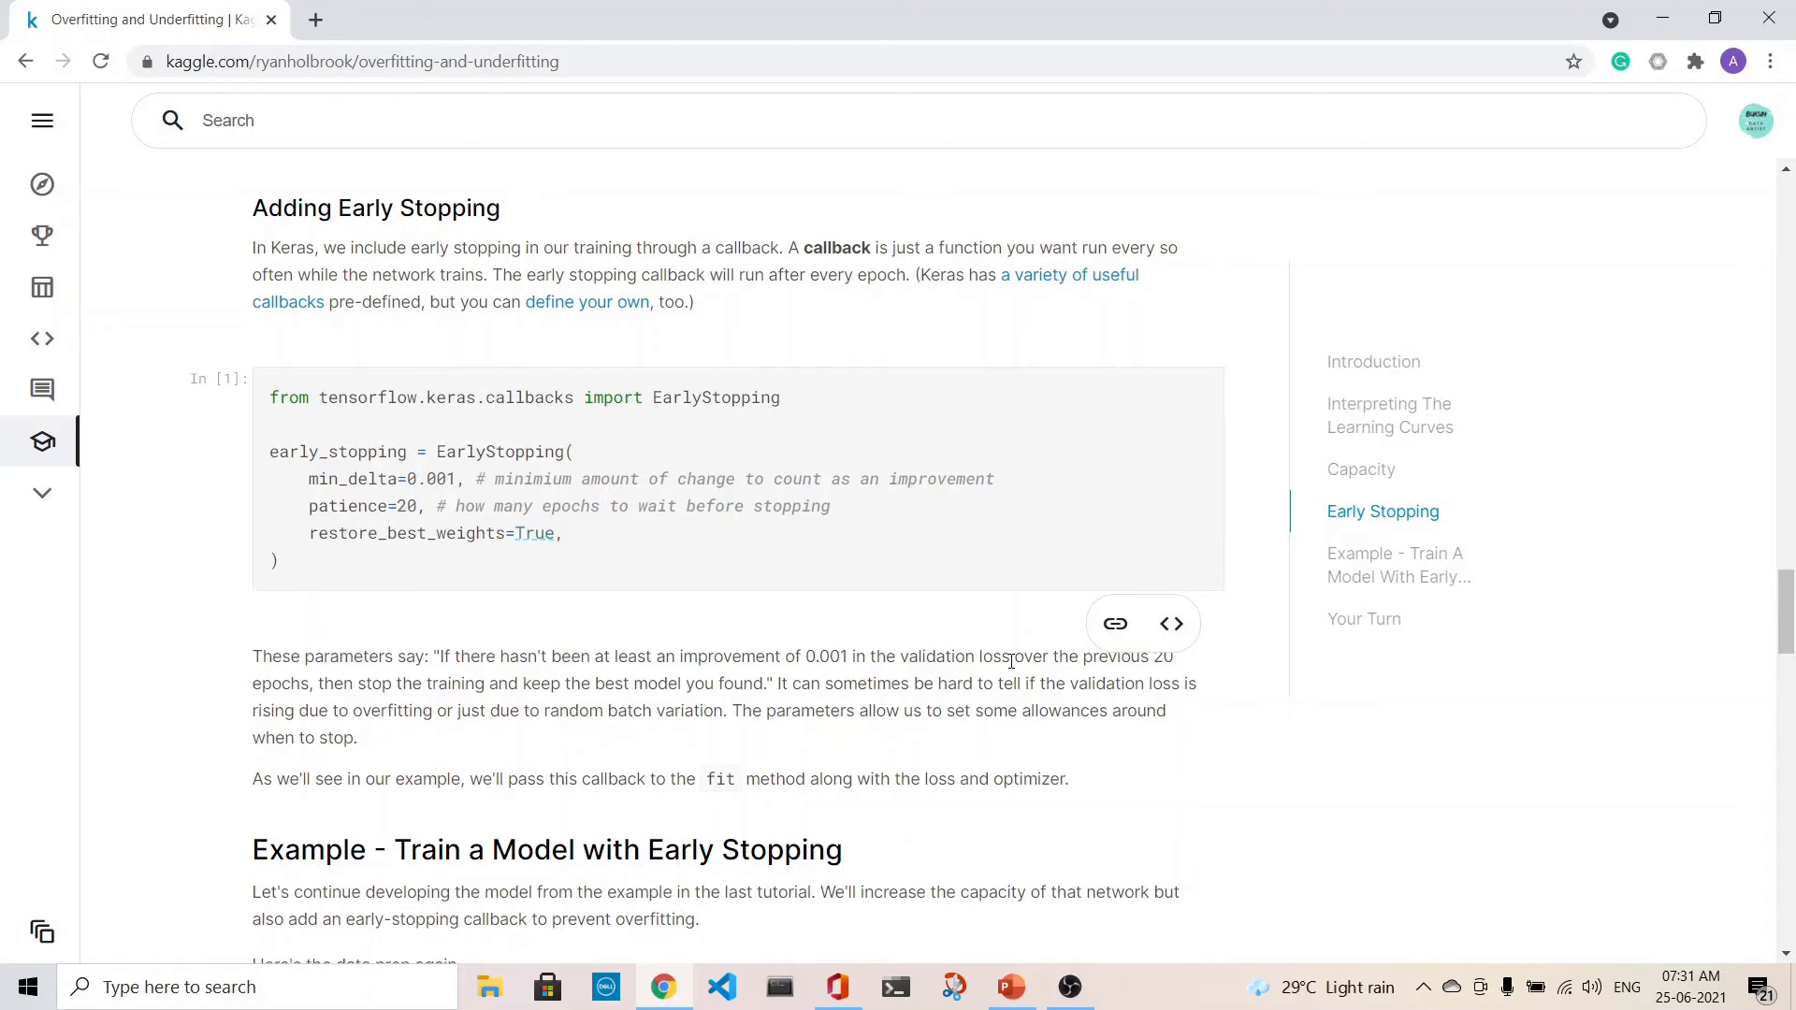
{"action": "mouse_move", "coordinate": [335, 685]}
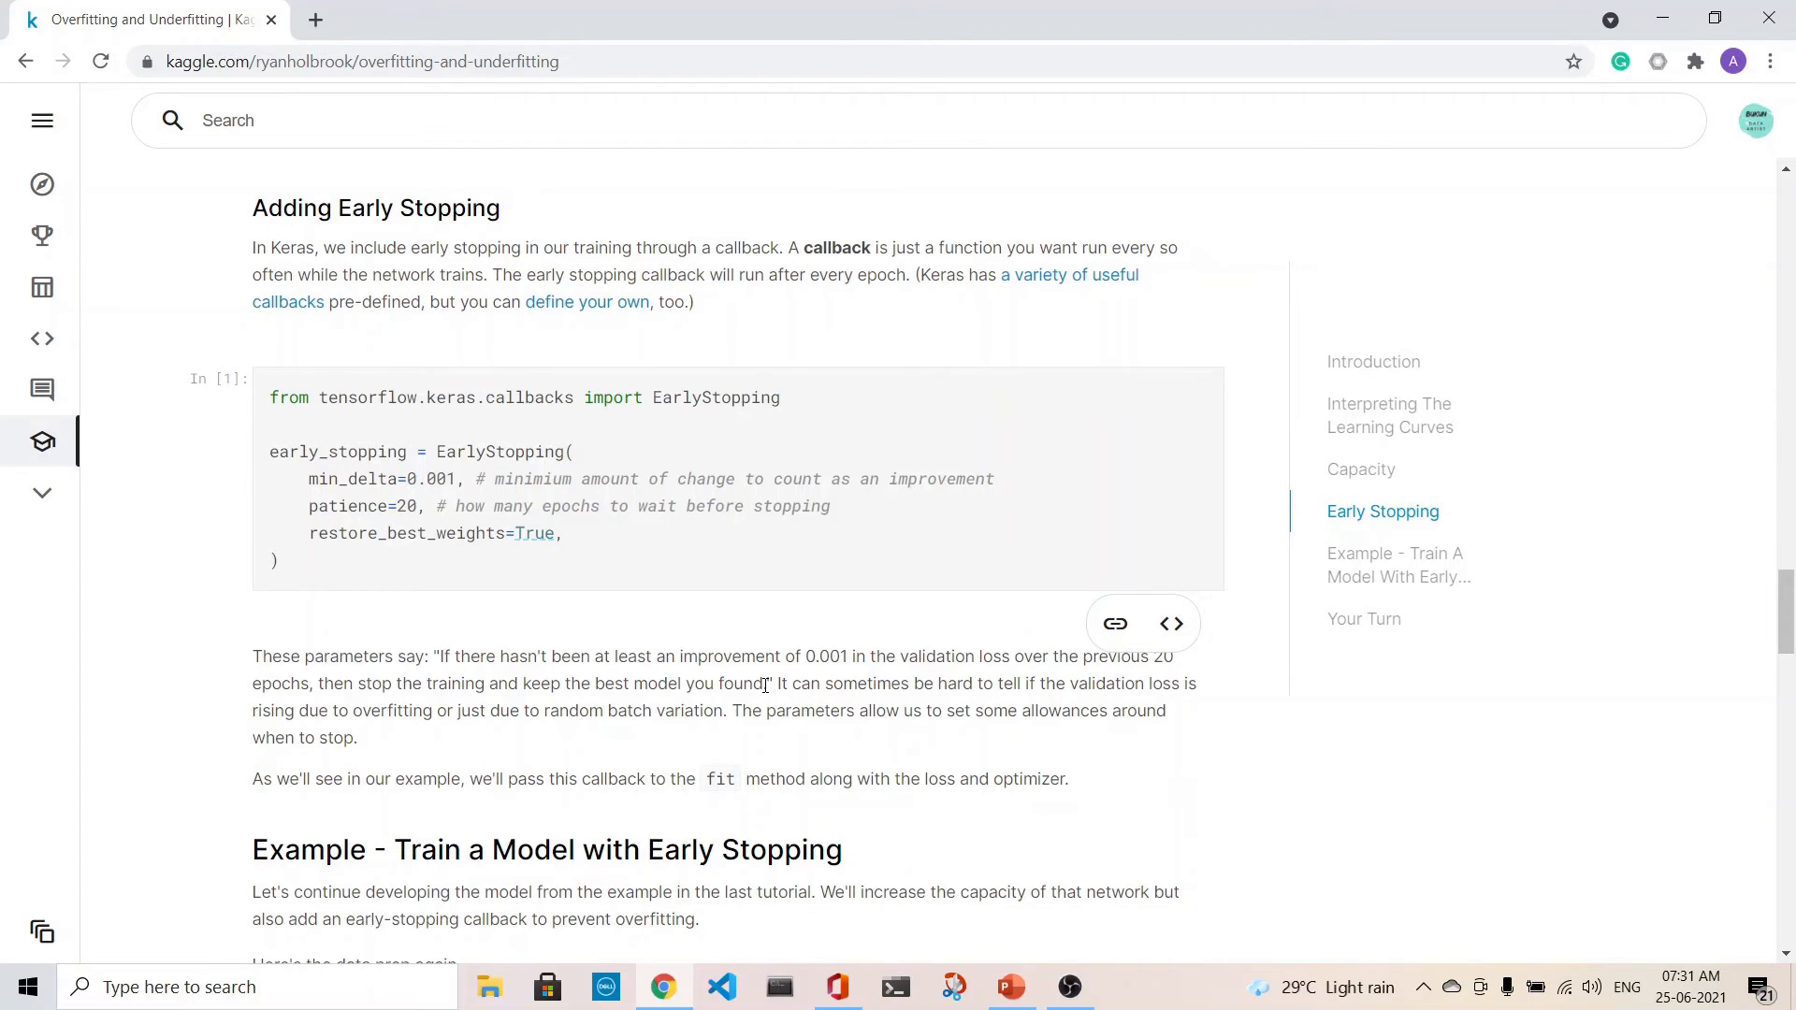
{"action": "scroll", "scroll_direction": "up", "scroll_amount": 3}
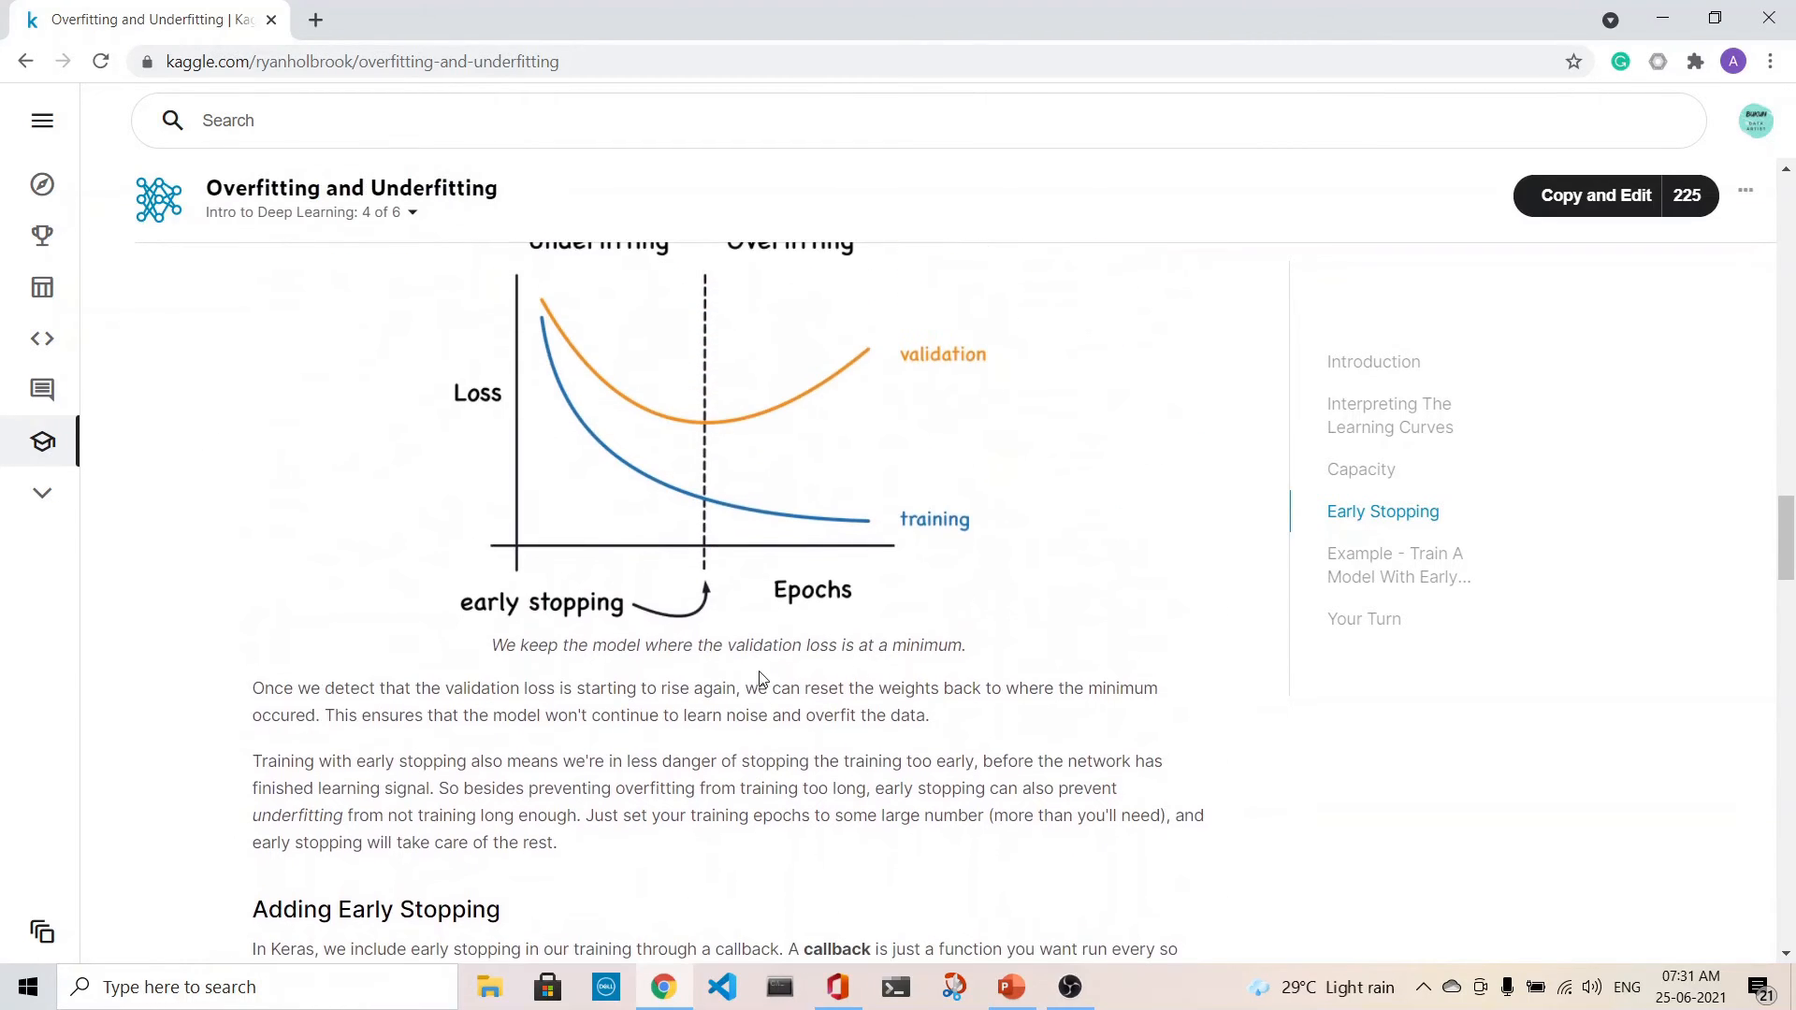
Scroll to the EarlyStopping code cell and the 'Train a Model with Early Stopping' heading.
{"action": "scroll", "scroll_direction": "up", "scroll_amount": 3}
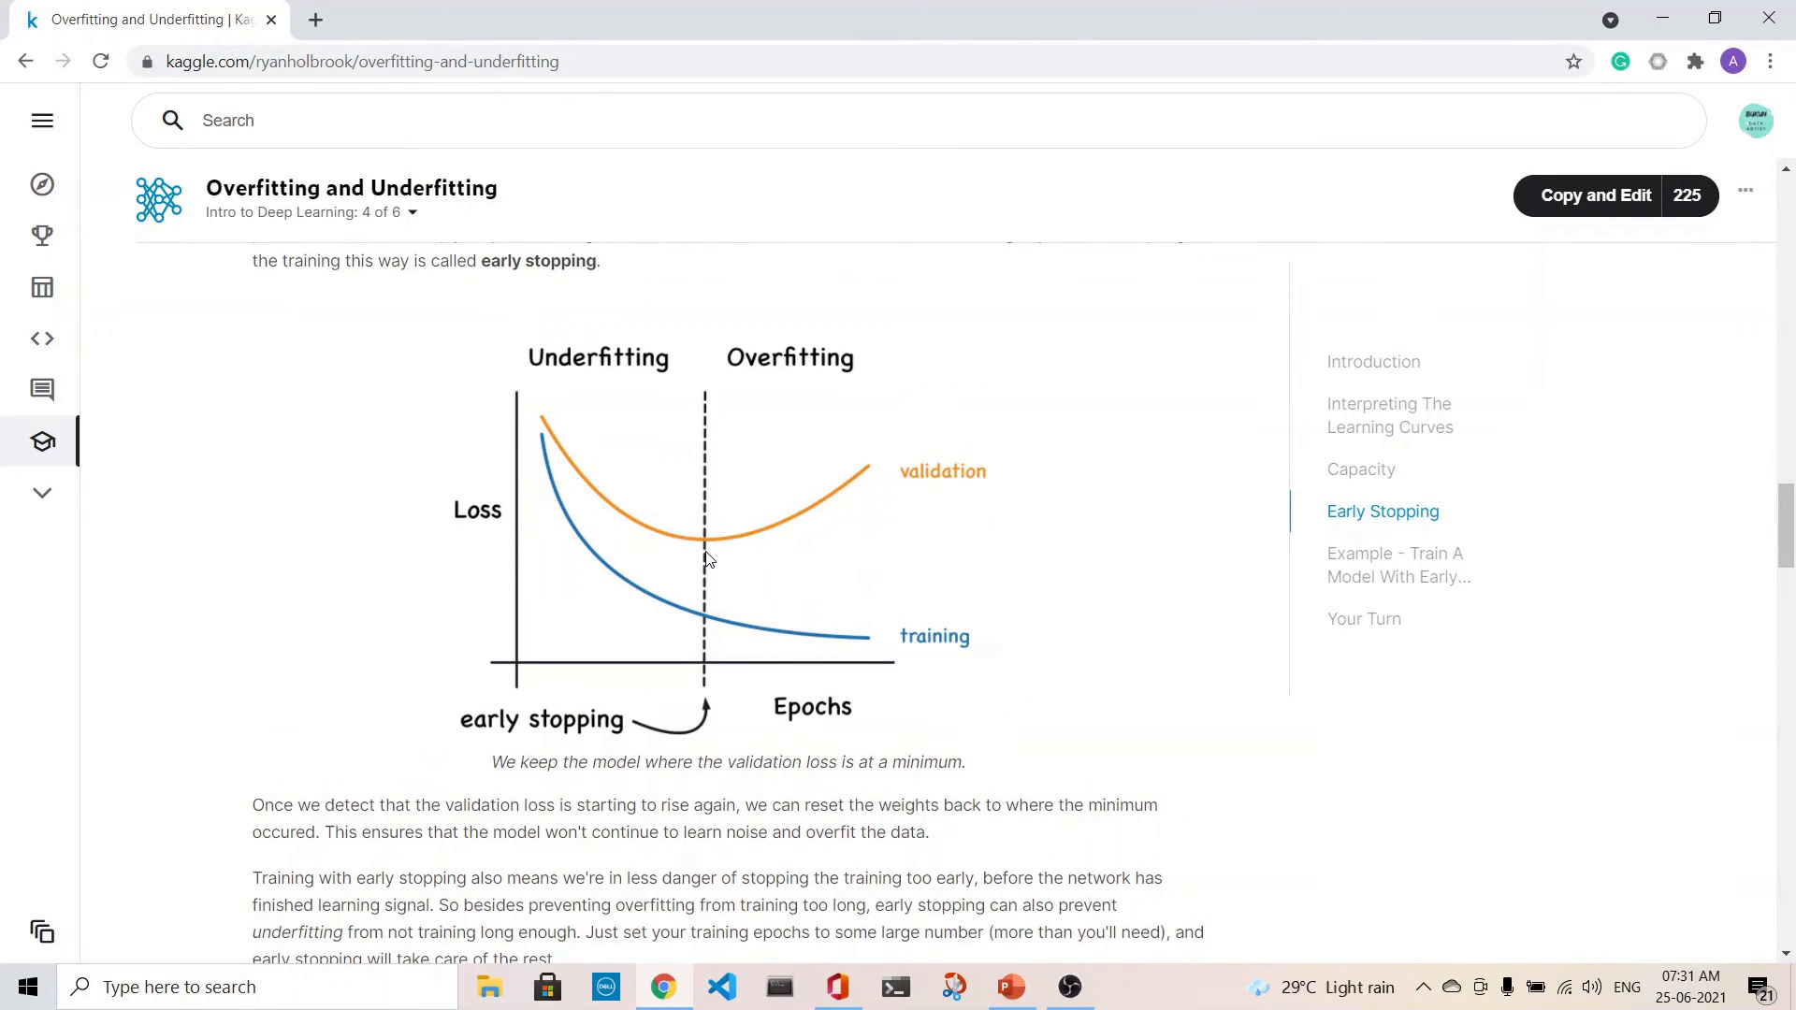
{"action": "mouse_move", "coordinate": [849, 494]}
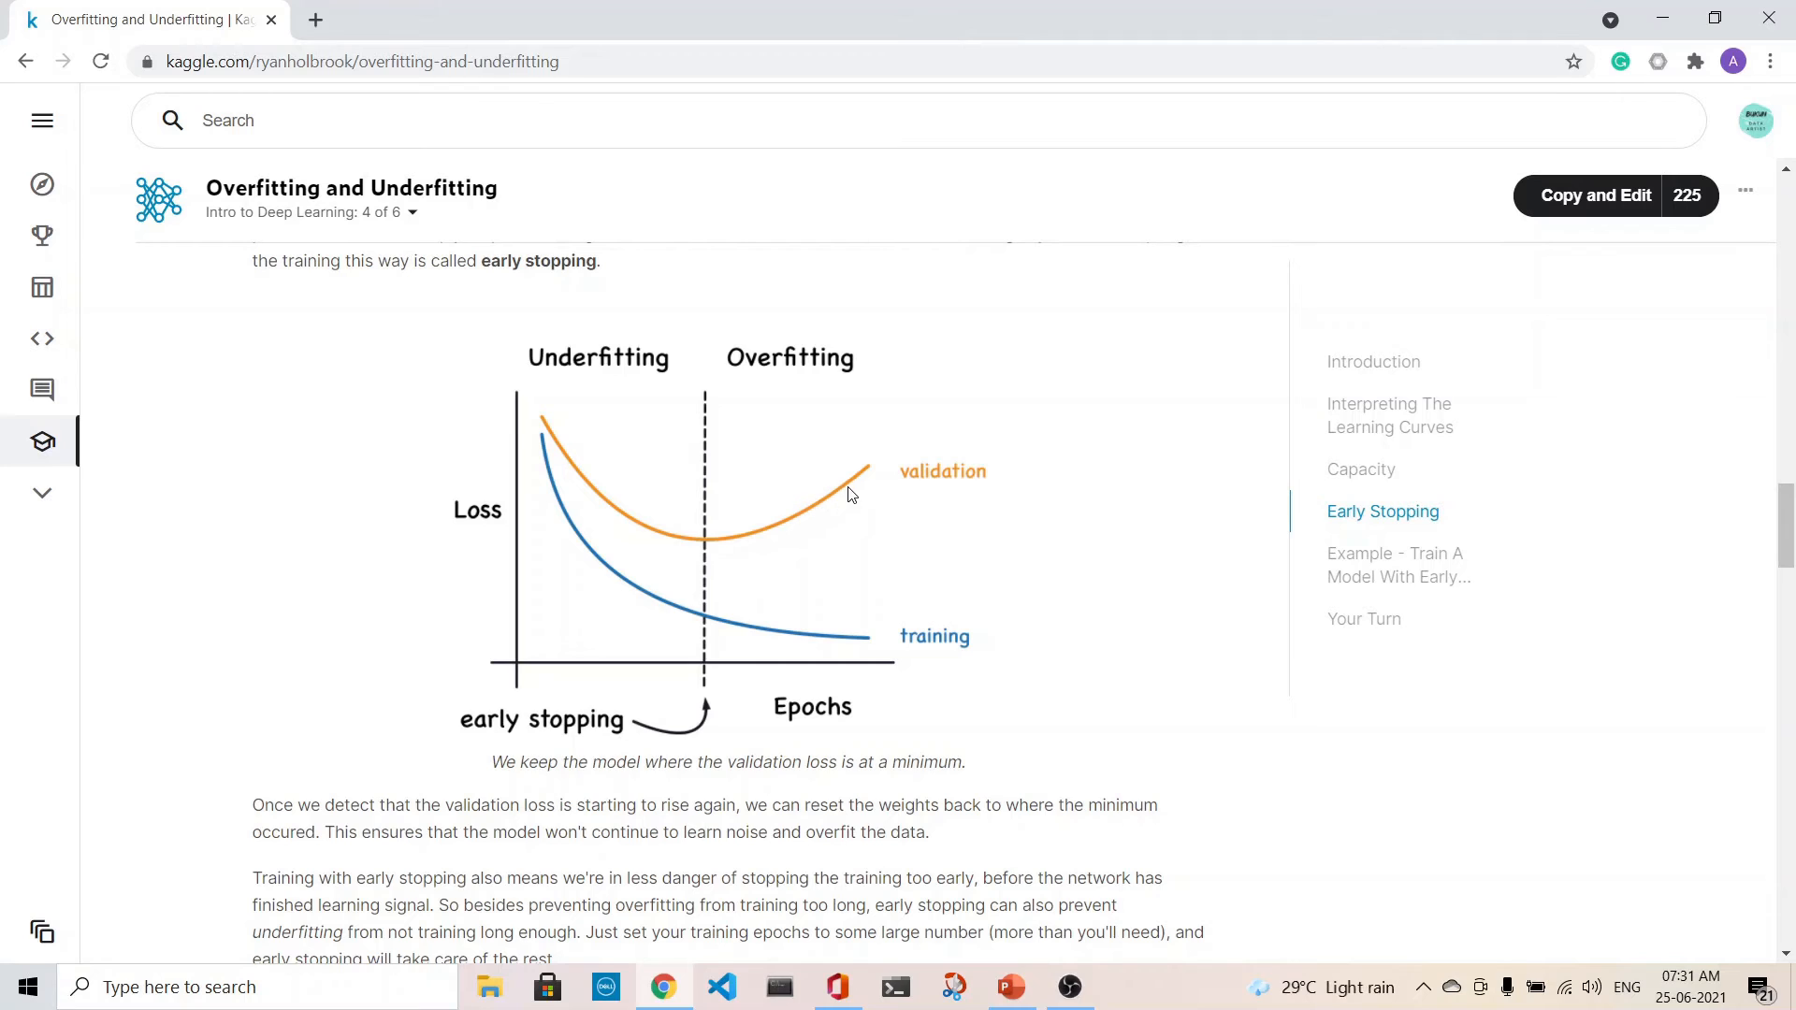
{"action": "mouse_move", "coordinate": [706, 548]}
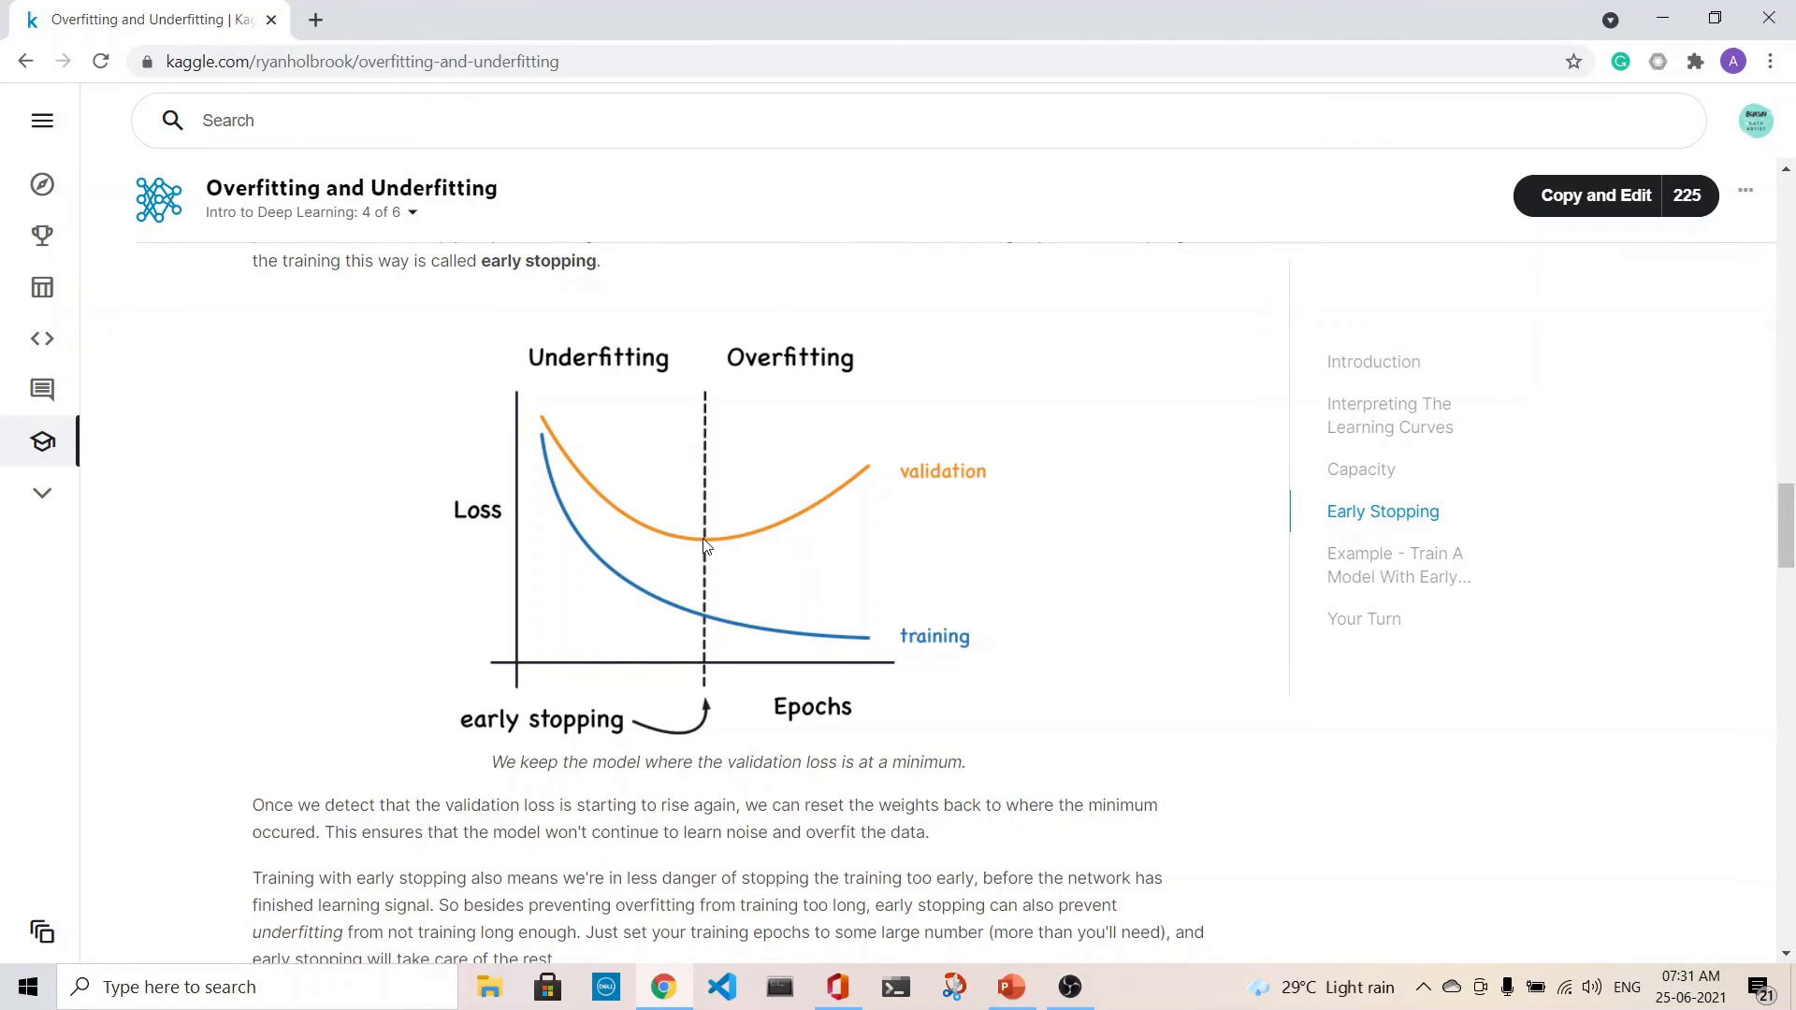
{"action": "scroll", "scroll_direction": "down", "scroll_amount": 3}
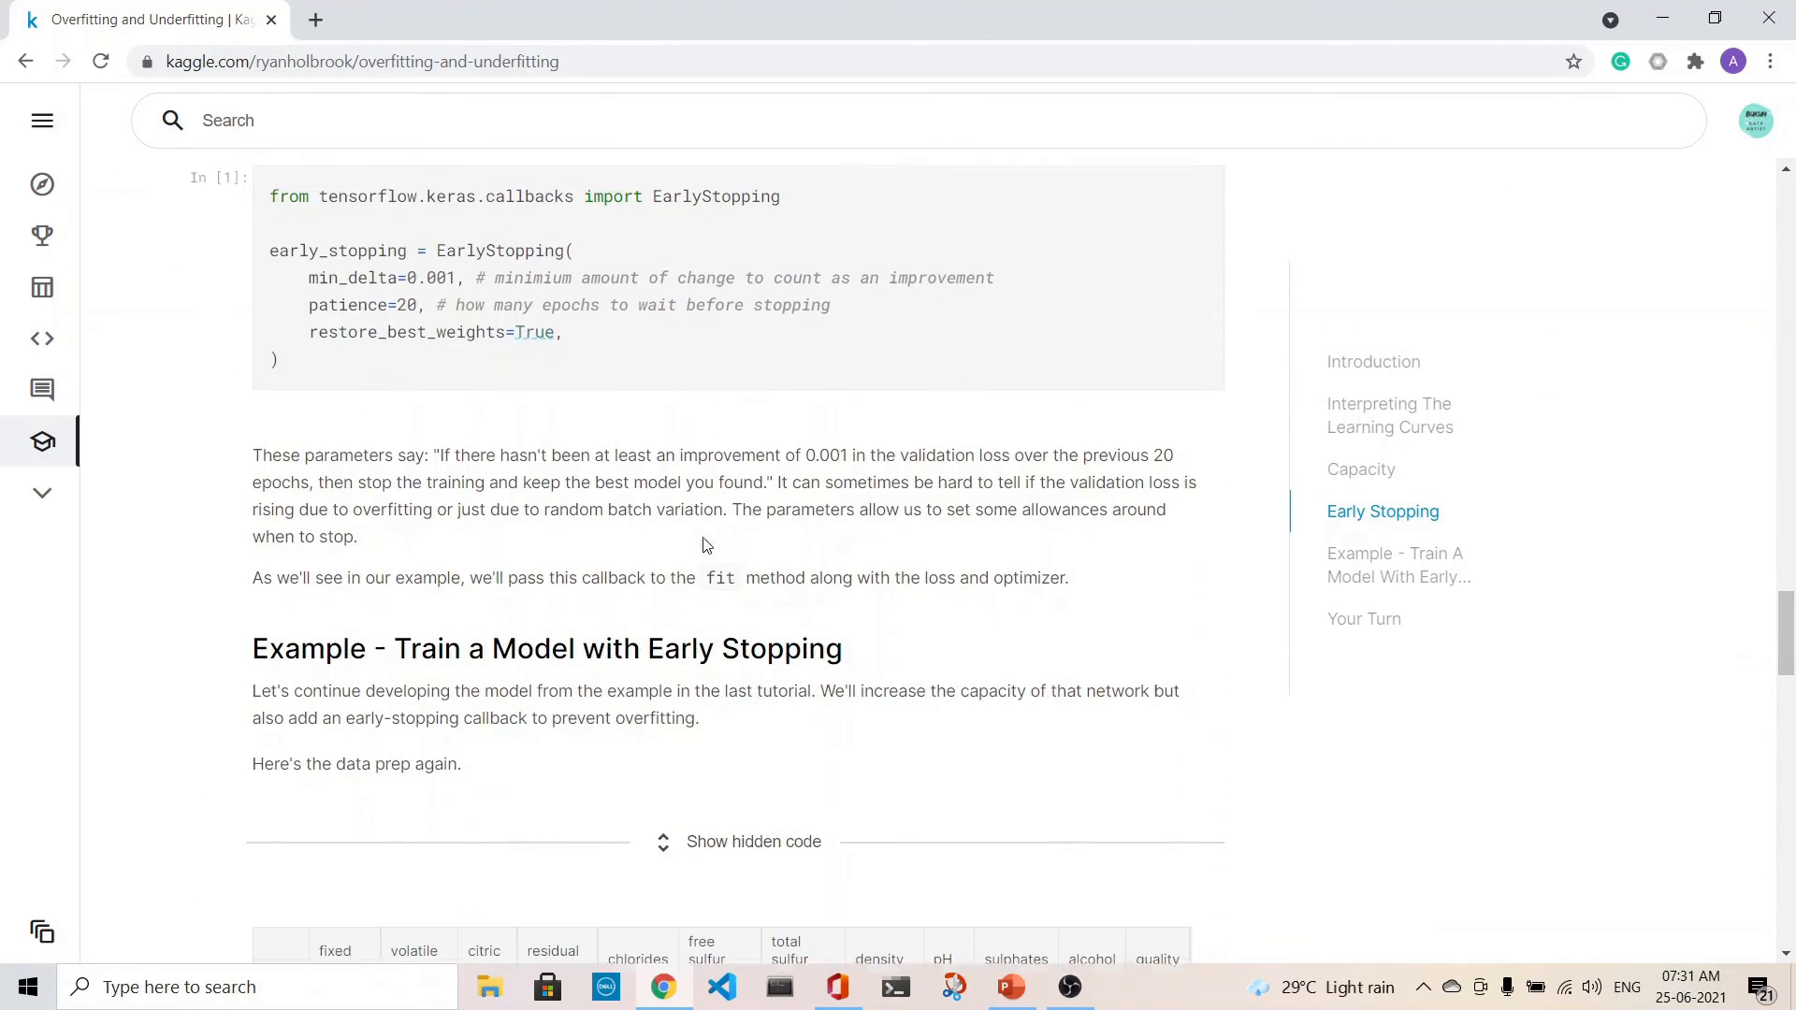
Reveal the hidden red-wine data preparation code cell.
{"action": "scroll", "scroll_direction": "down", "scroll_amount": 3}
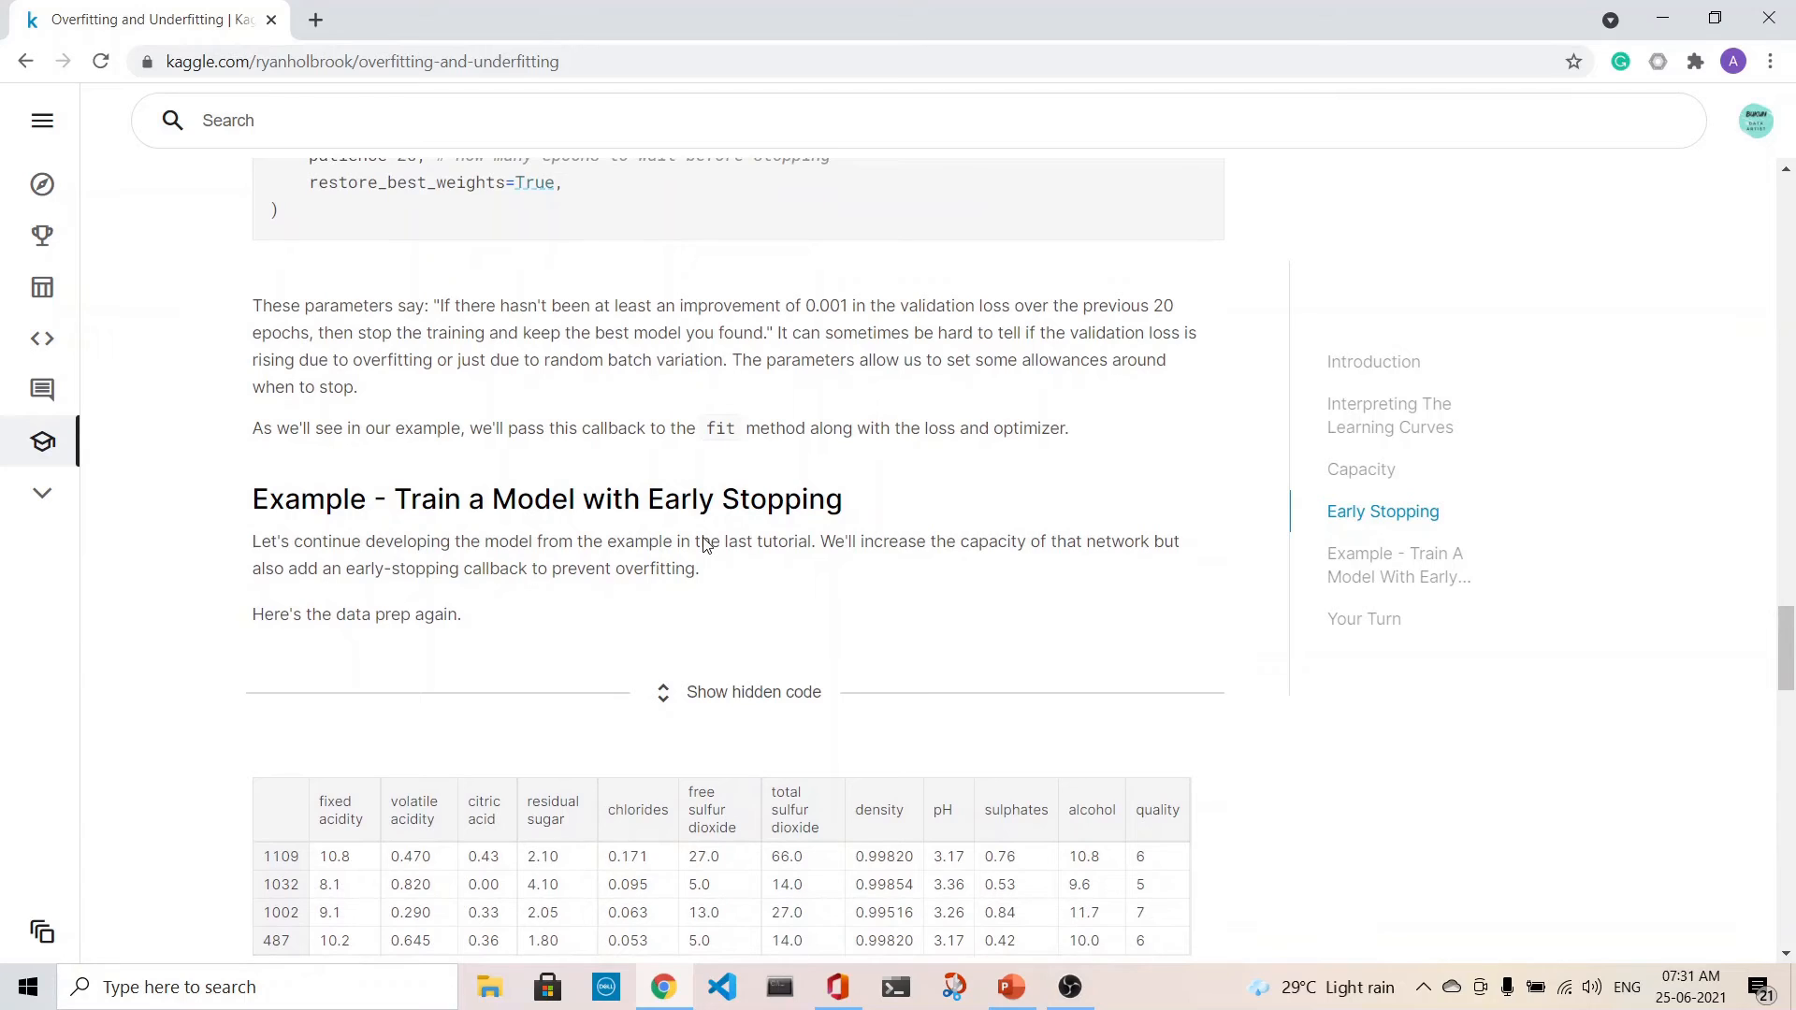
{"action": "scroll", "scroll_direction": "down", "scroll_amount": 3}
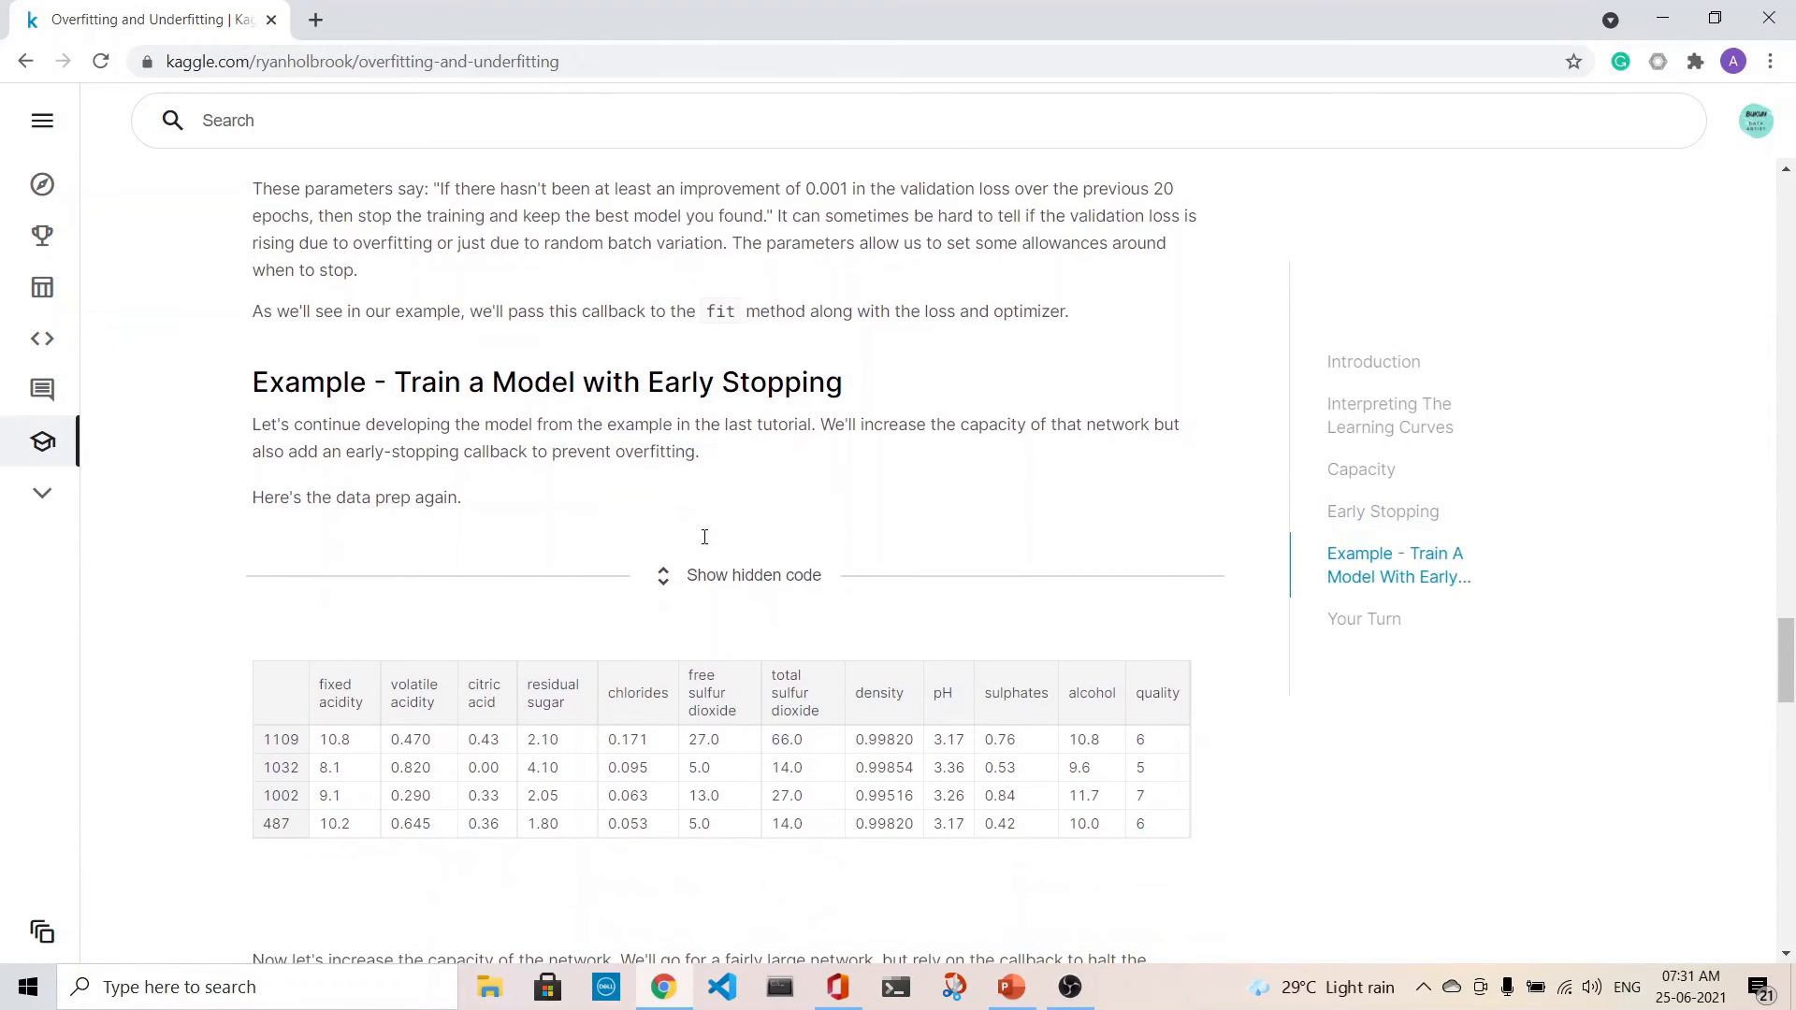
{"action": "left_click", "coordinate": [754, 574]}
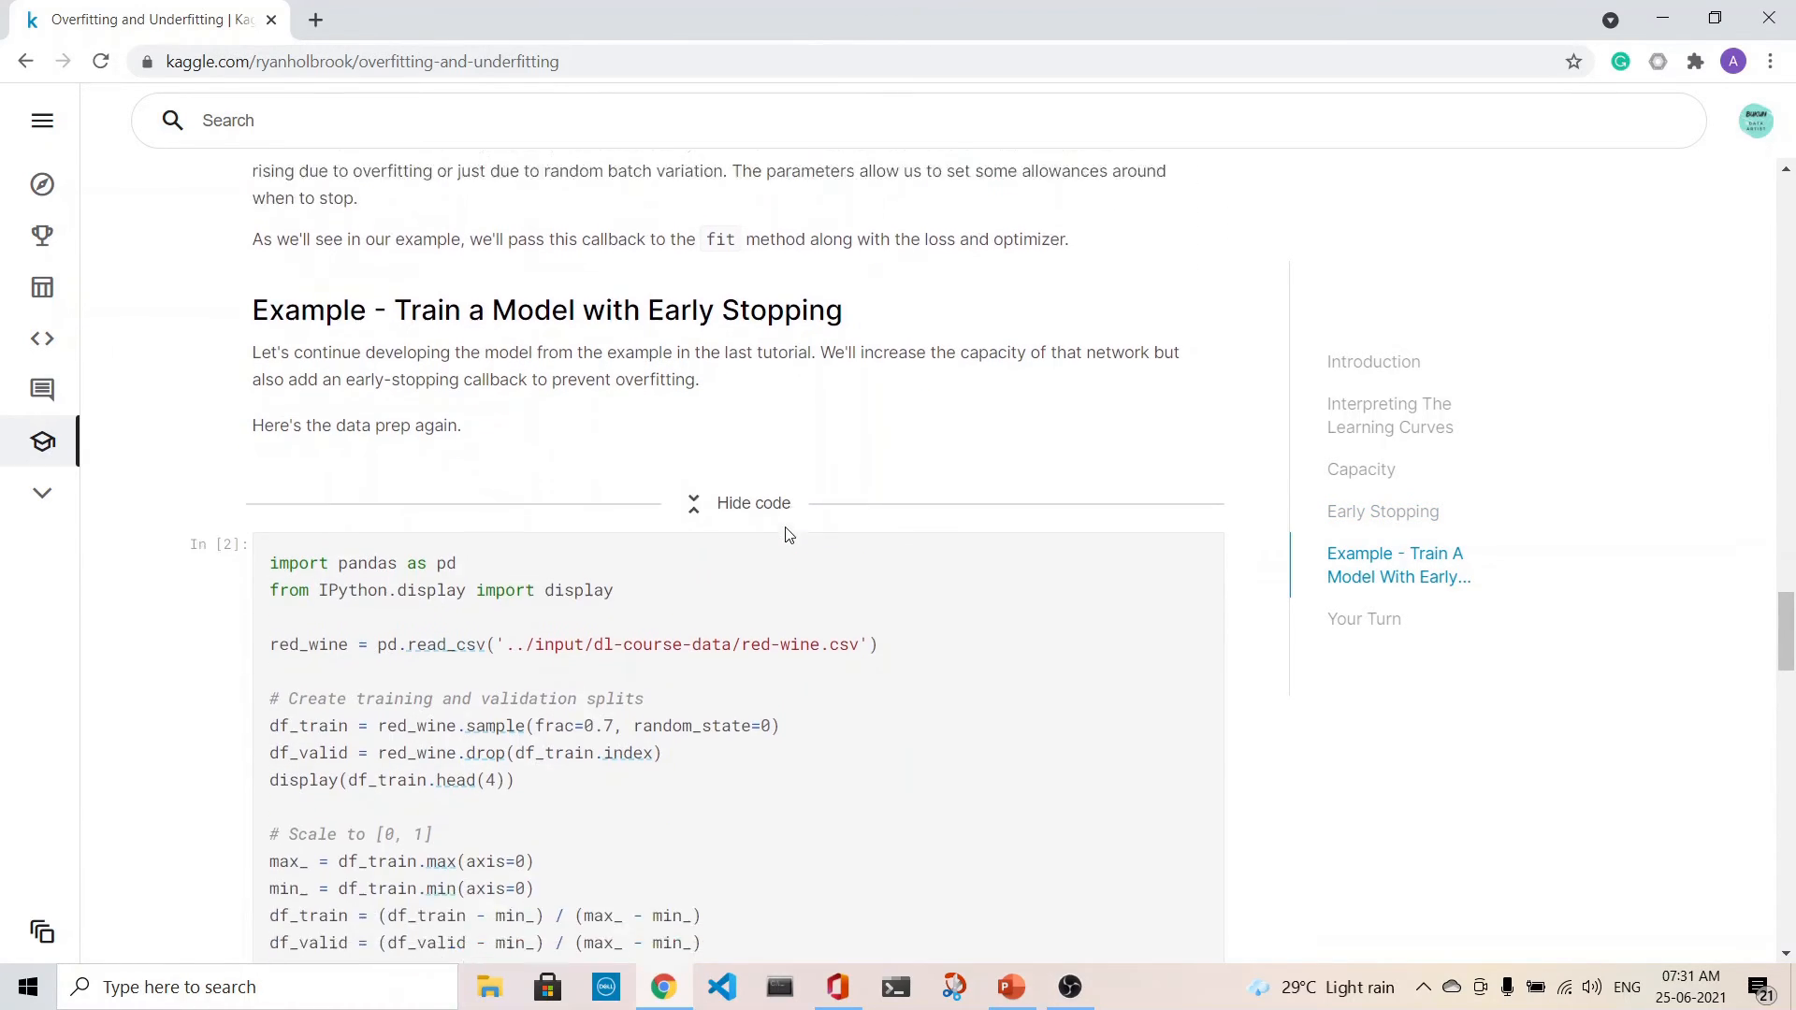
{"action": "scroll", "scroll_direction": "down", "scroll_amount": 3}
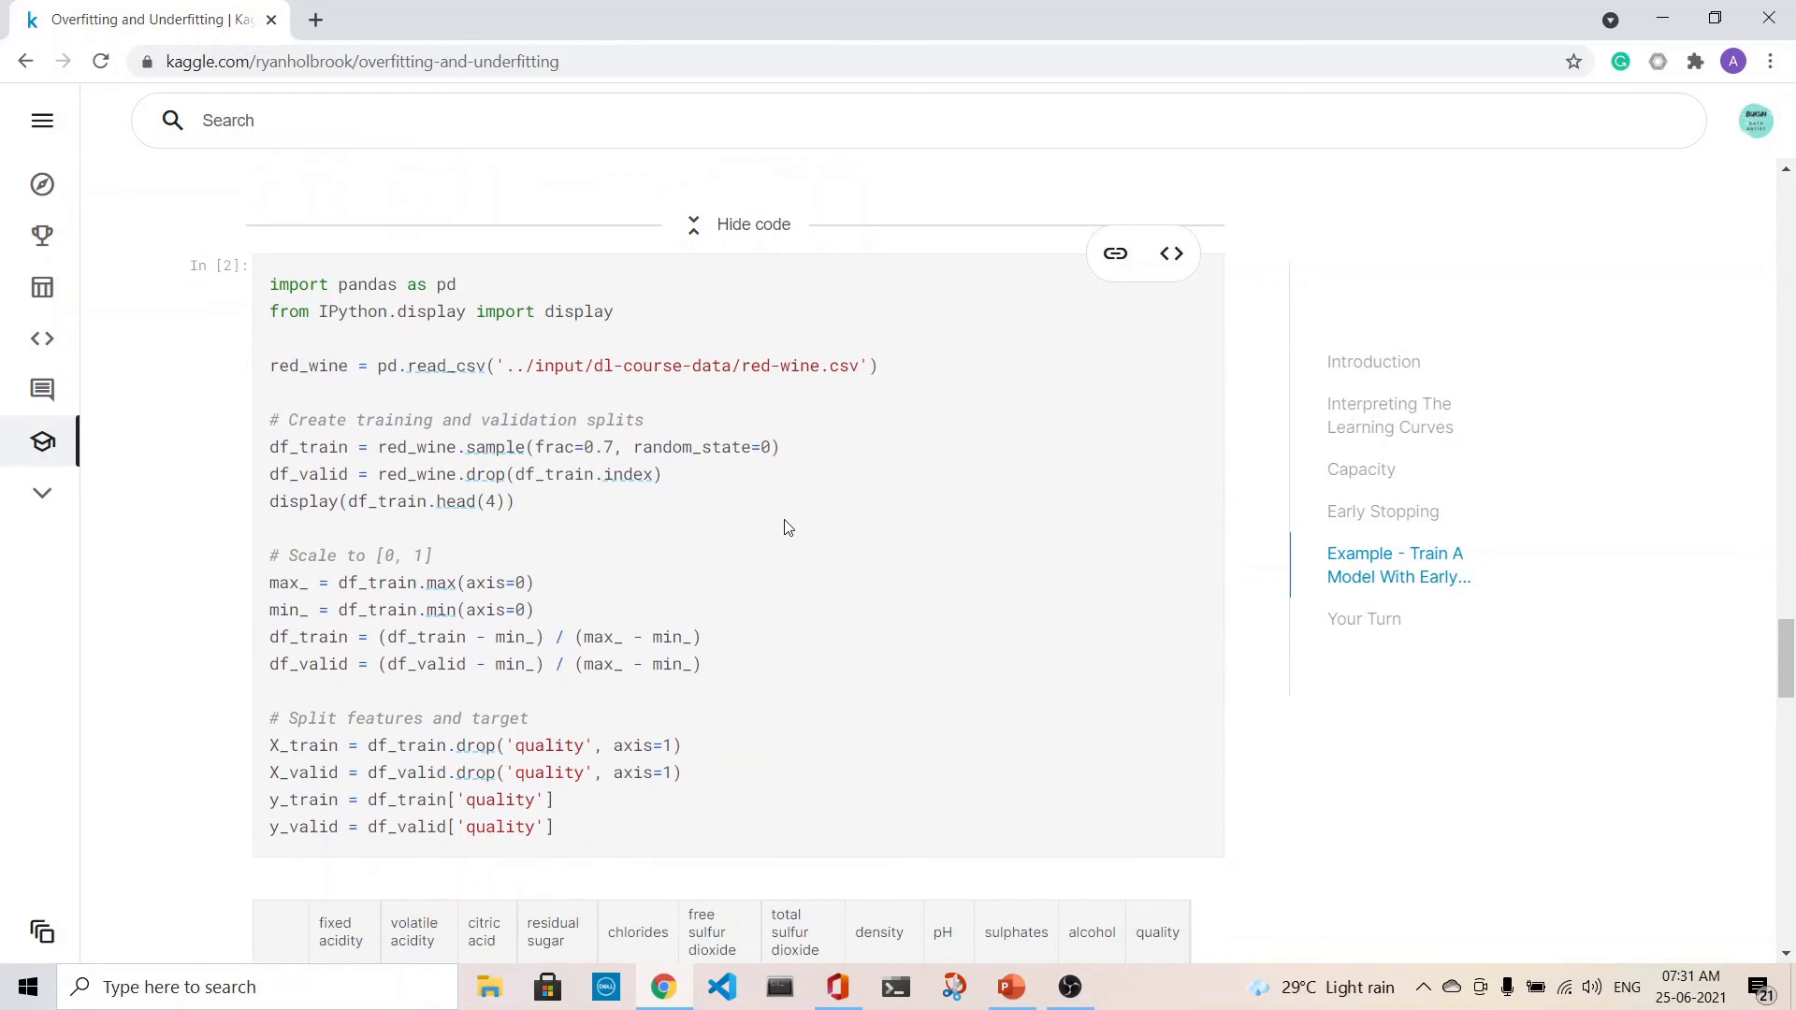
{"action": "mouse_move", "coordinate": [827, 466]}
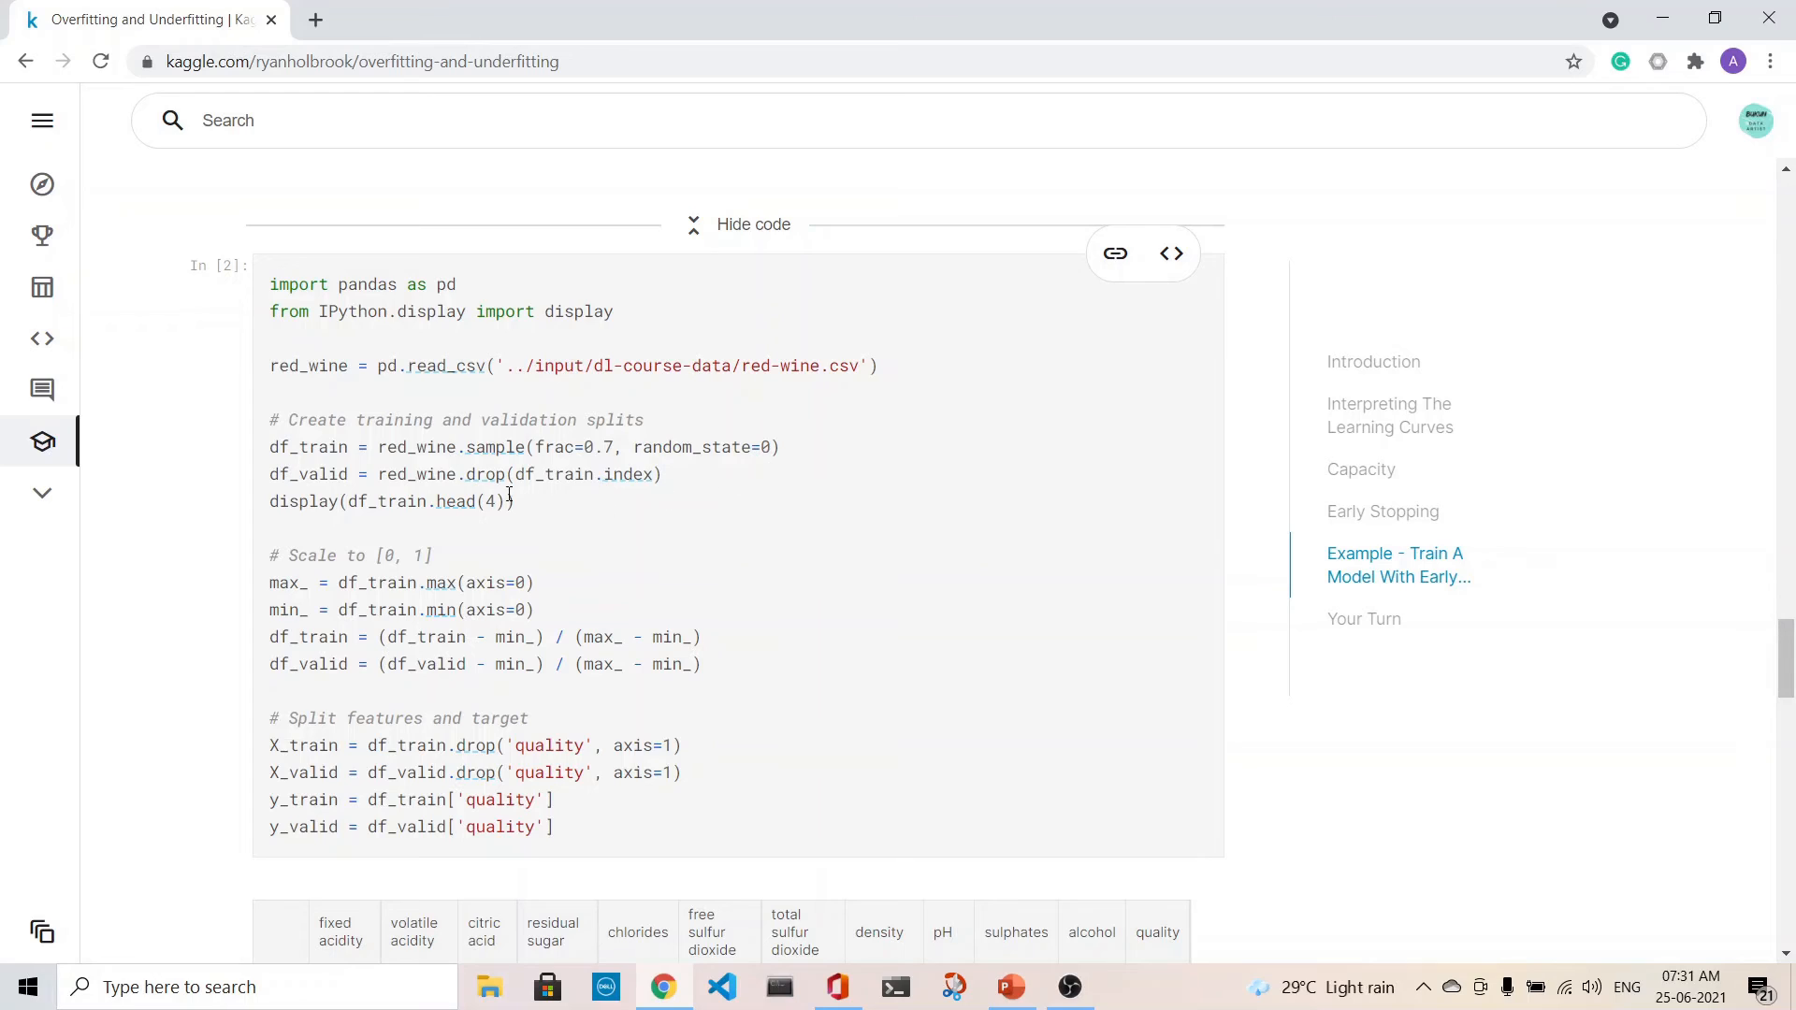
{"action": "mouse_move", "coordinate": [584, 426]}
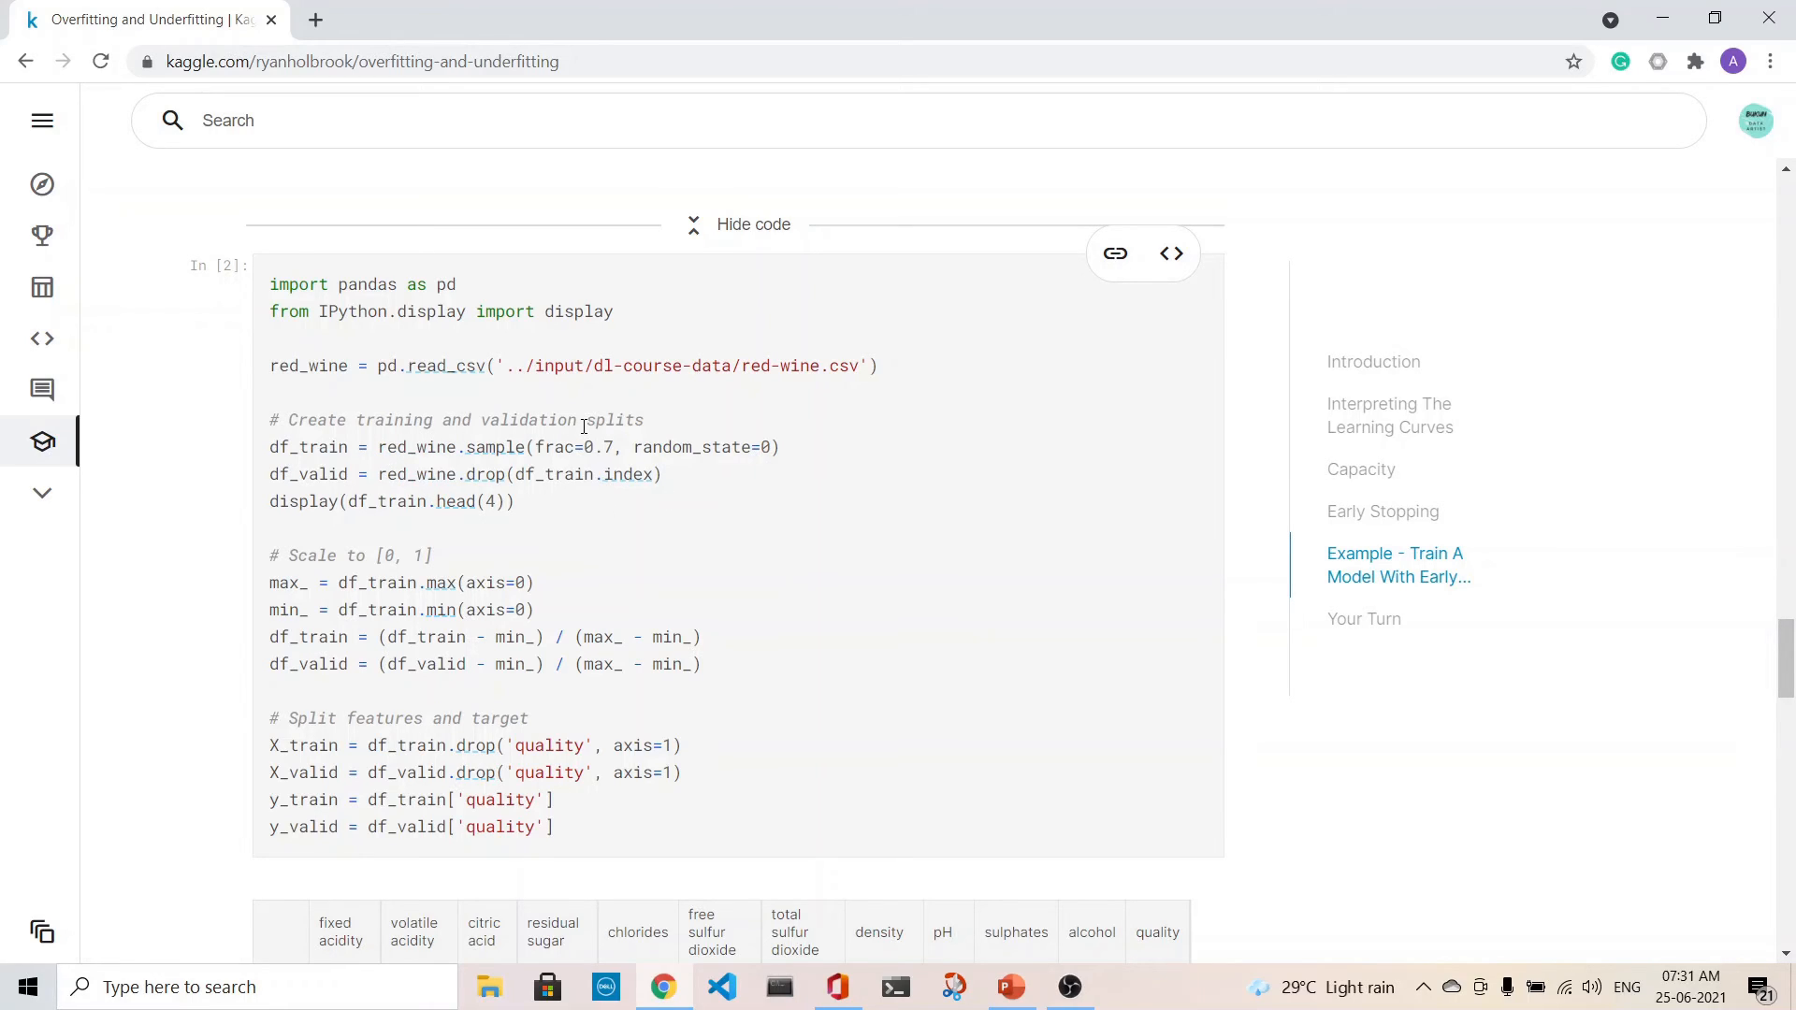
{"action": "mouse_move", "coordinate": [582, 441]}
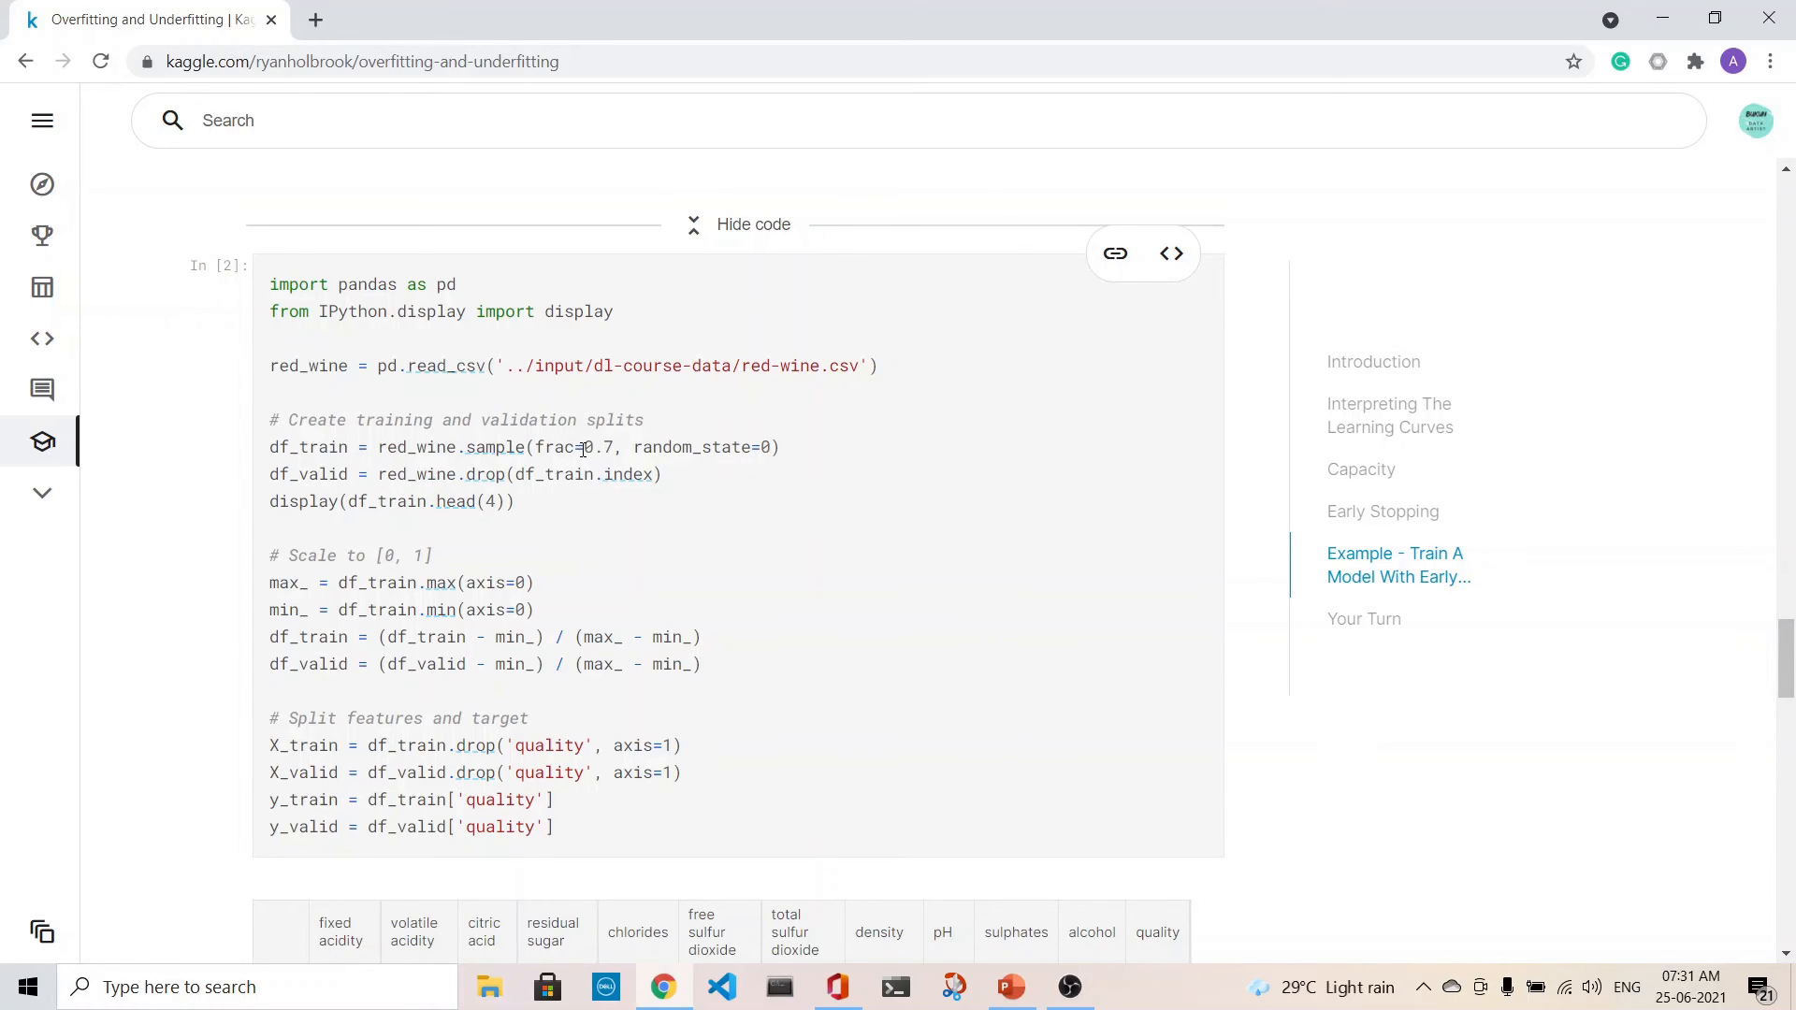
Highlight the 0.7 in frac=0.7 and scroll to the df_train.head(4) preview table.
{"action": "double_click", "coordinate": [595, 447]}
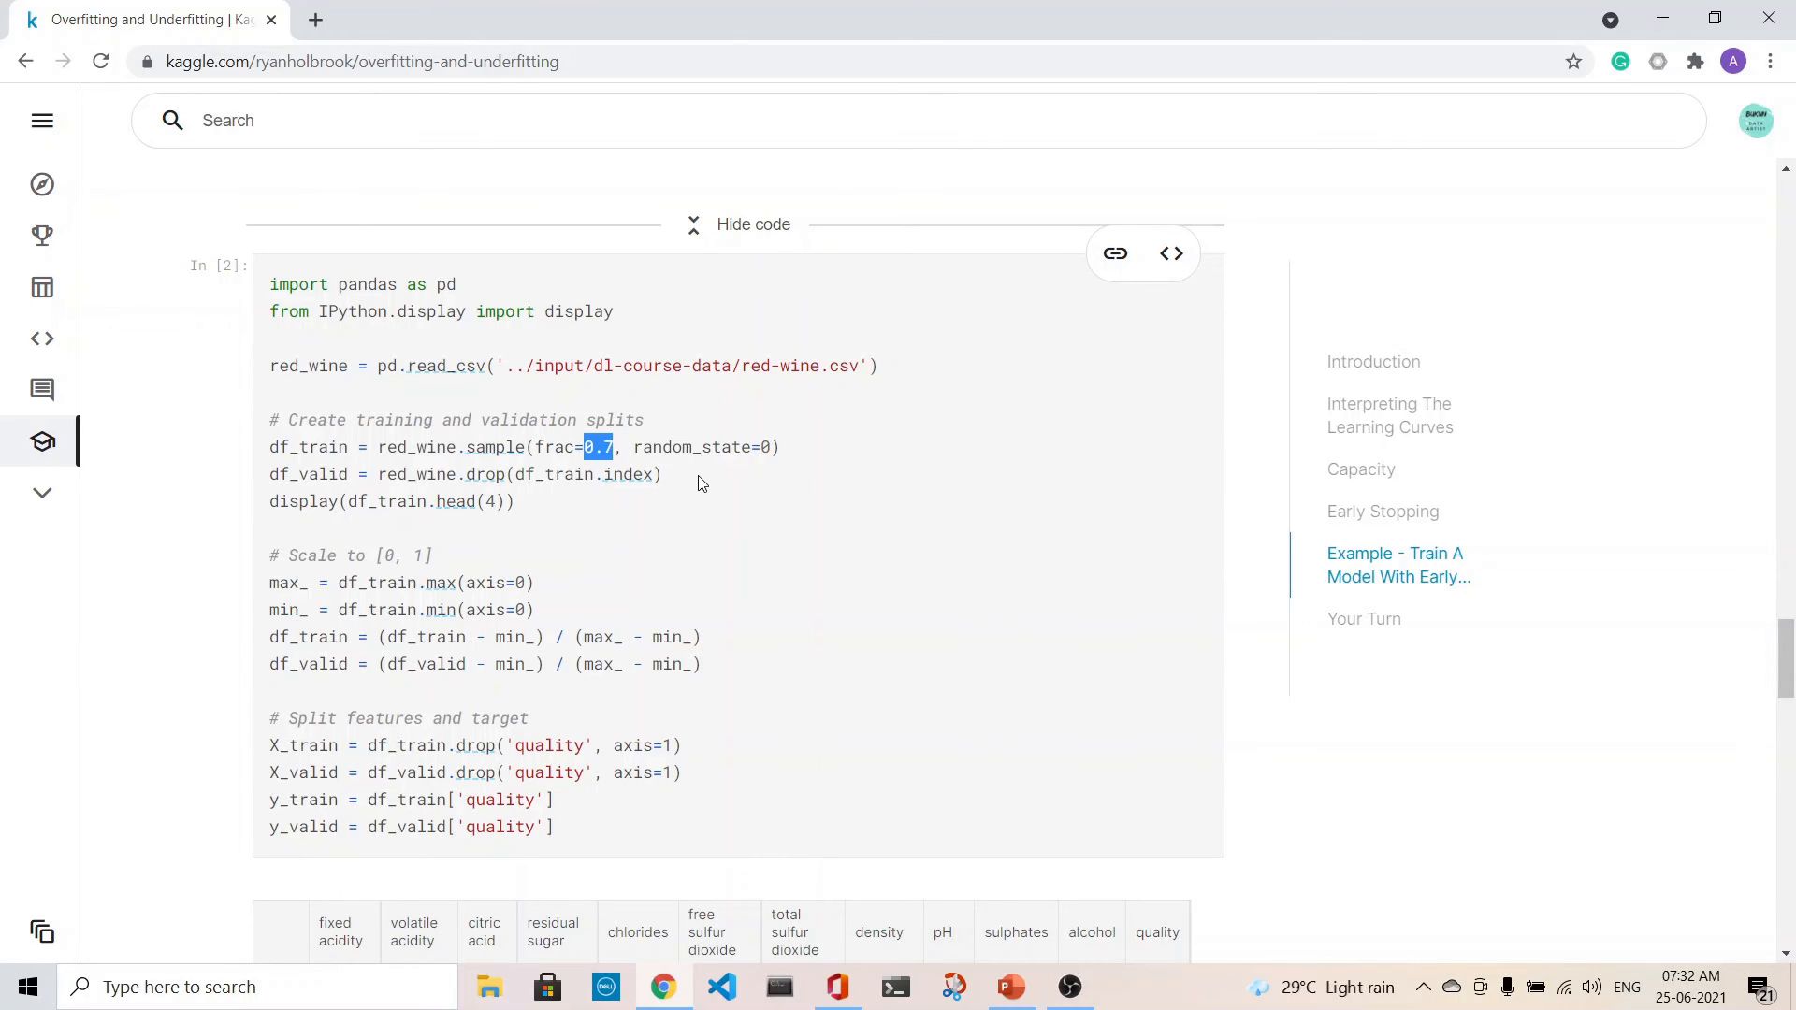
{"action": "mouse_move", "coordinate": [270, 602]}
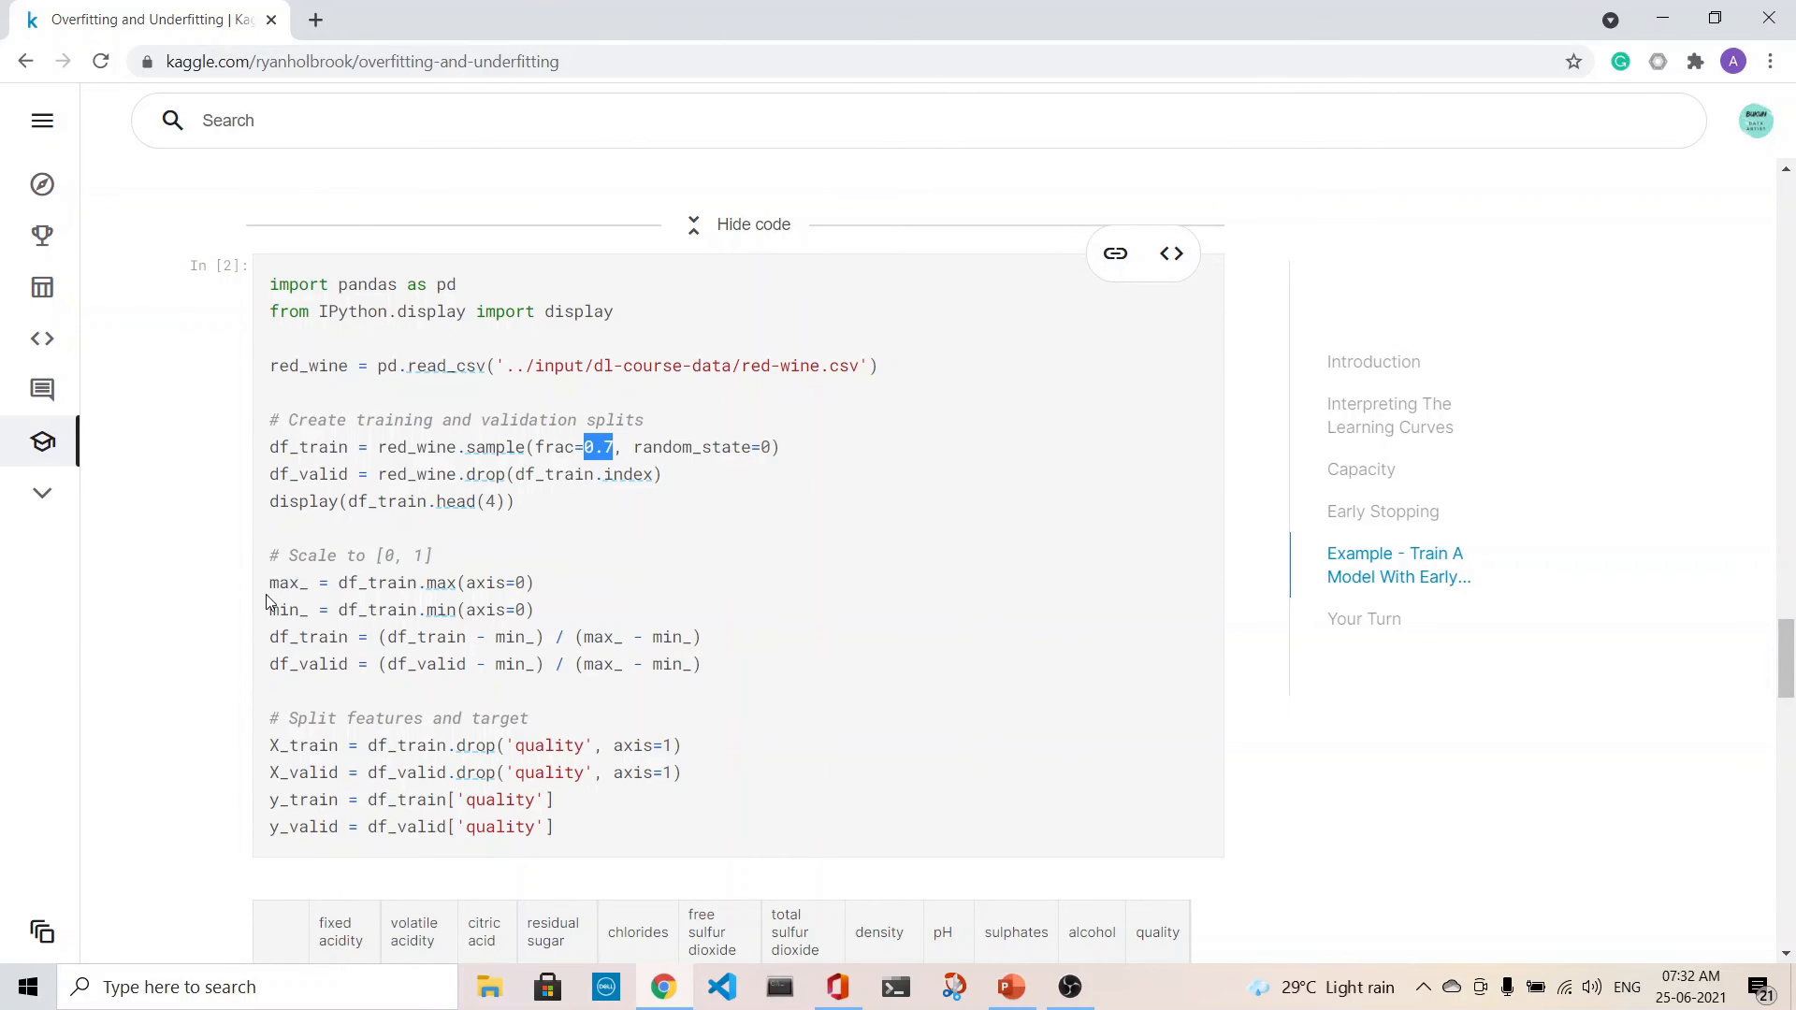
{"action": "scroll", "scroll_direction": "down", "scroll_amount": 3}
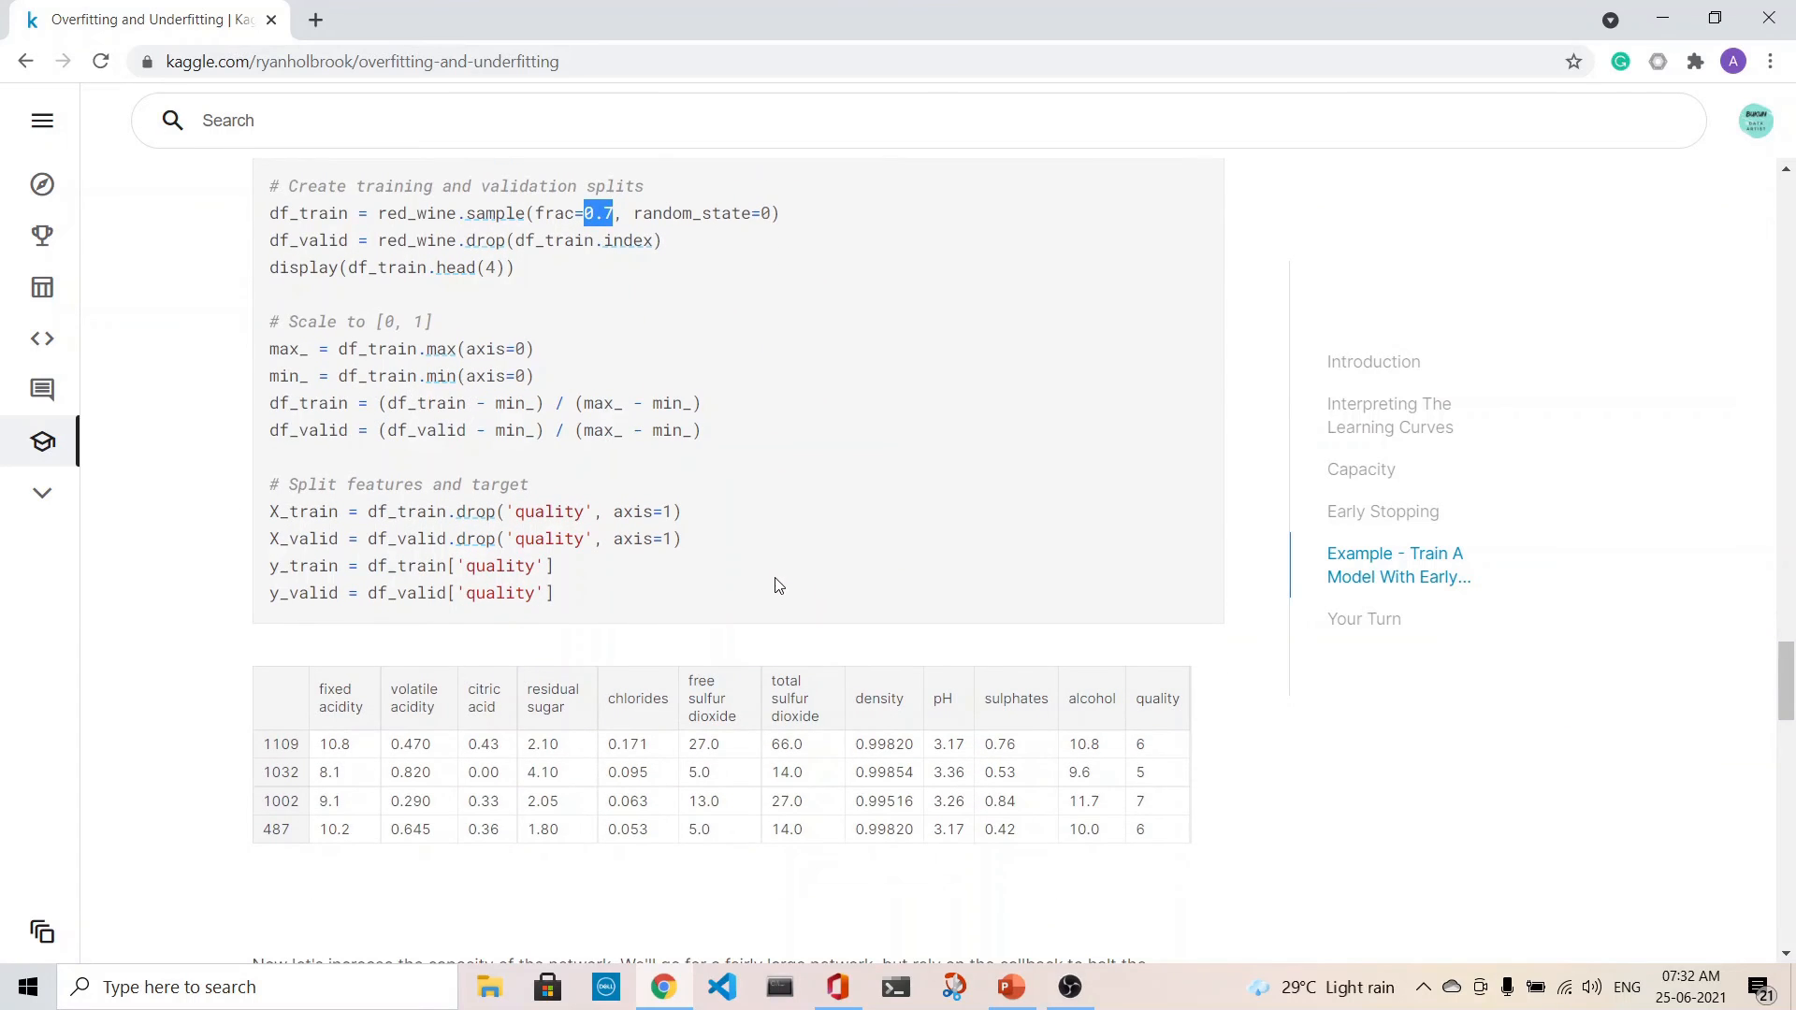
Scroll past the callback and model cells to the model.fit output and loss/val_loss plot.
{"action": "scroll", "scroll_direction": "down", "scroll_amount": 3}
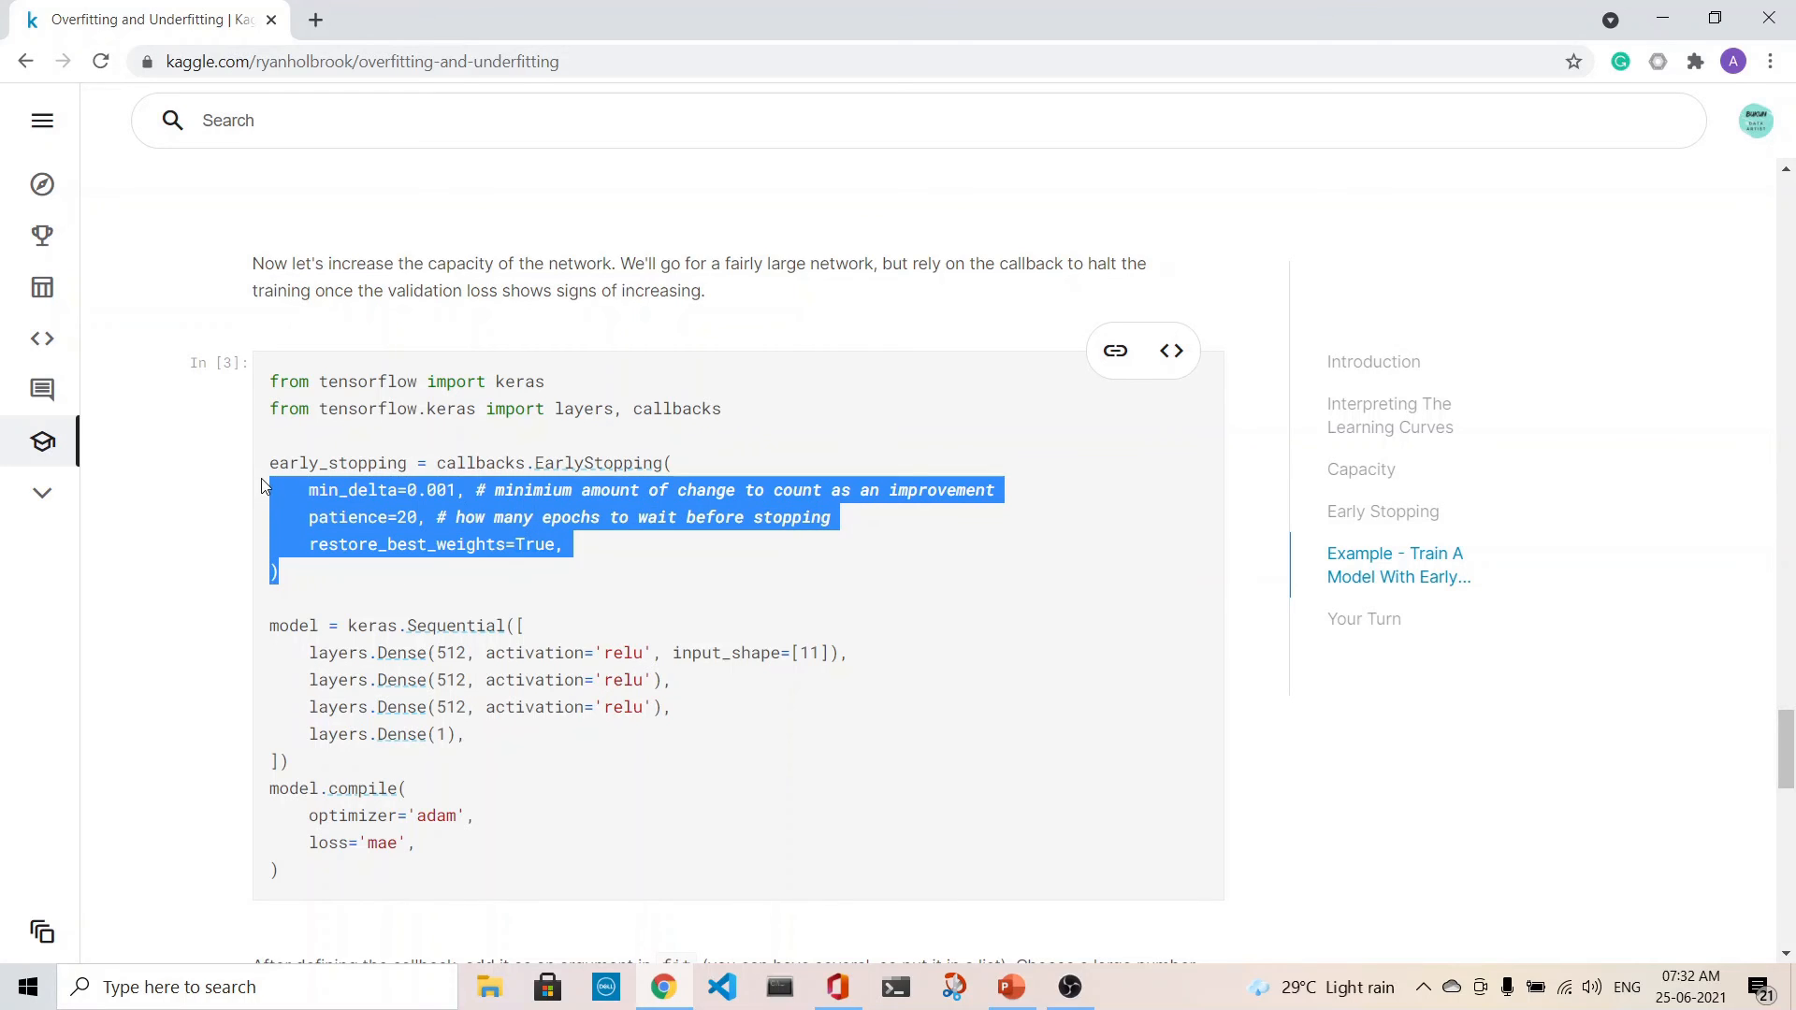
{"action": "scroll", "scroll_direction": "down", "scroll_amount": 3}
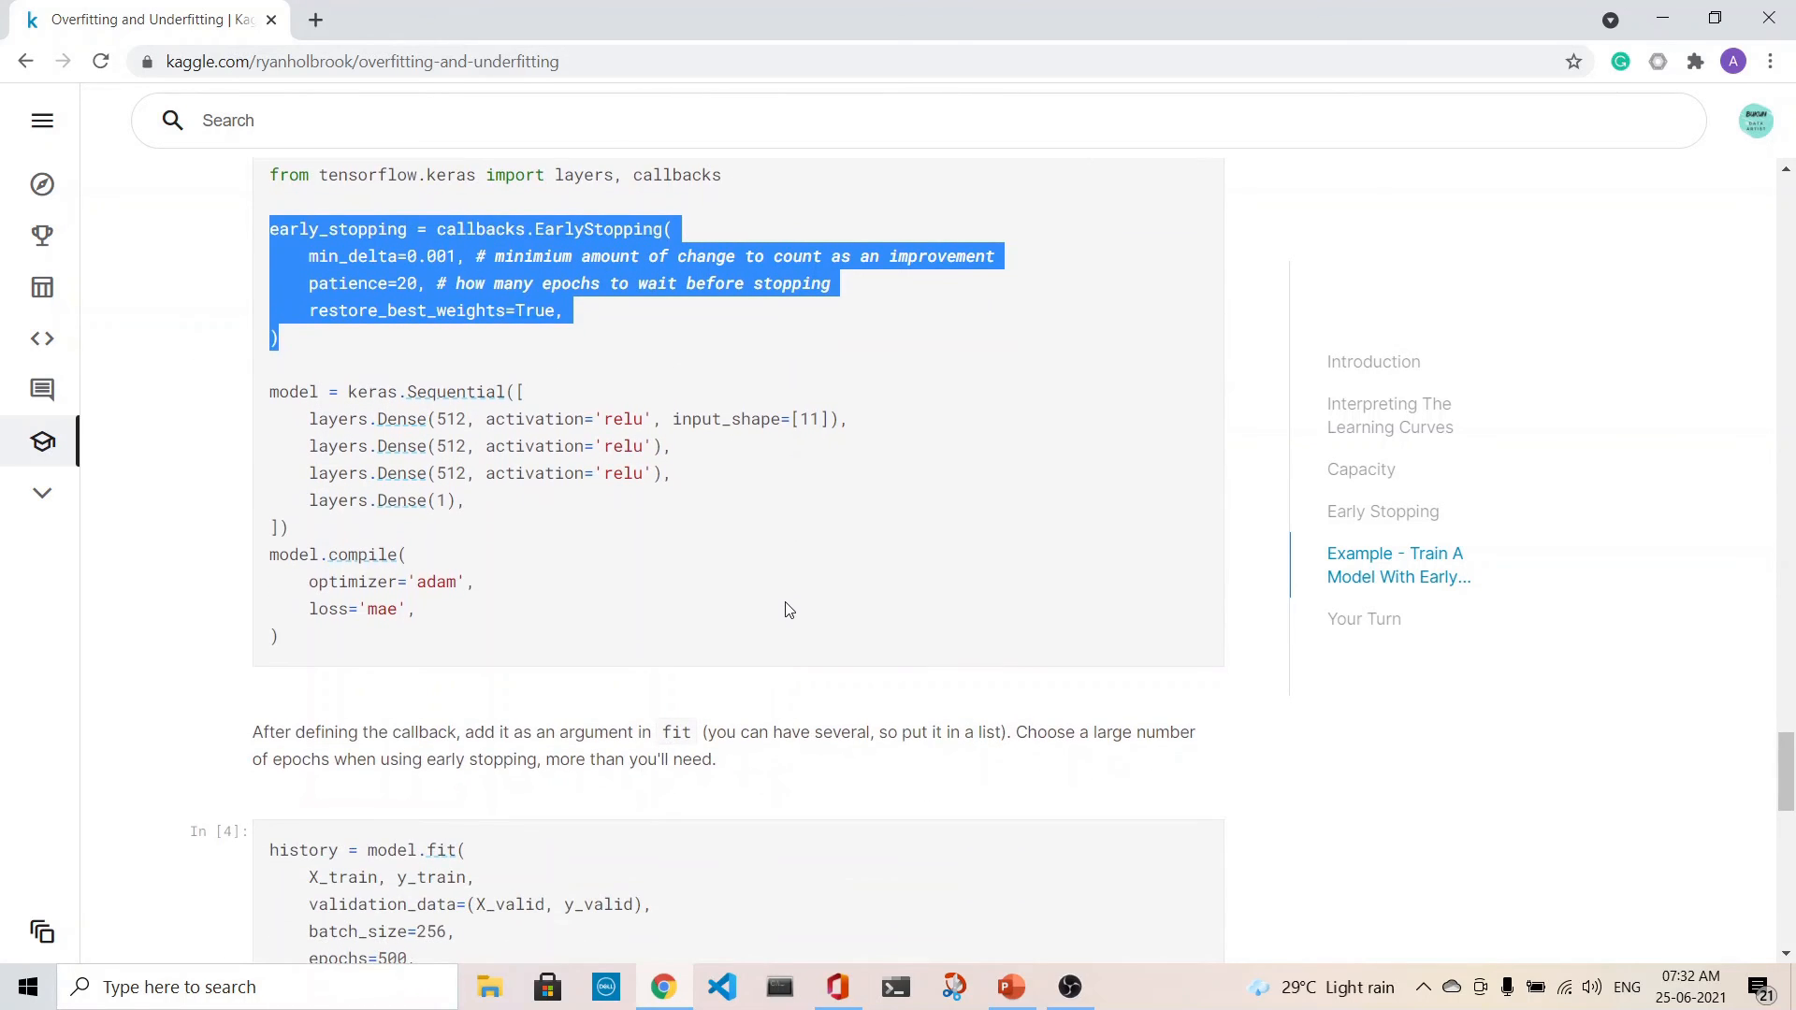
{"action": "scroll", "scroll_direction": "down", "scroll_amount": 3}
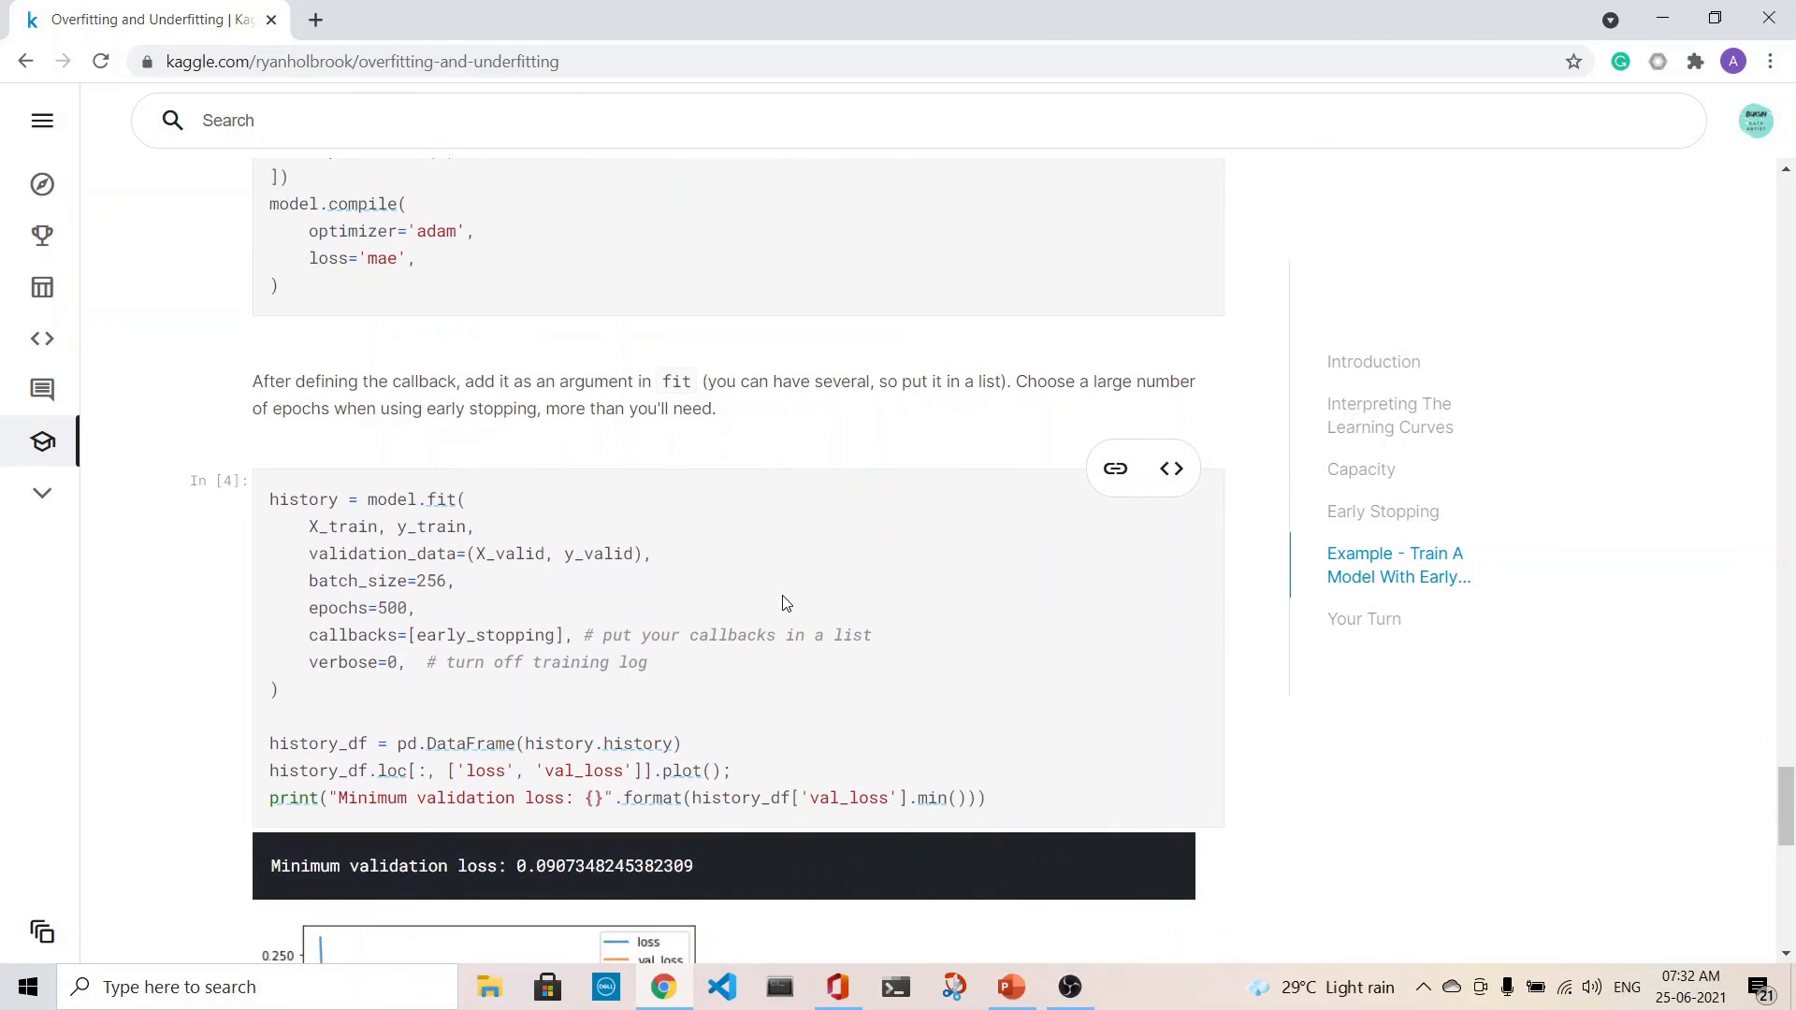
{"action": "mouse_move", "coordinate": [443, 642]}
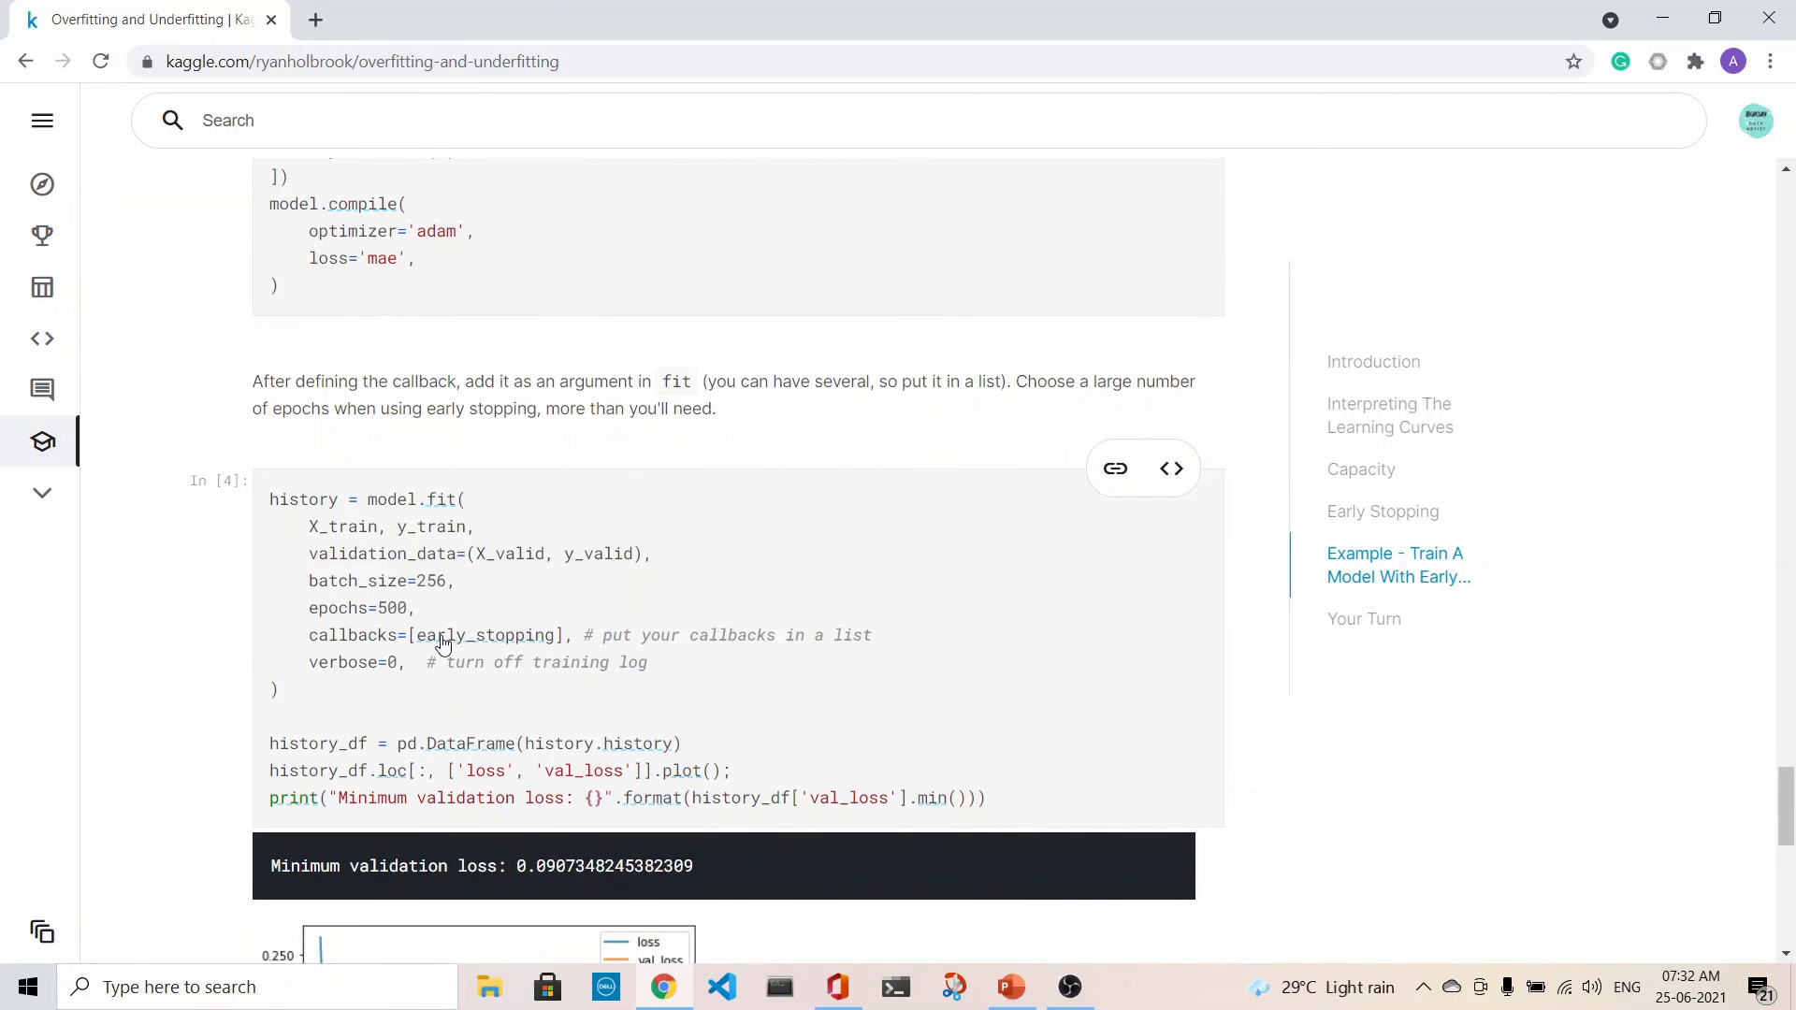
{"action": "mouse_move", "coordinate": [656, 619]}
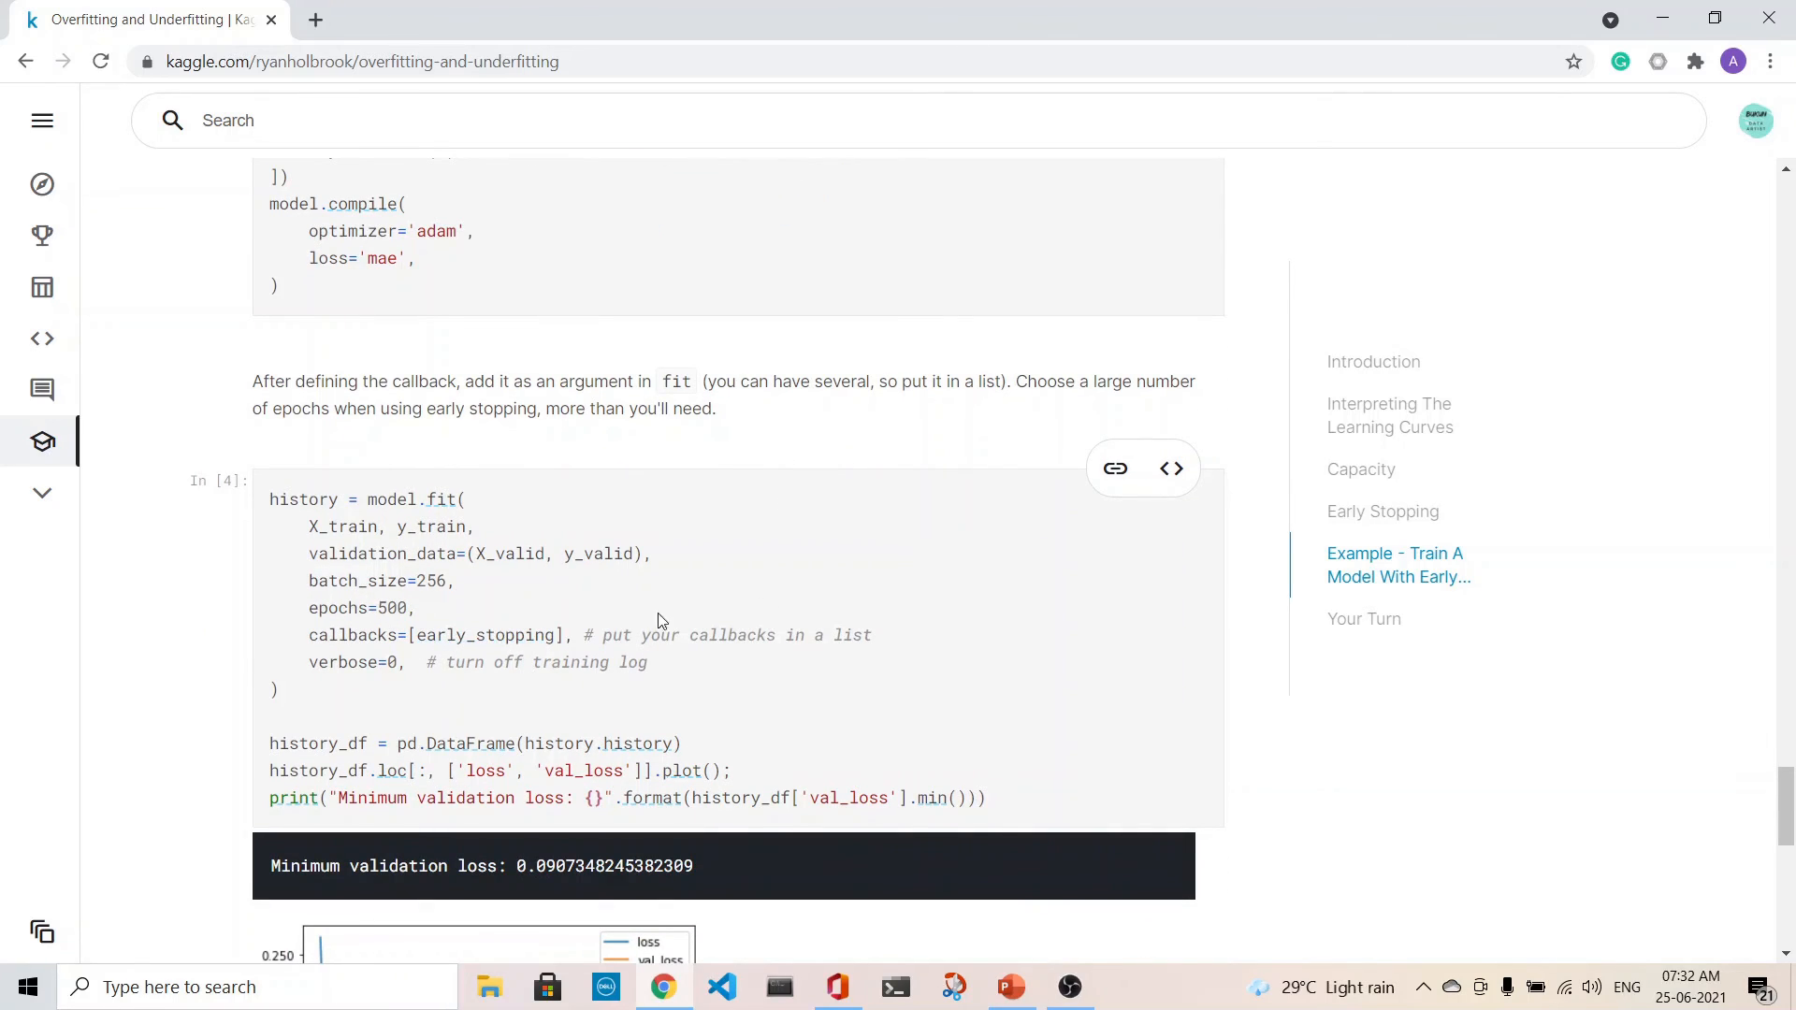
{"action": "scroll", "scroll_direction": "down", "scroll_amount": 3}
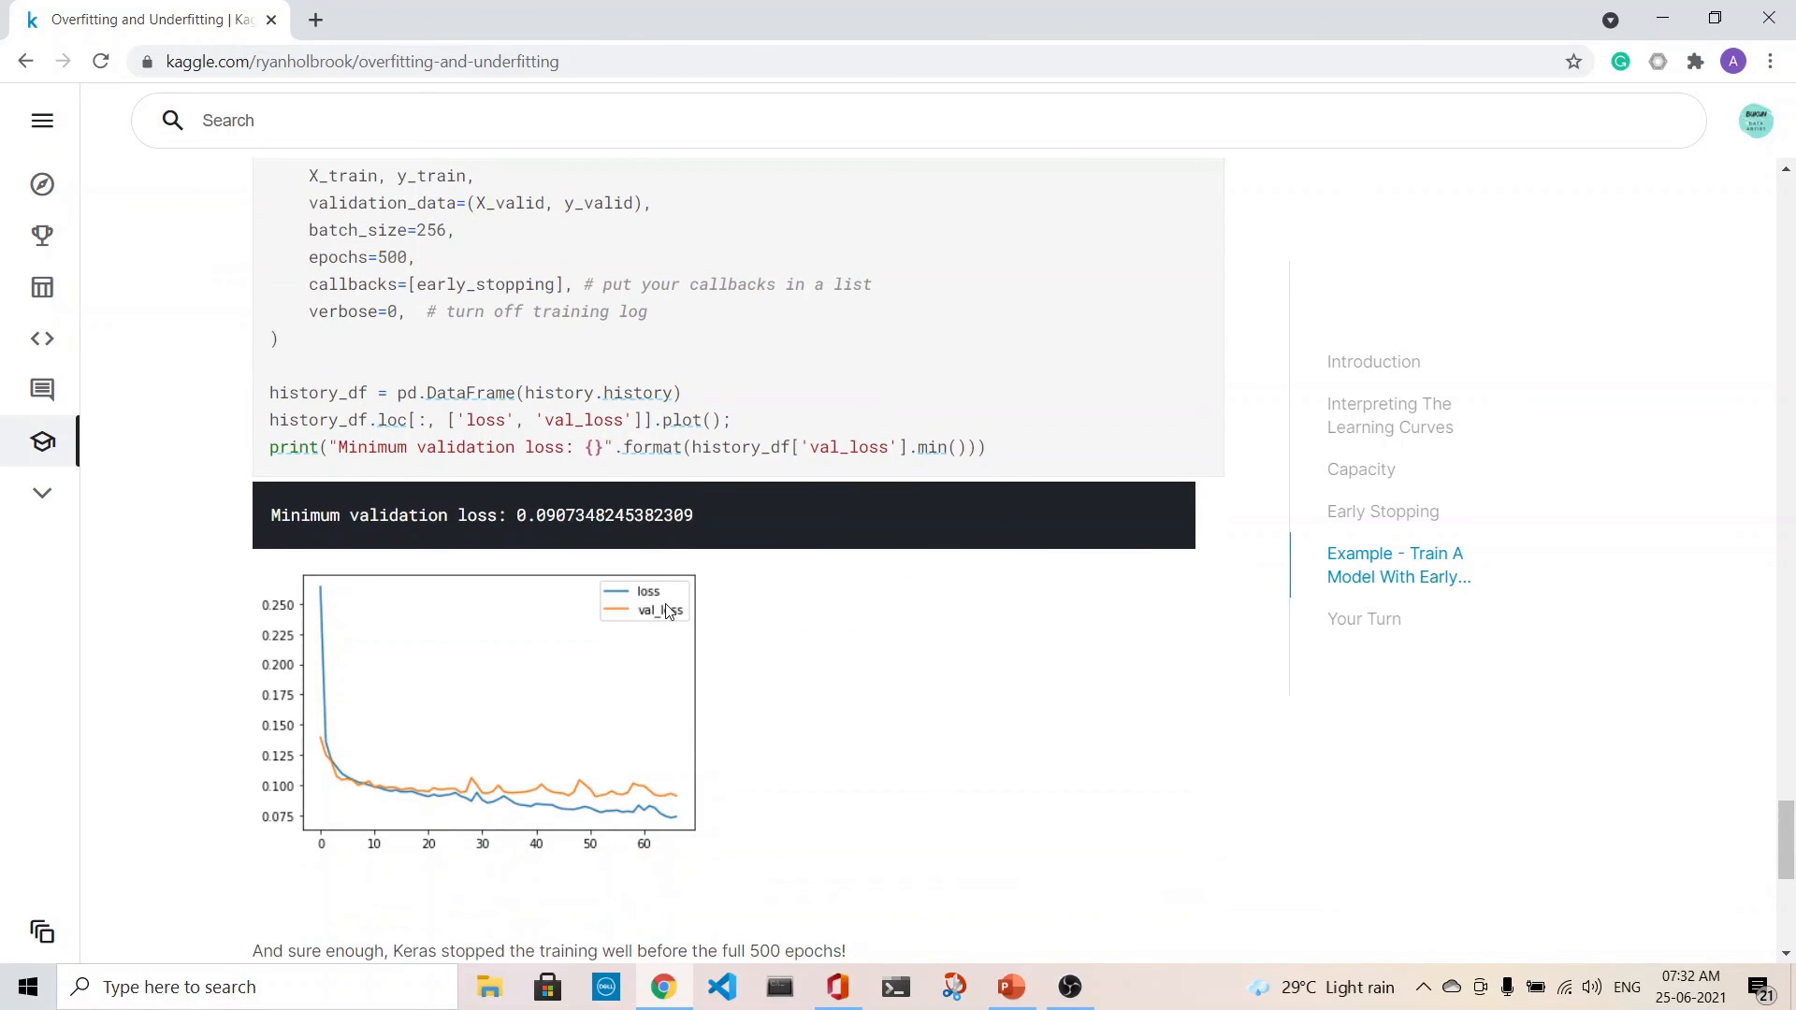
Scroll down to the Your Turn section, then back up to the loss plot and epochs=500 line.
{"action": "scroll", "scroll_direction": "up", "scroll_amount": 3}
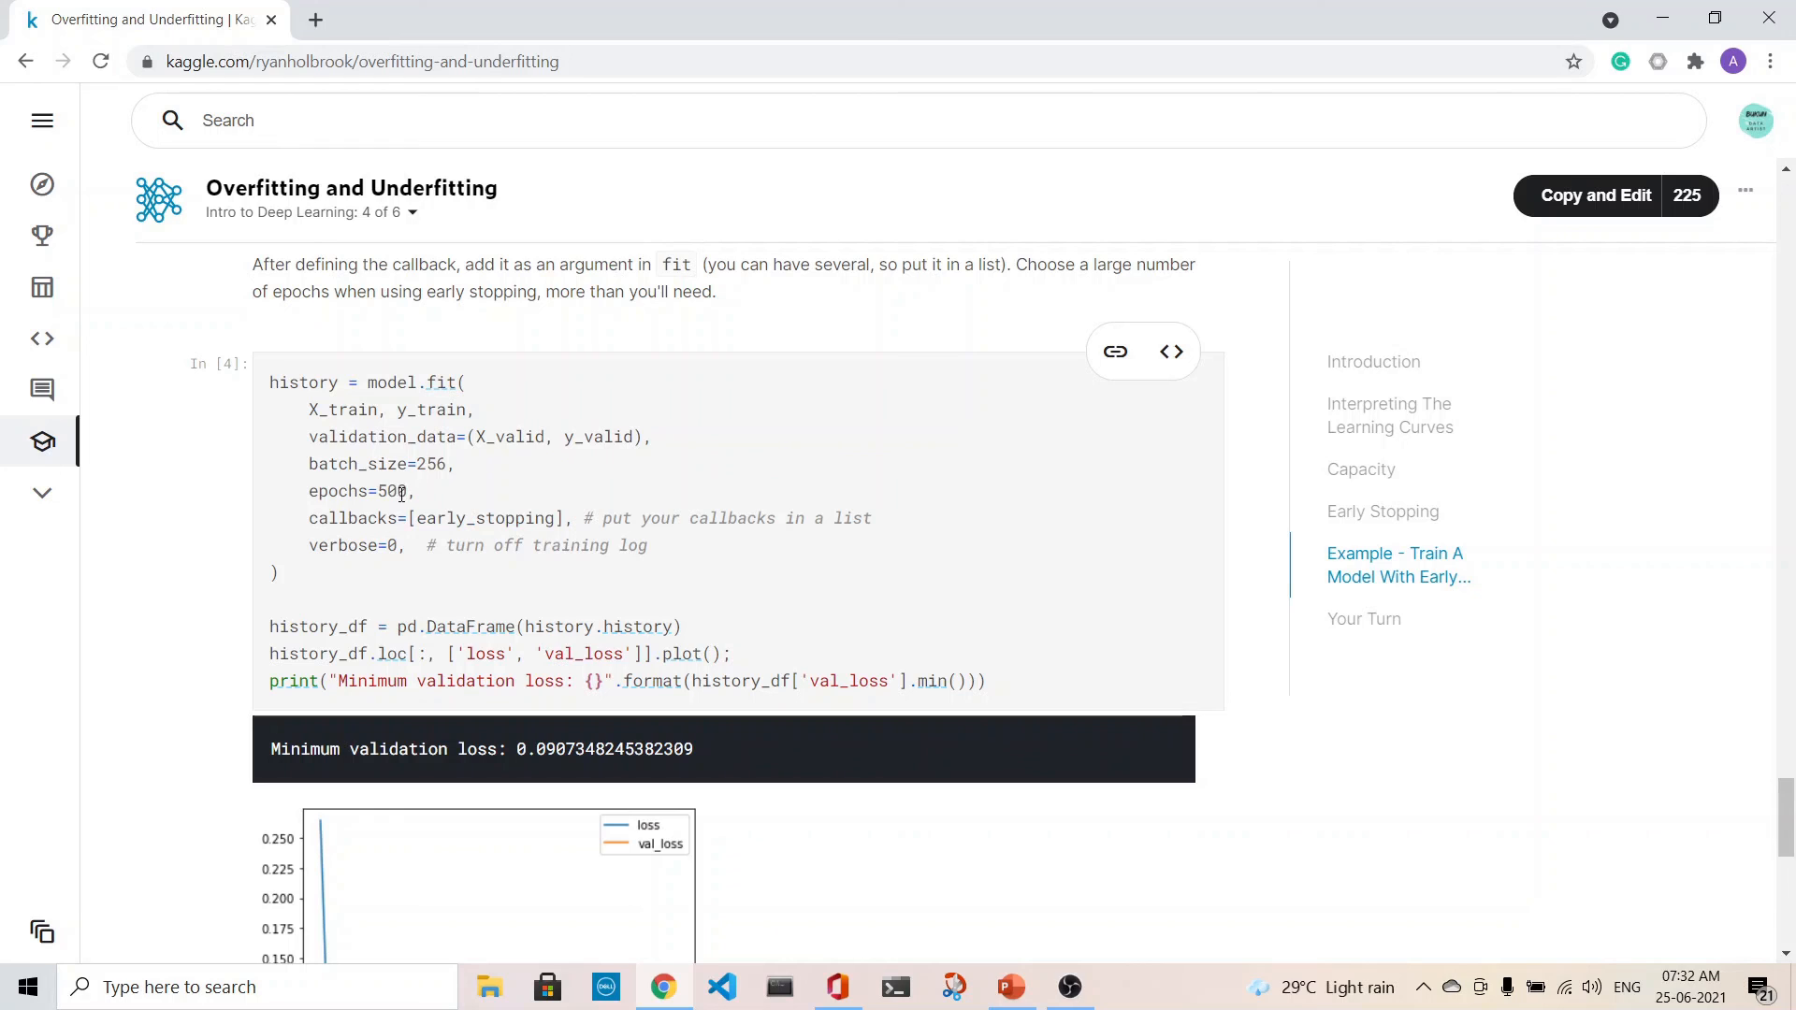
{"action": "scroll", "scroll_direction": "down", "scroll_amount": 3}
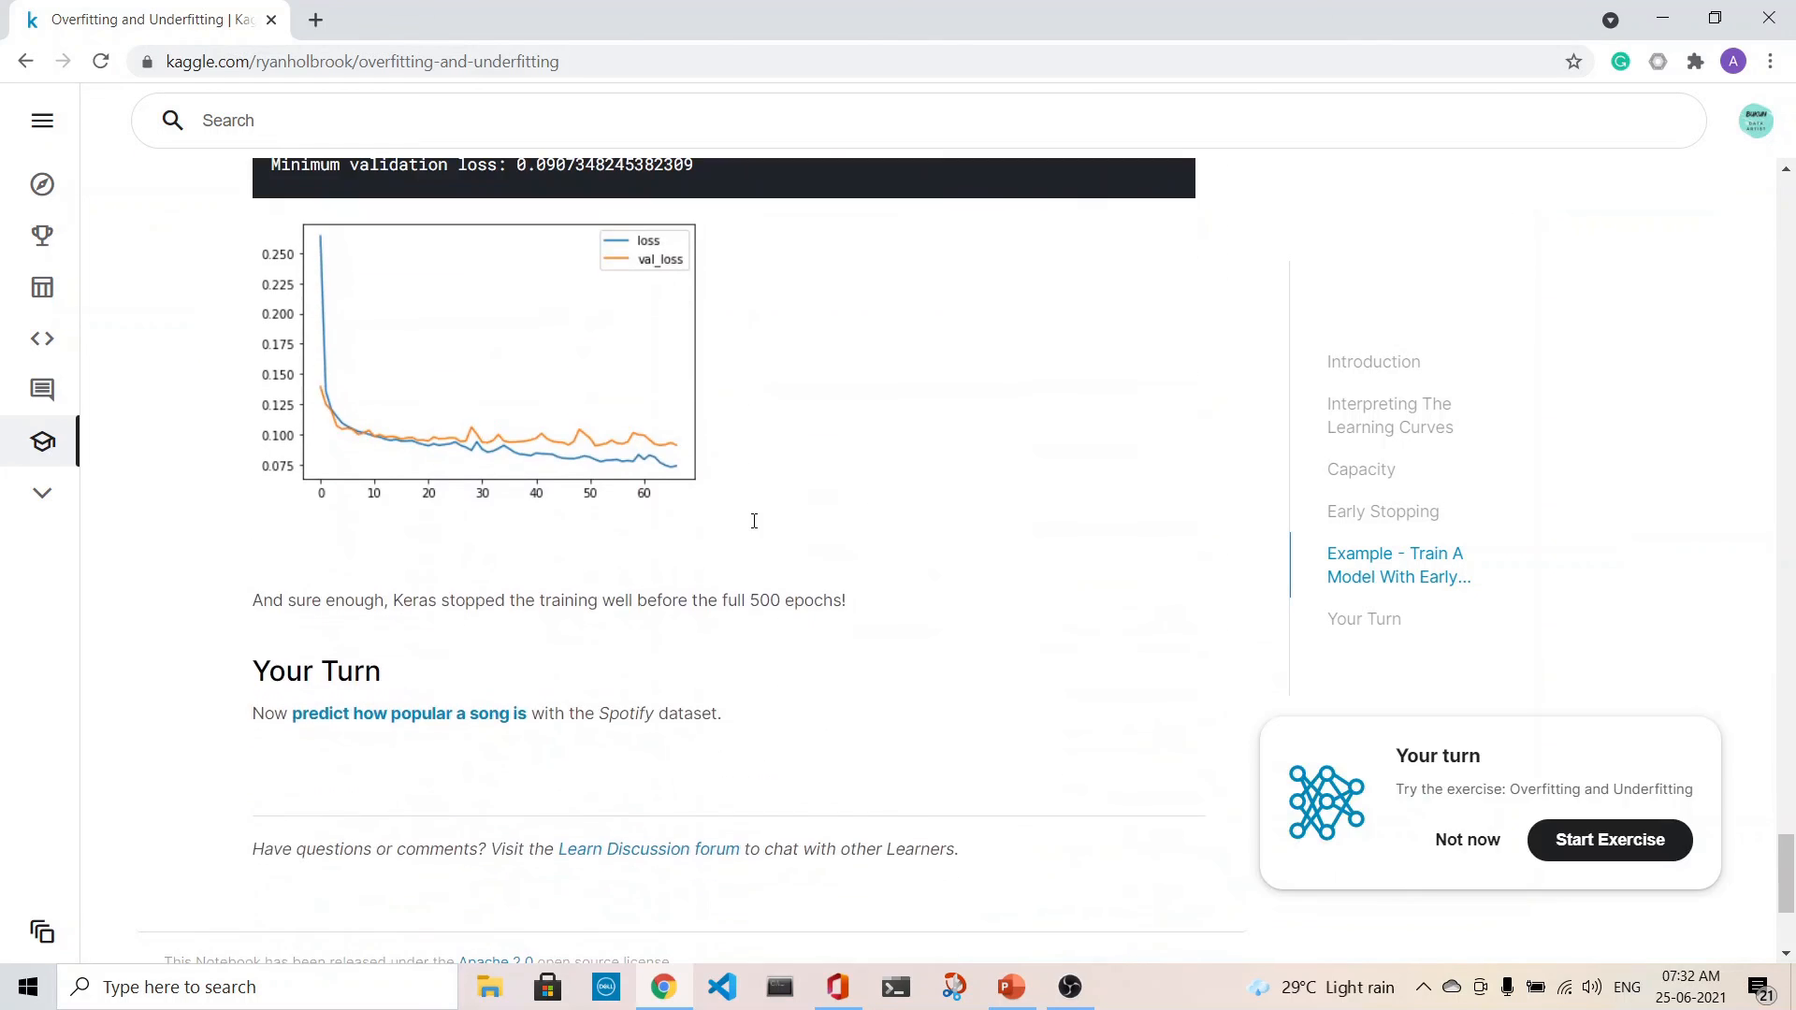
{"action": "mouse_move", "coordinate": [470, 597]}
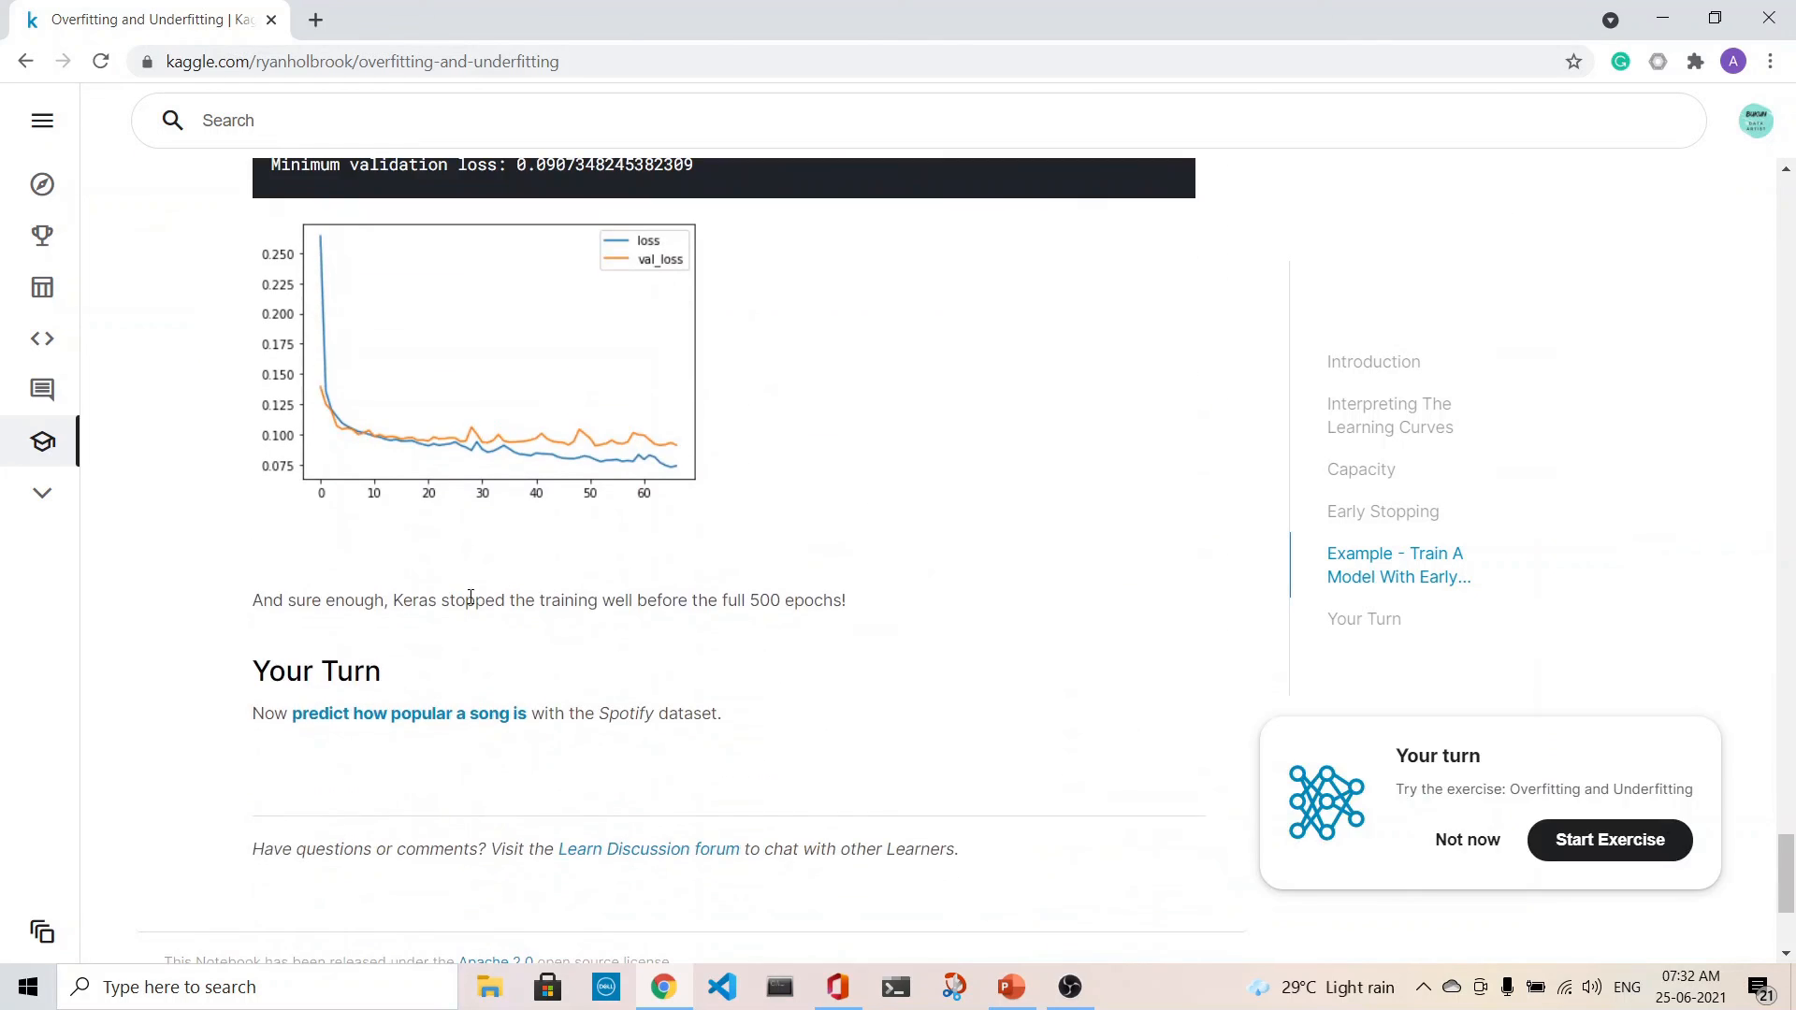
{"action": "mouse_move", "coordinate": [798, 621]}
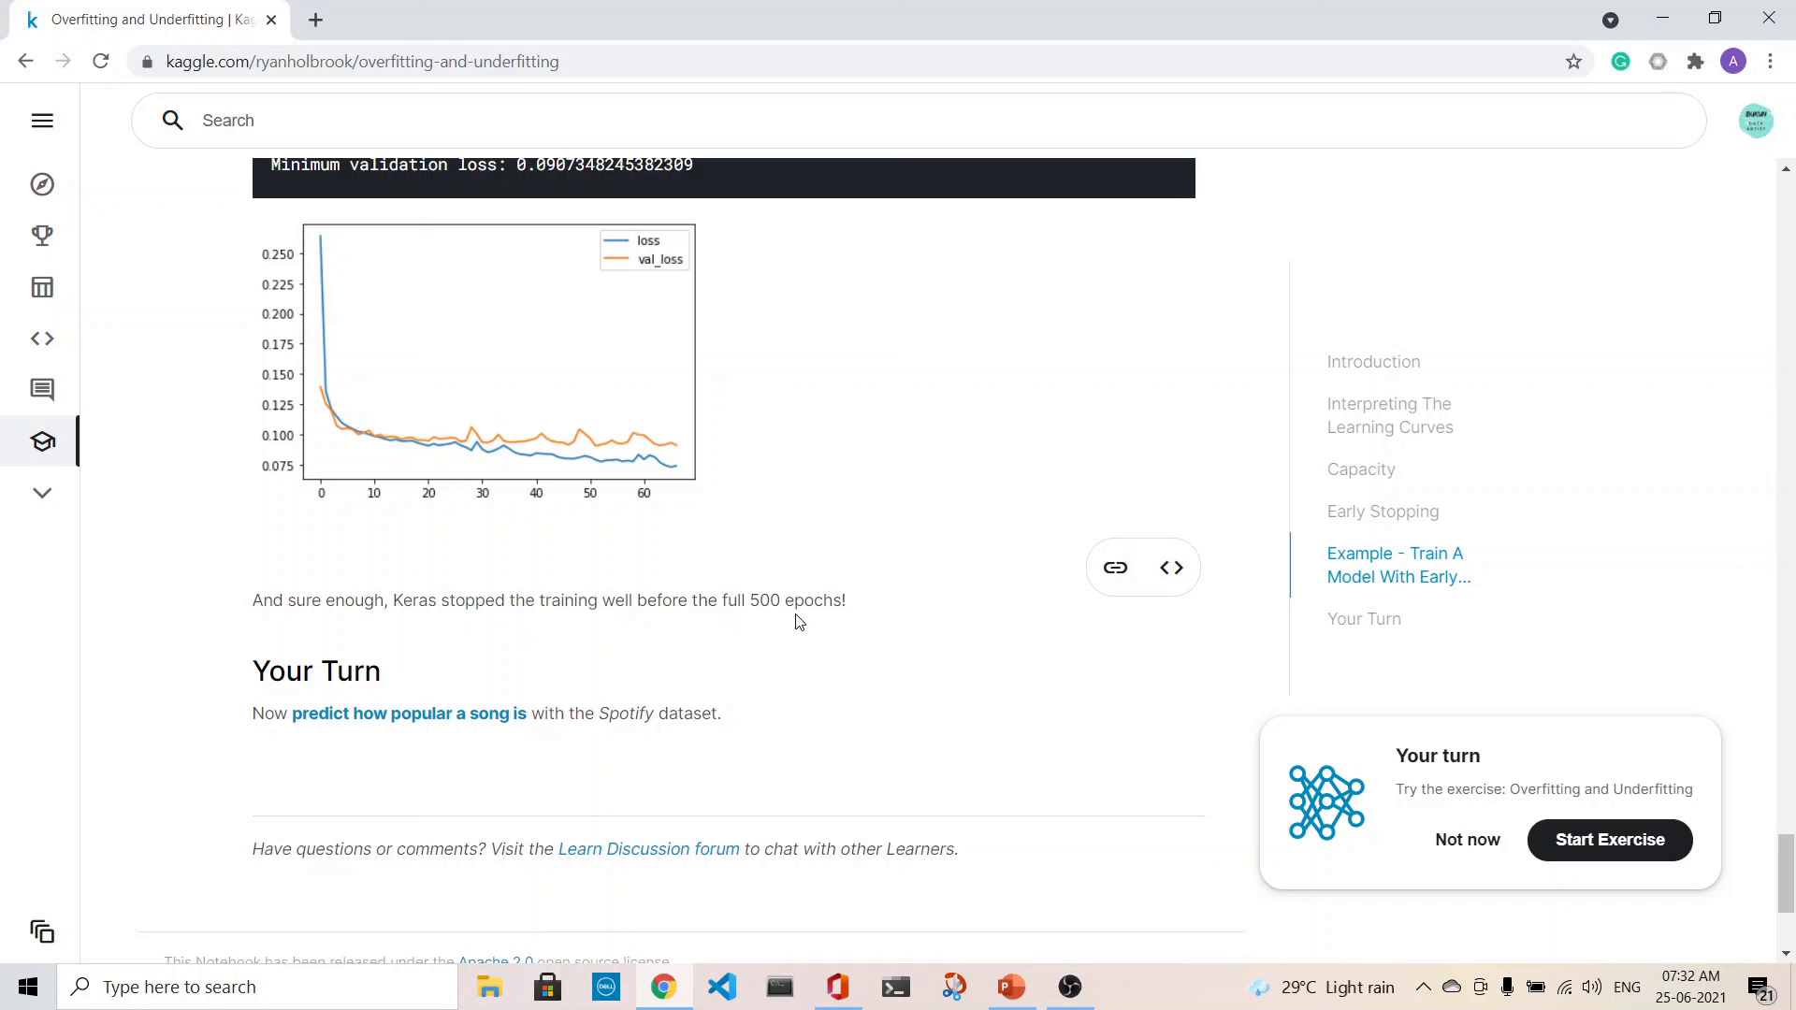
{"action": "mouse_move", "coordinate": [818, 604]}
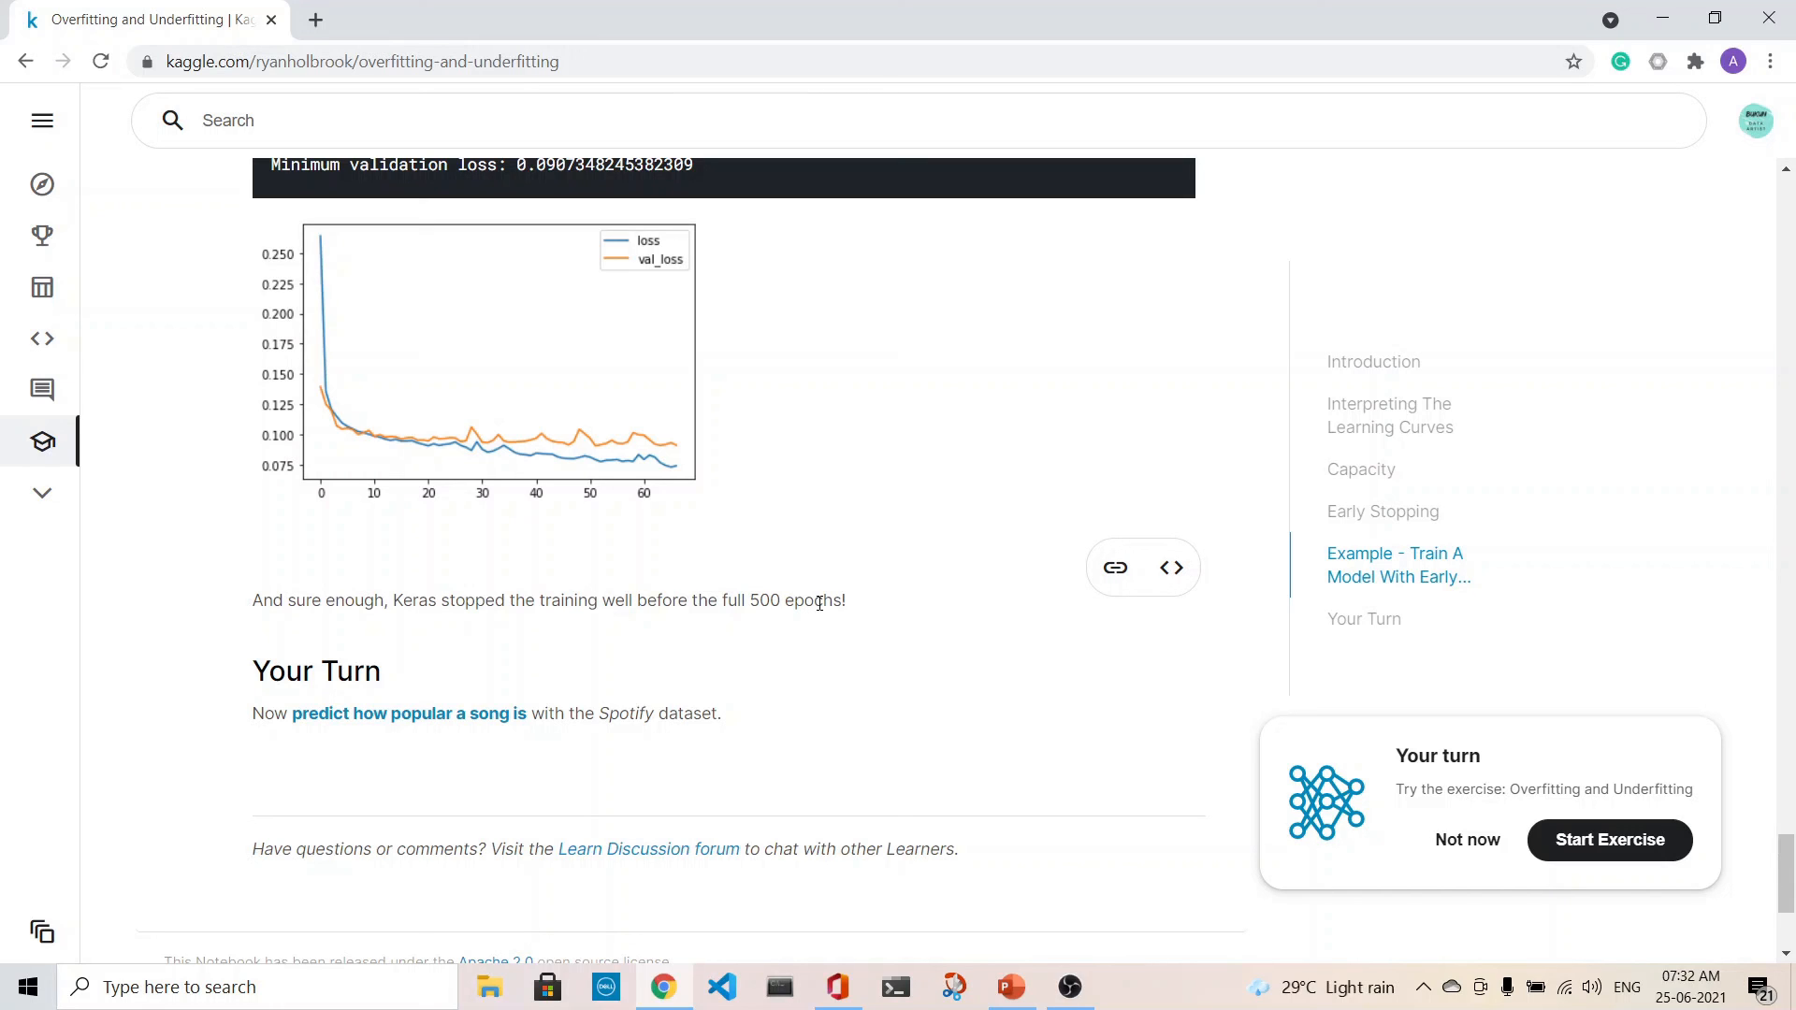
{"action": "scroll", "scroll_direction": "up", "scroll_amount": 3}
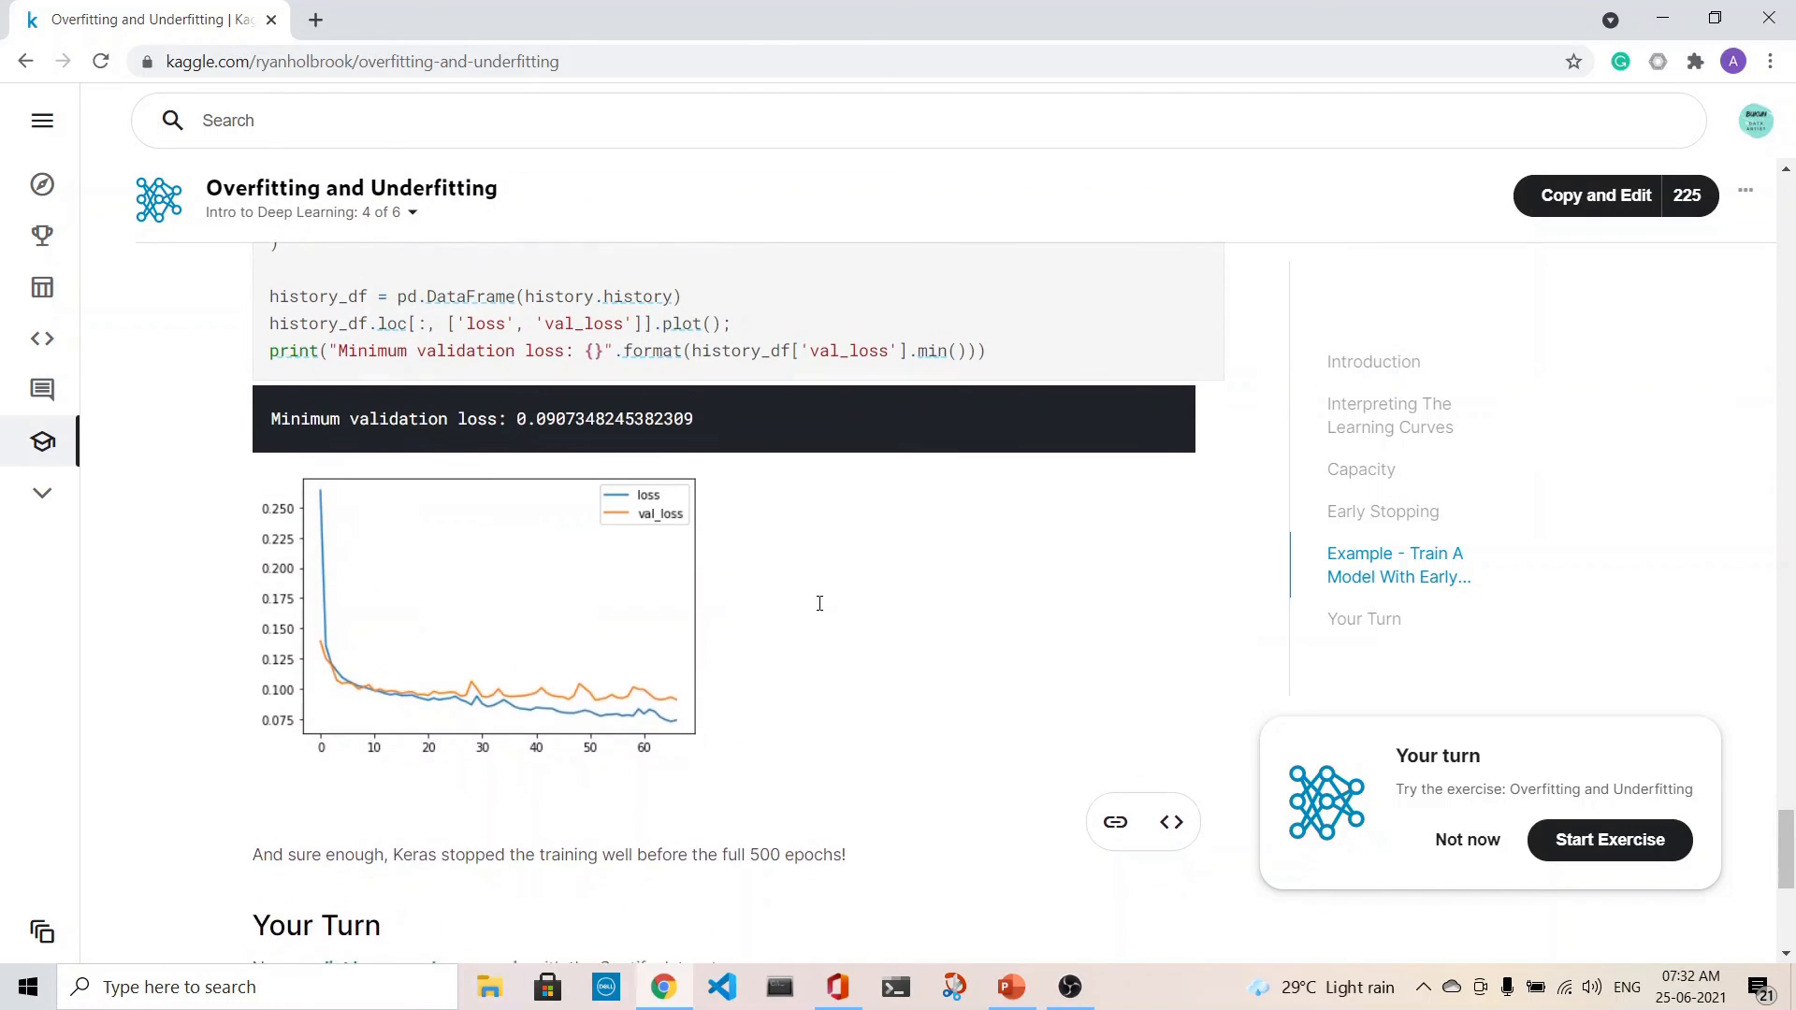
{"action": "scroll", "scroll_direction": "up", "scroll_amount": 3}
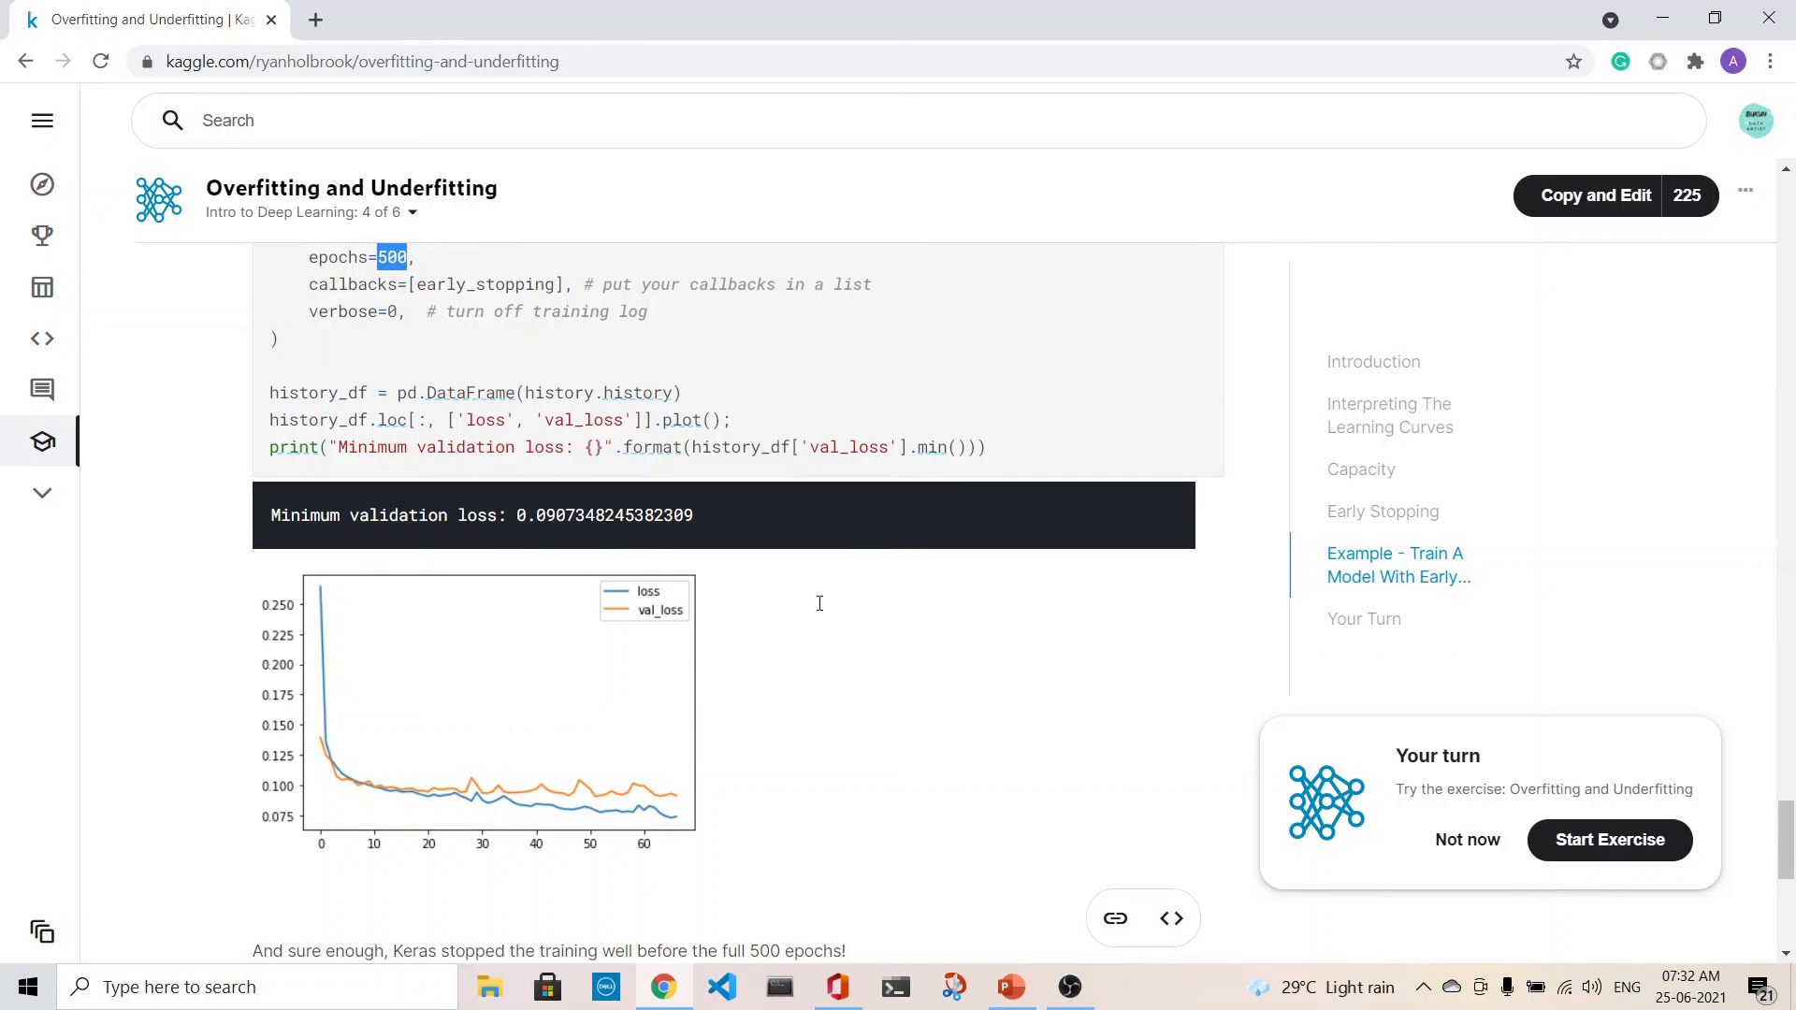
{"action": "mouse_move", "coordinate": [673, 823]}
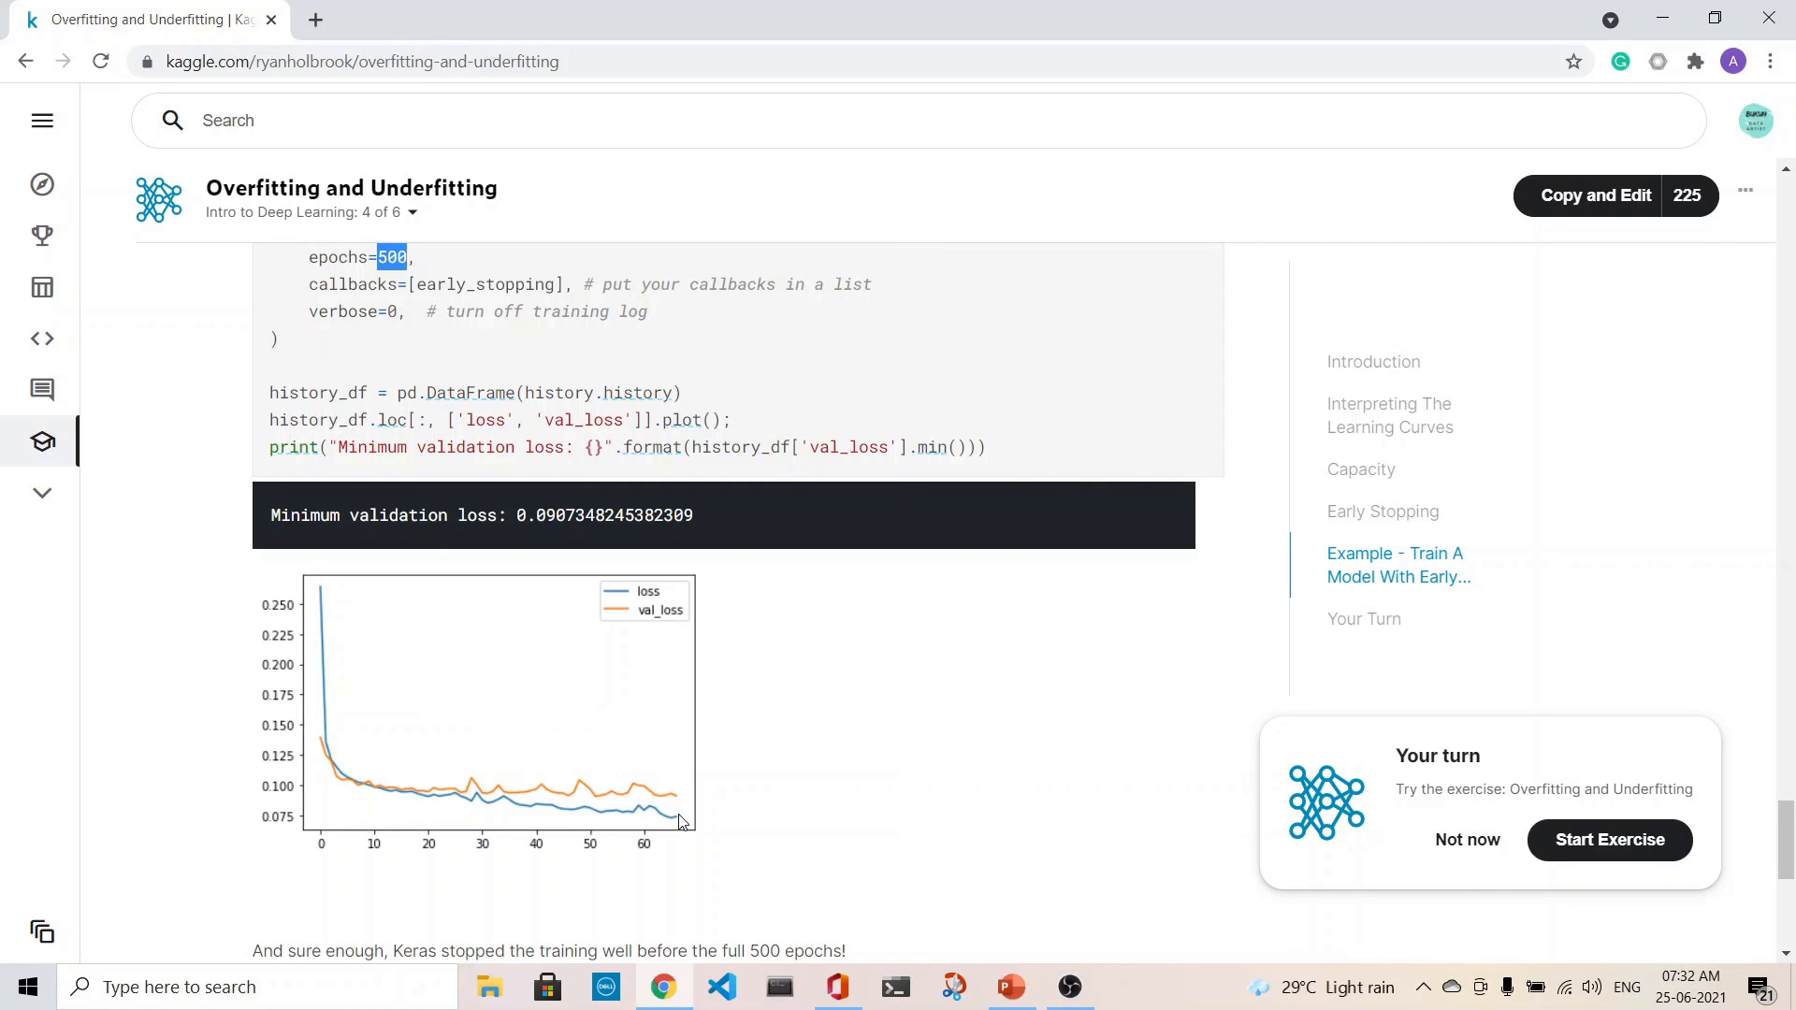
{"action": "mouse_move", "coordinate": [808, 775]}
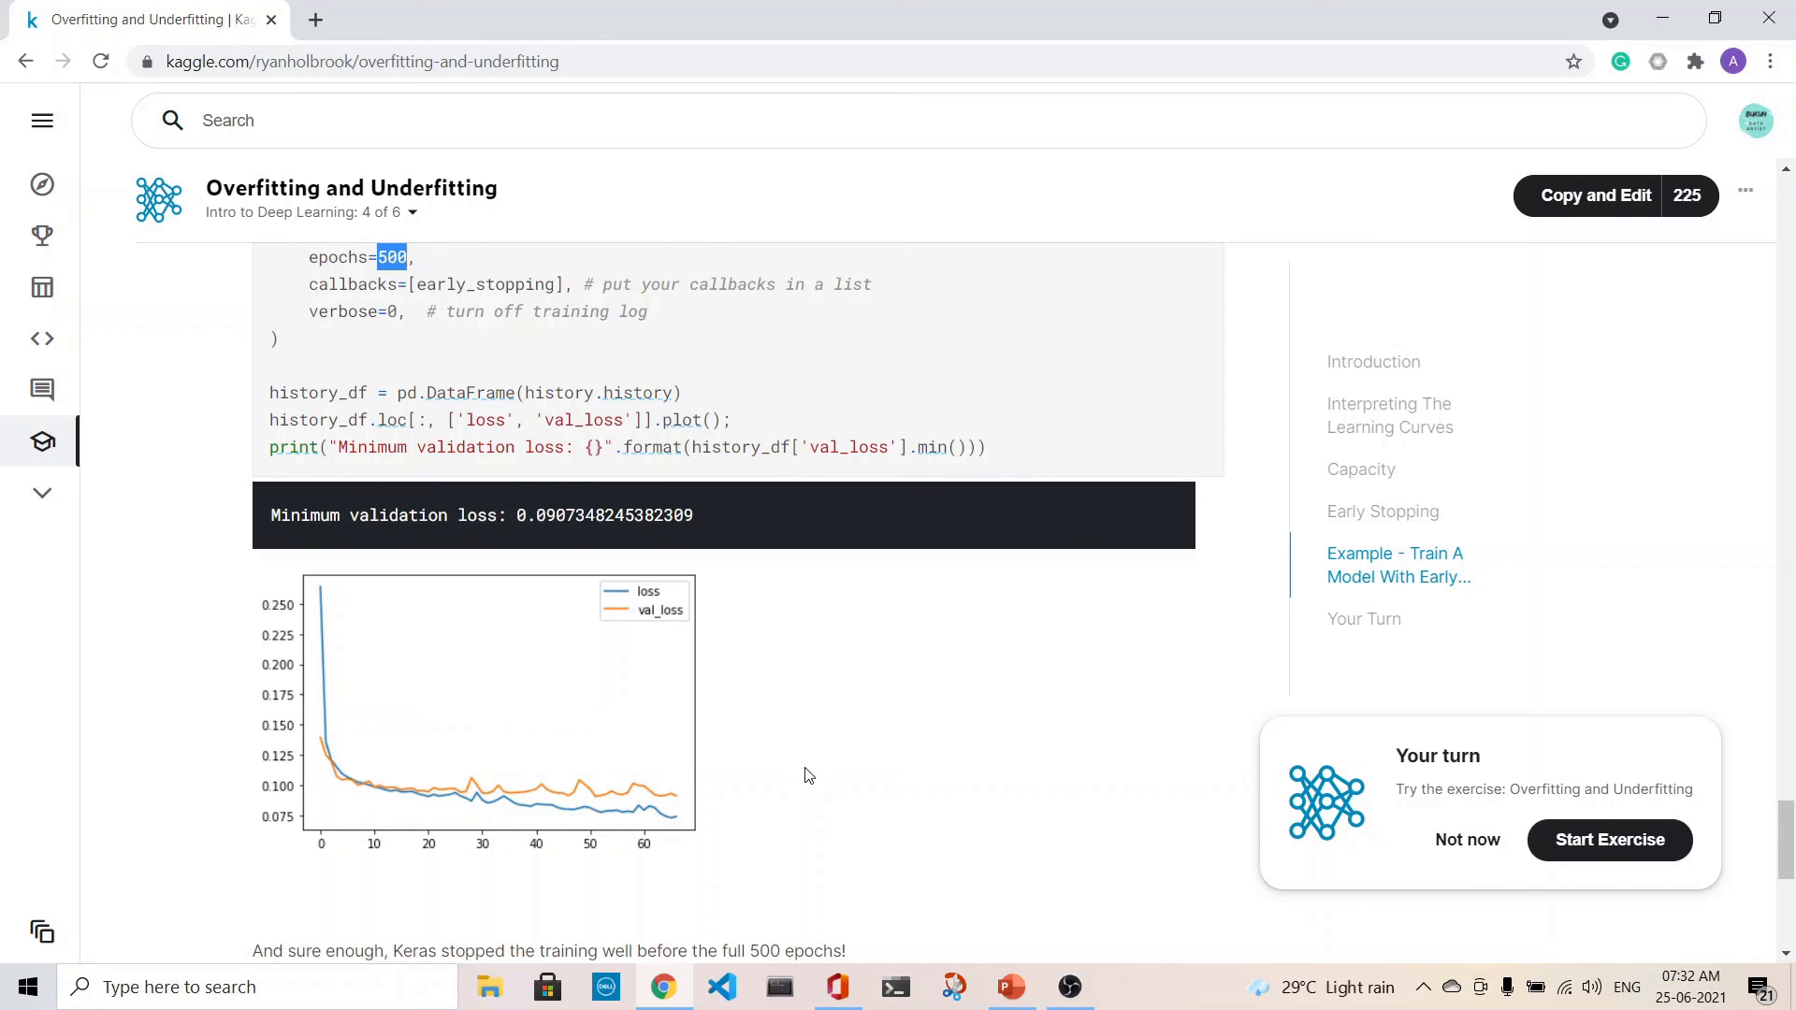